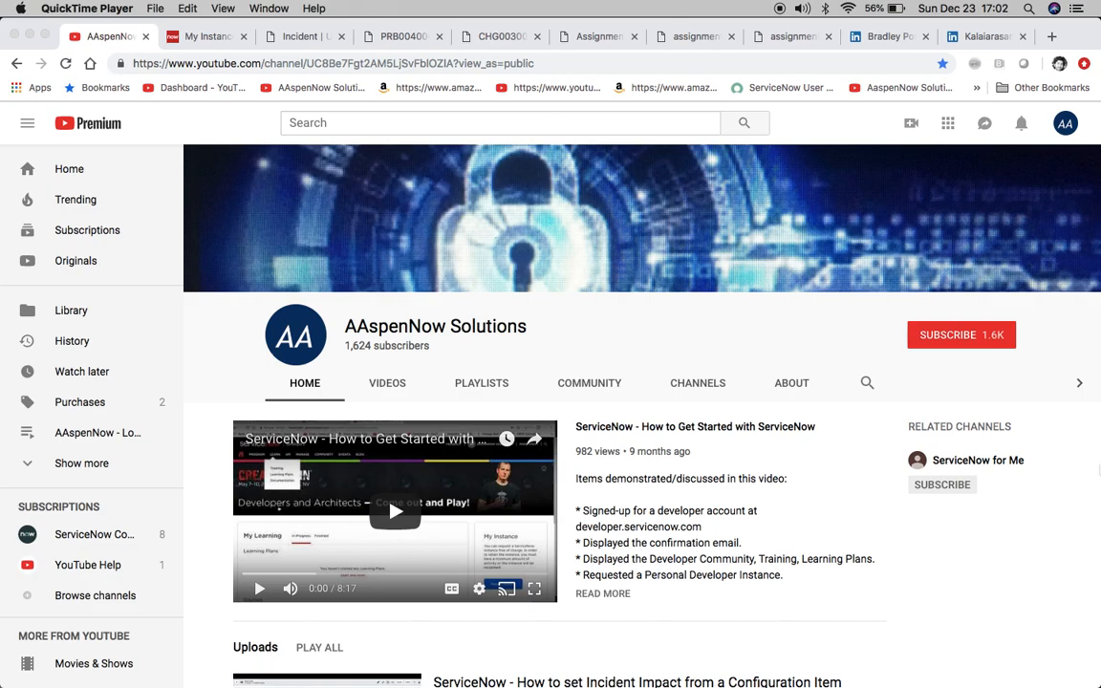
mouse_move(615, 411)
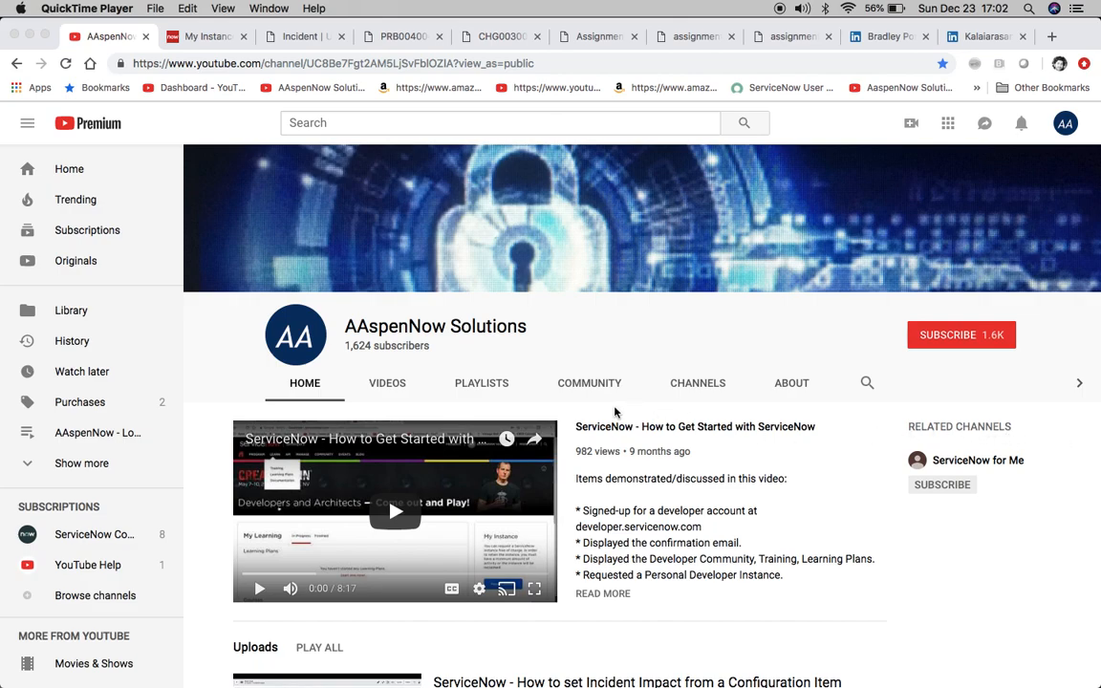
Switch from the YouTube channel to the LinkedIn profile of the ServiceNow and Salesforce developer.
scroll(down, 3)
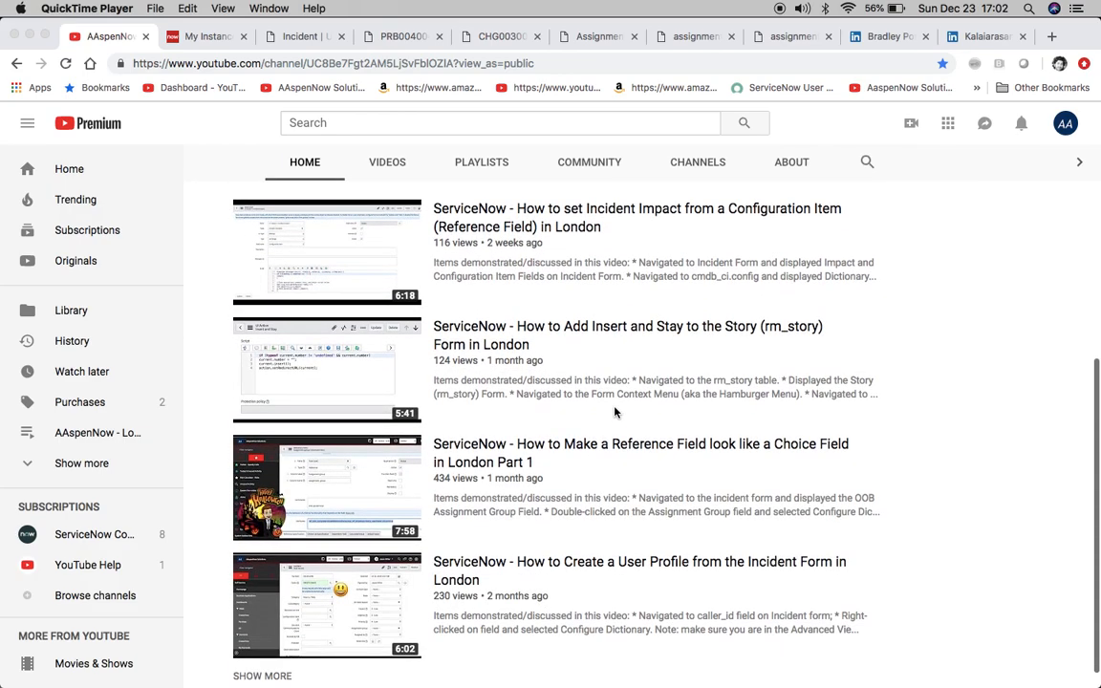
mouse_move(562, 480)
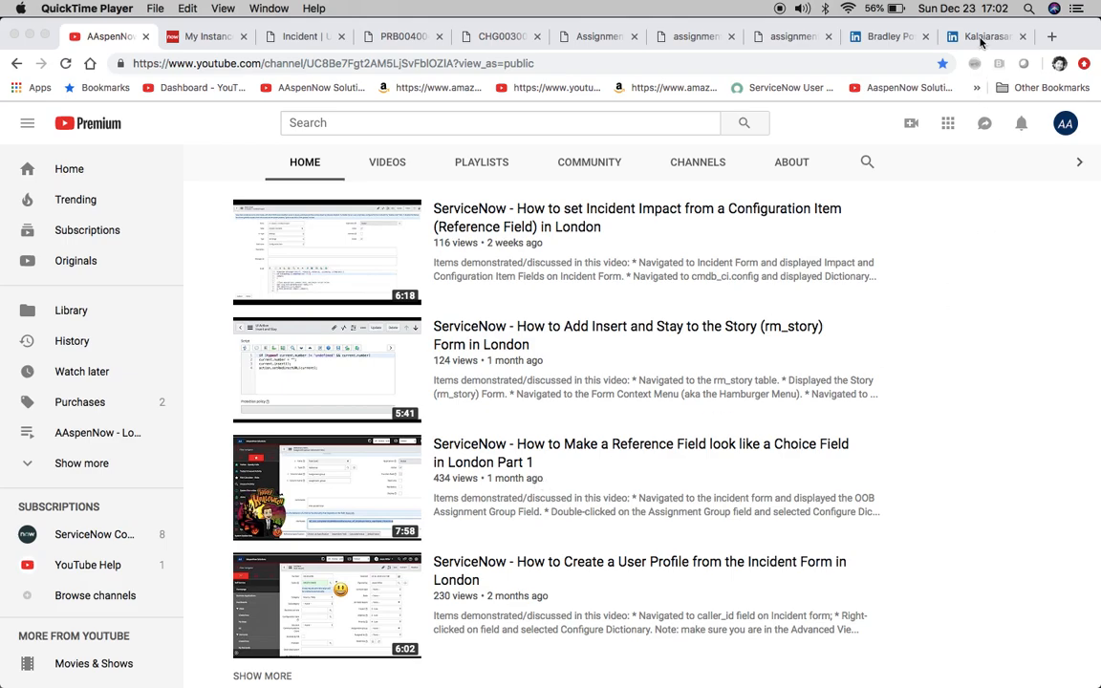
click(979, 37)
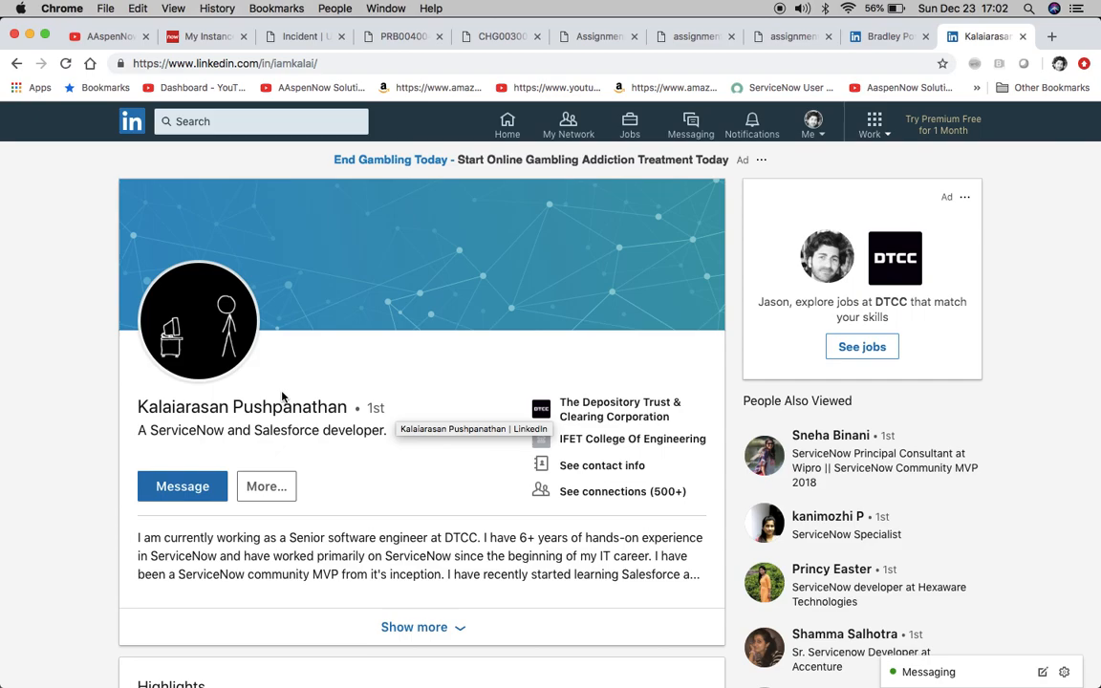
mouse_move(283, 396)
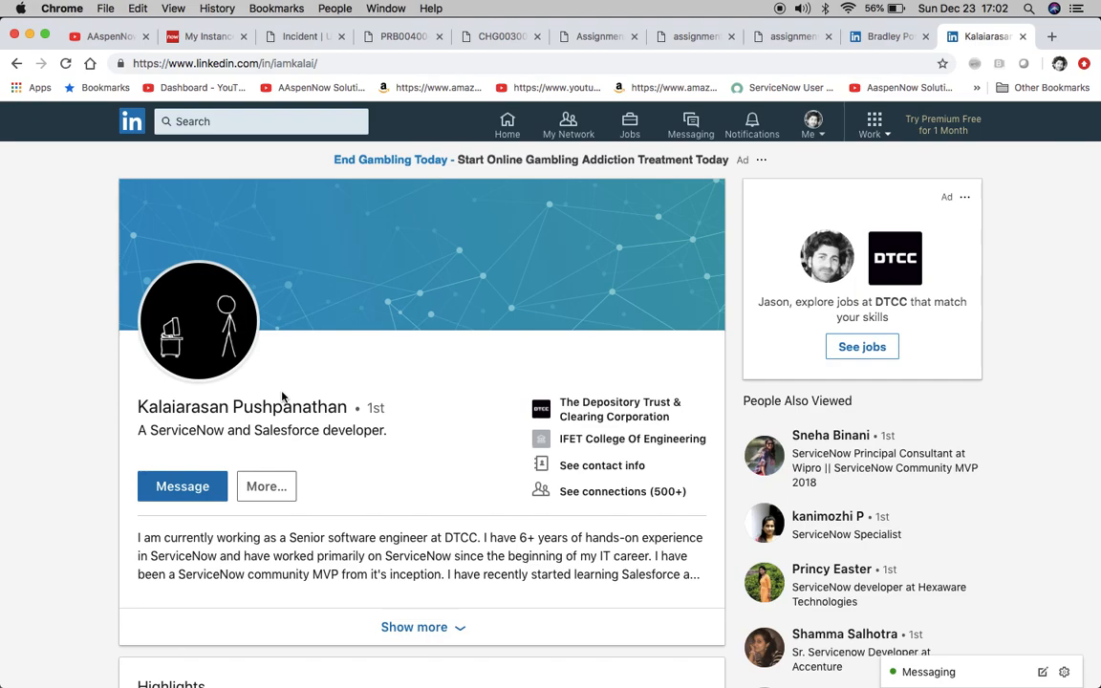
mouse_move(651, 335)
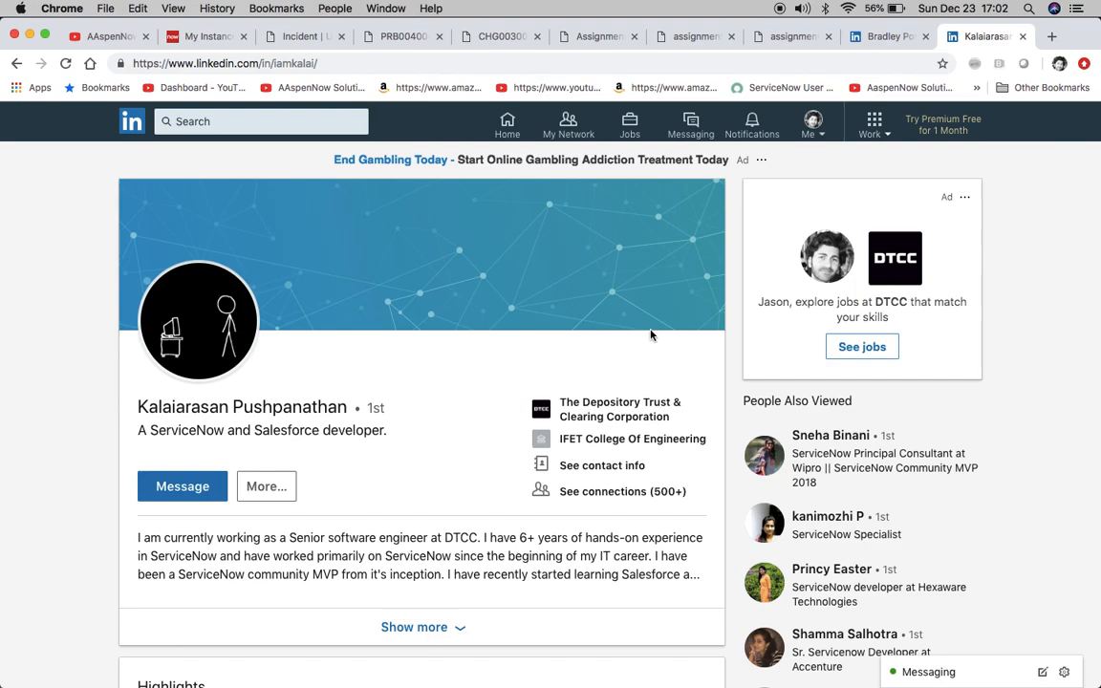
mouse_move(176, 291)
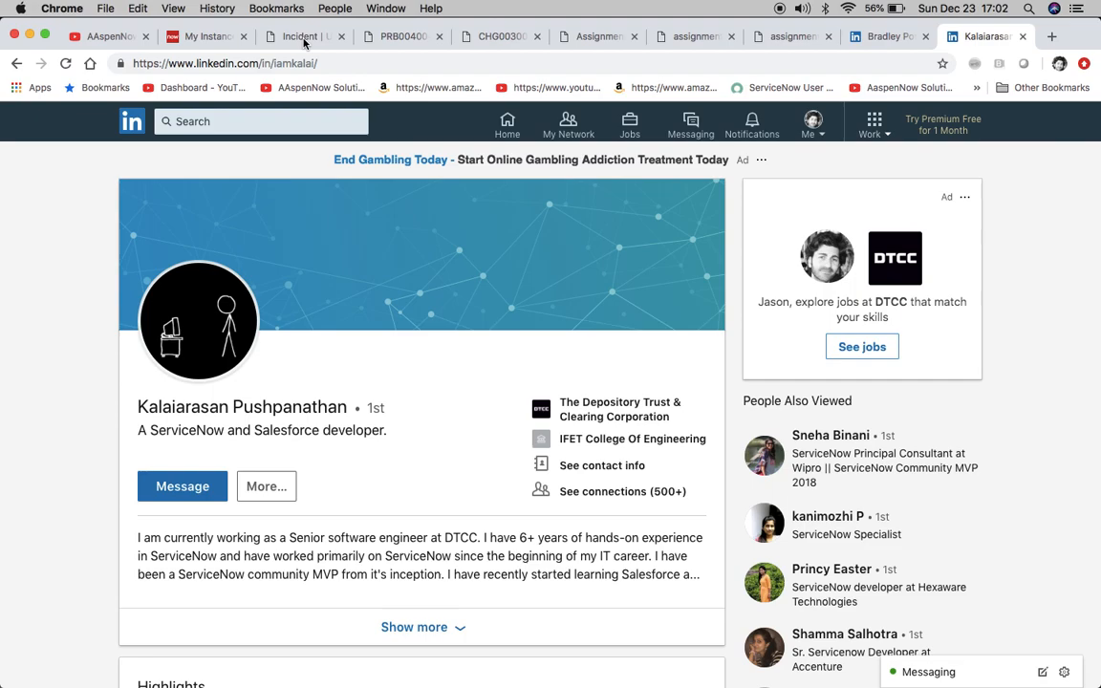
View the new Incident record, then bring up Change Request CHG0030029.
click(298, 36)
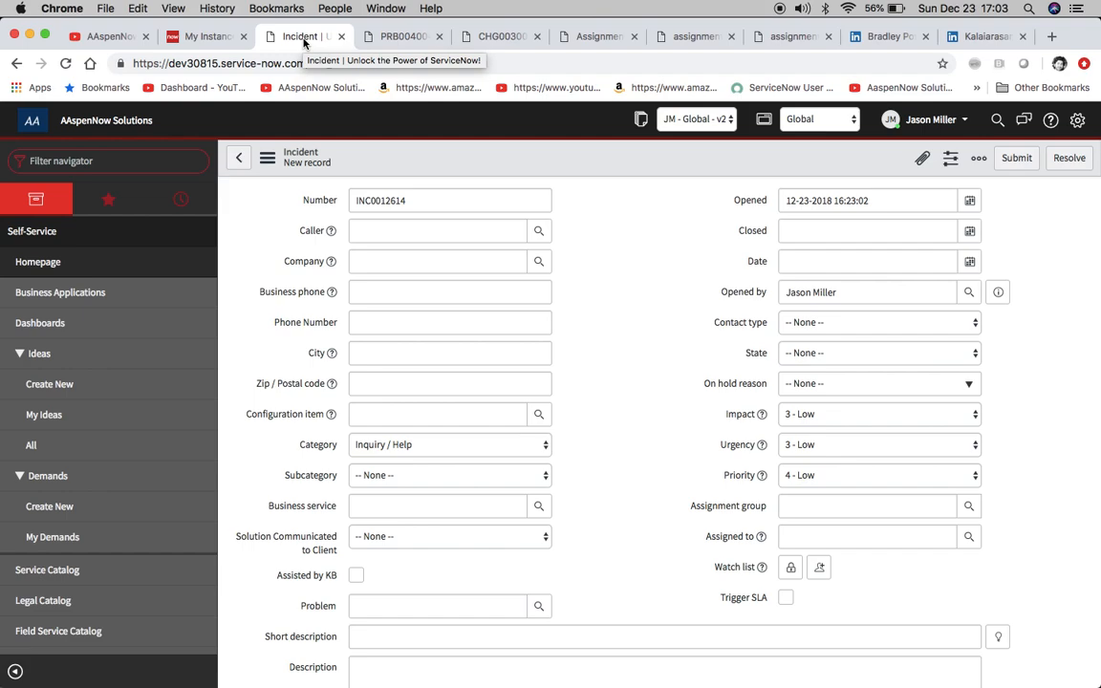
mouse_move(417, 52)
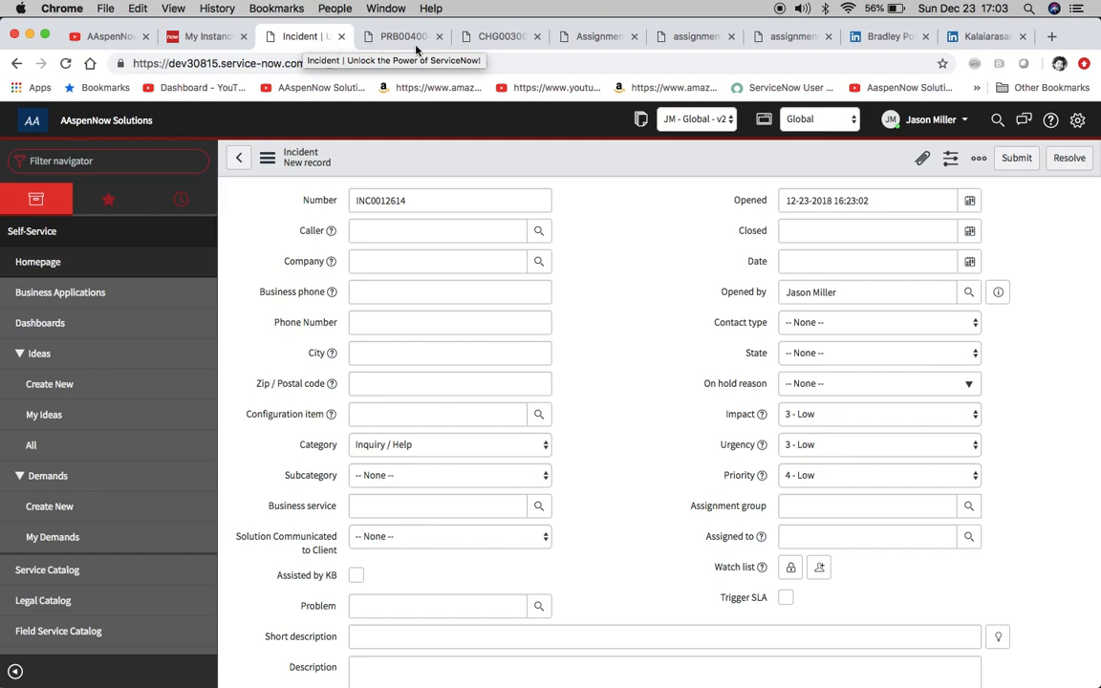
click(497, 36)
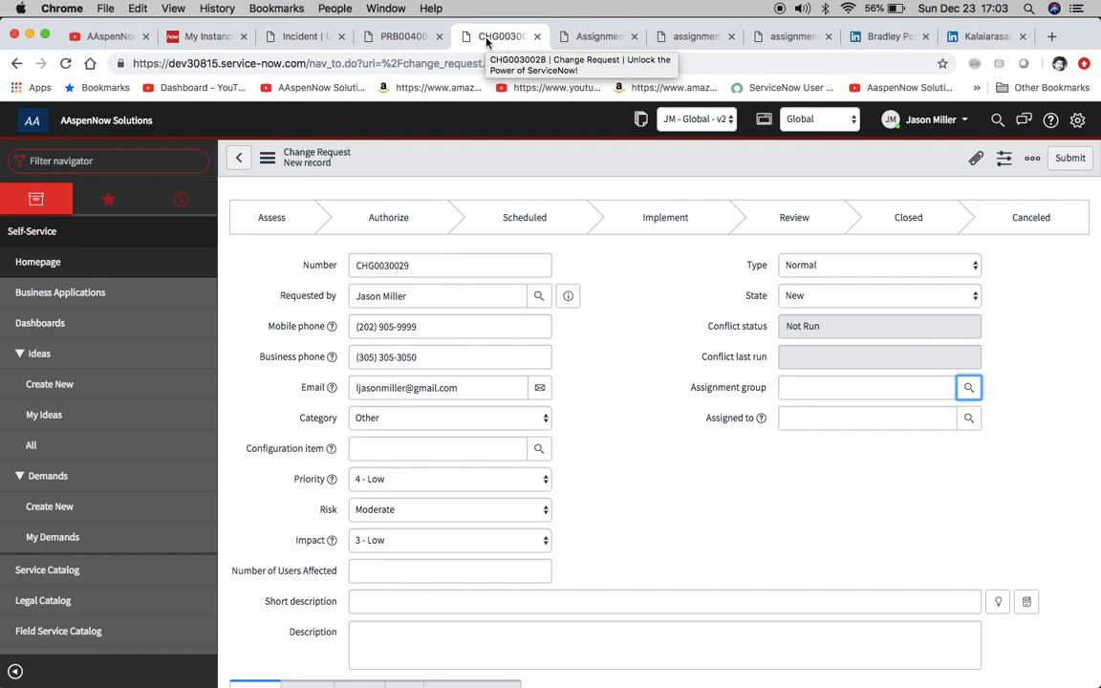
click(967, 386)
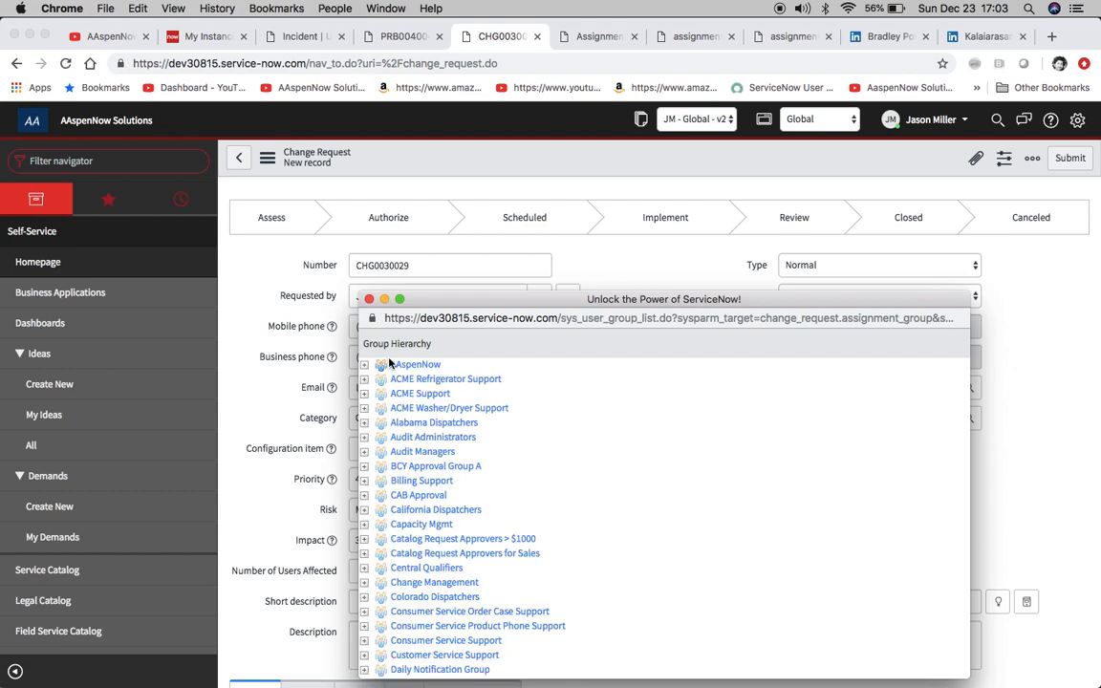
scroll(down, 3)
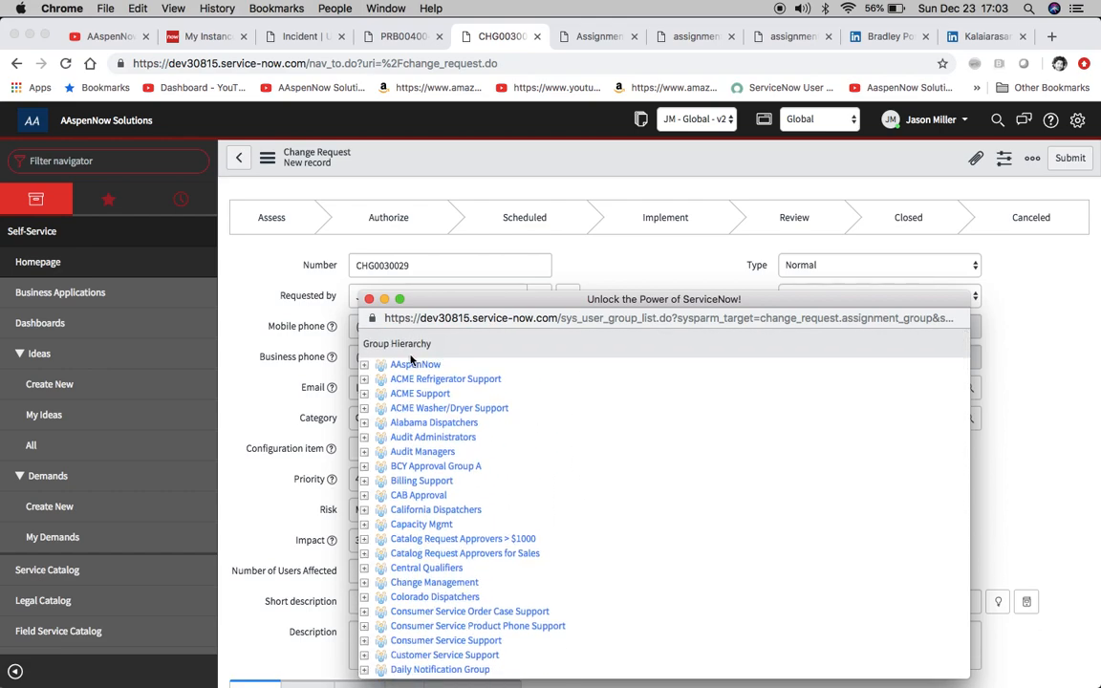
mouse_move(520, 451)
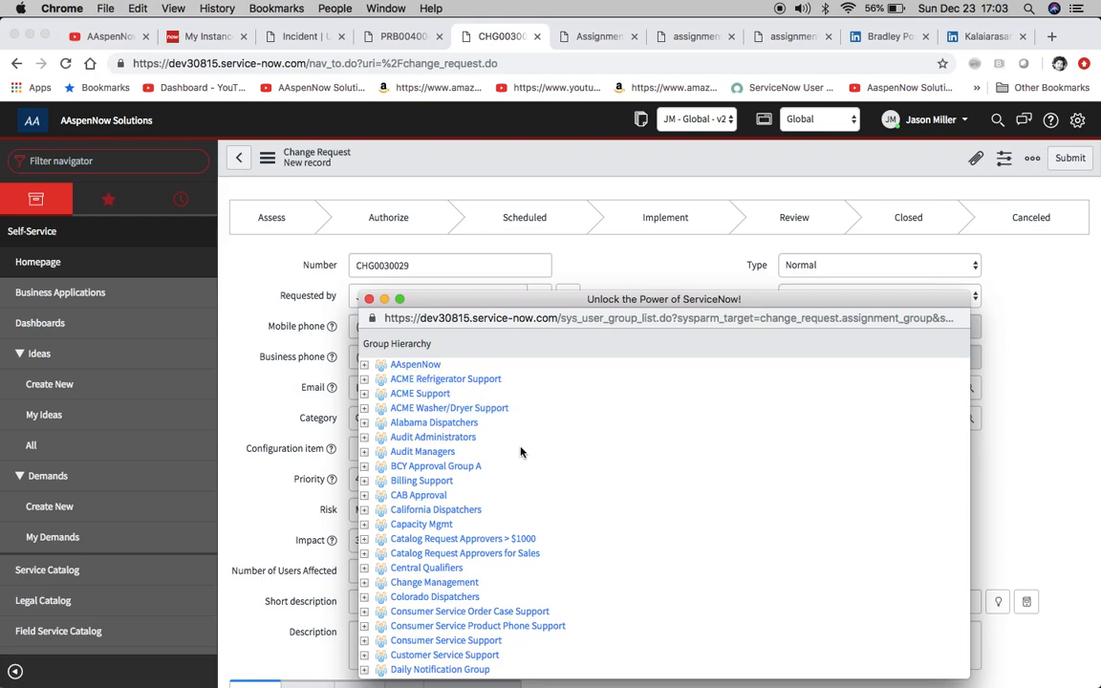
scroll(down, 3)
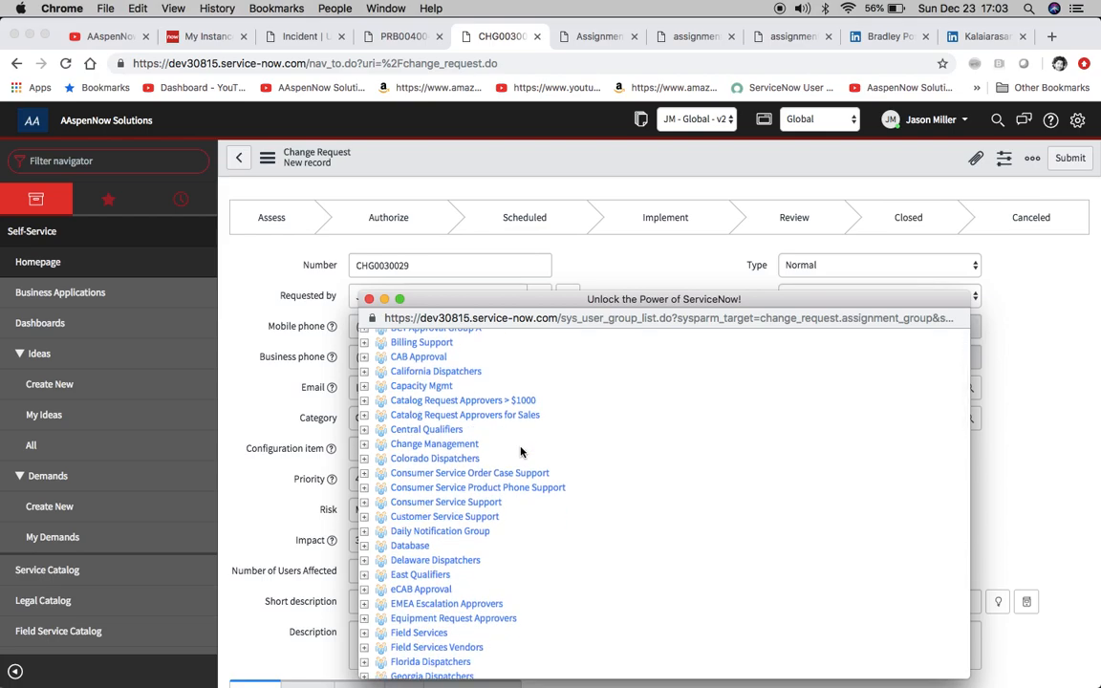
mouse_move(263, 196)
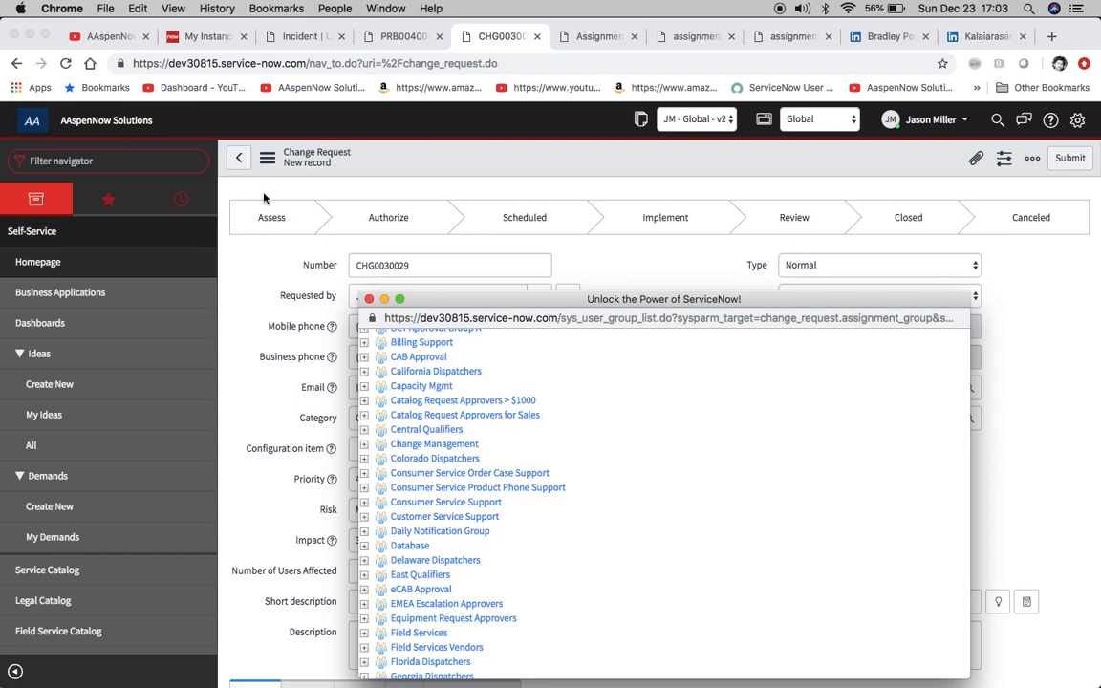
mouse_move(518, 458)
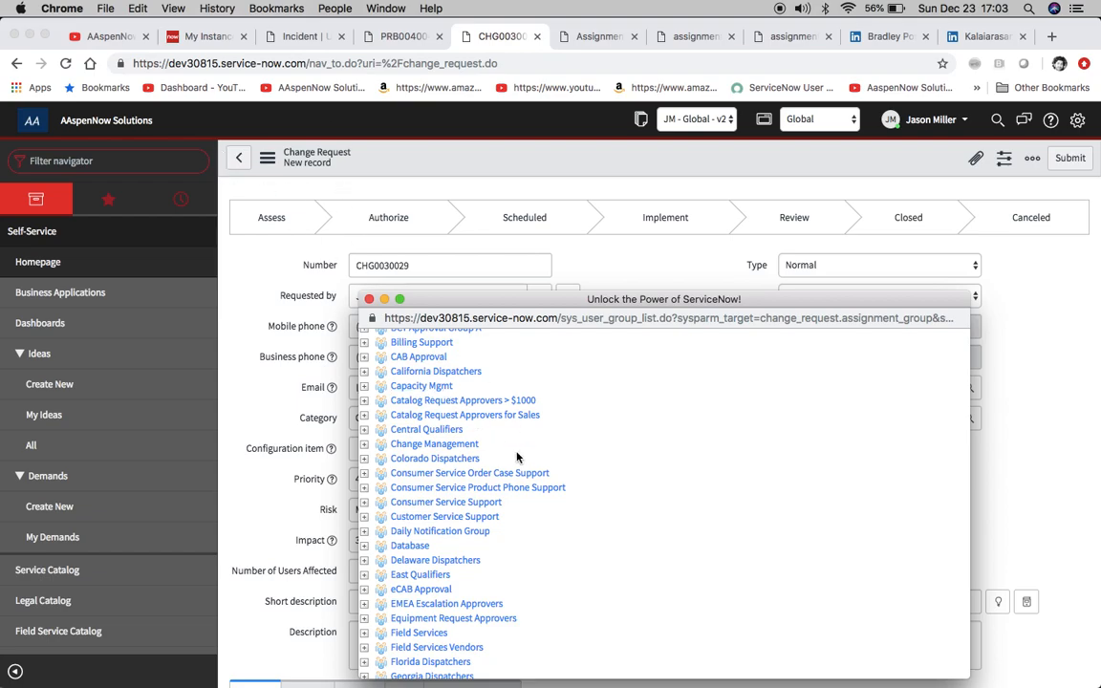
scroll(down, 3)
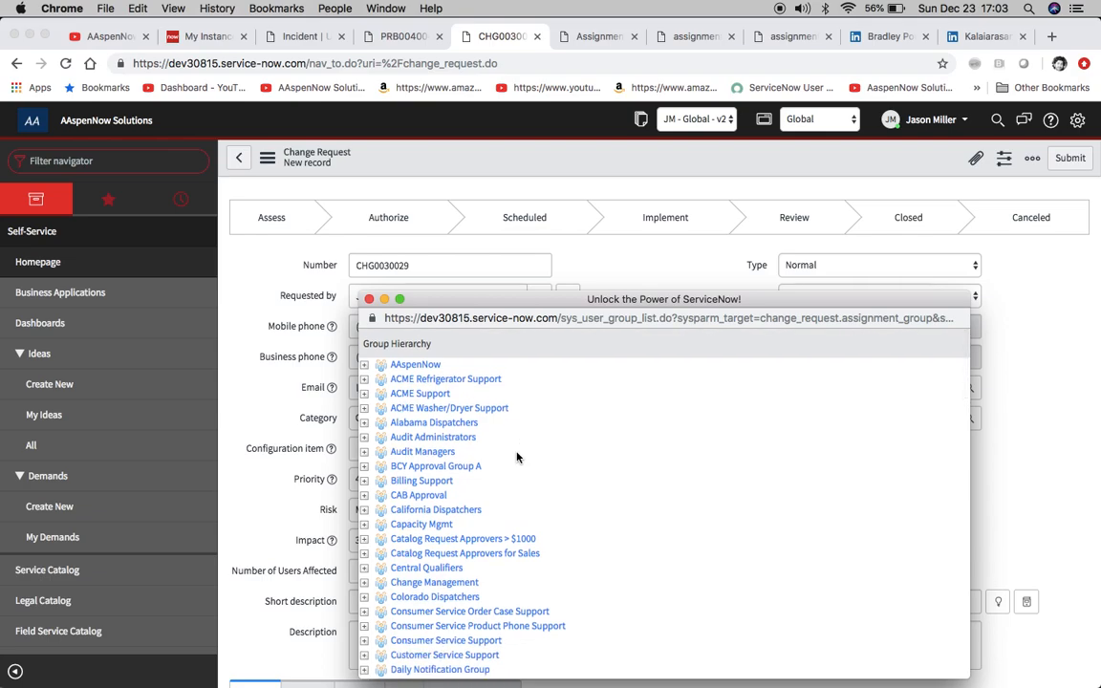
scroll(down, 3)
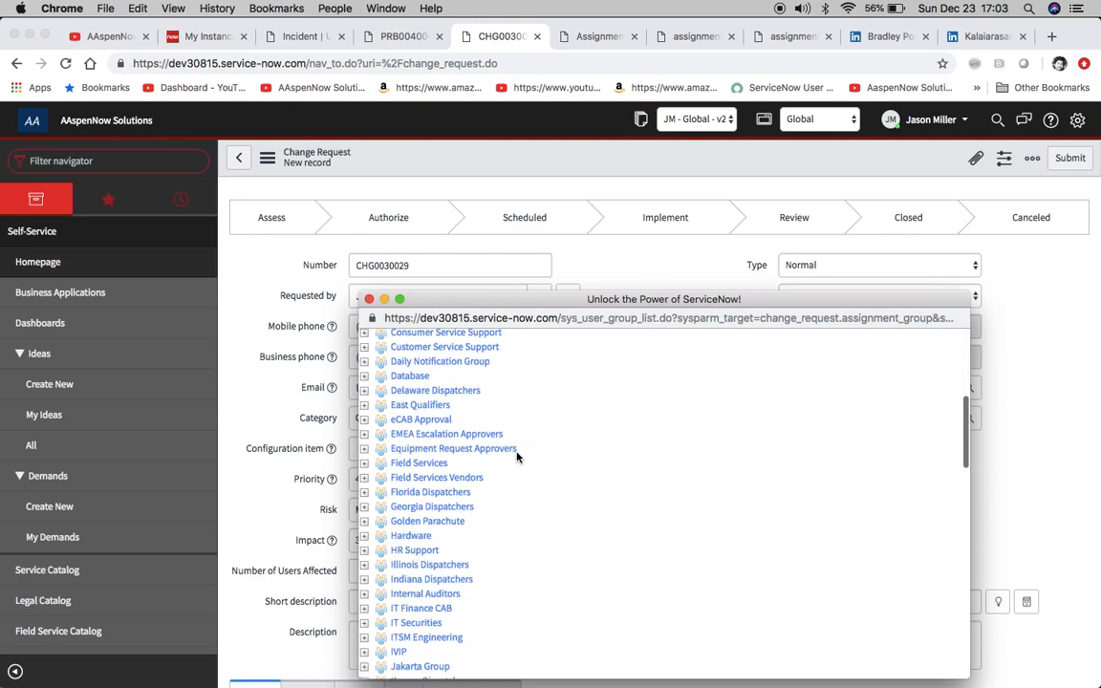
scroll(down, 3)
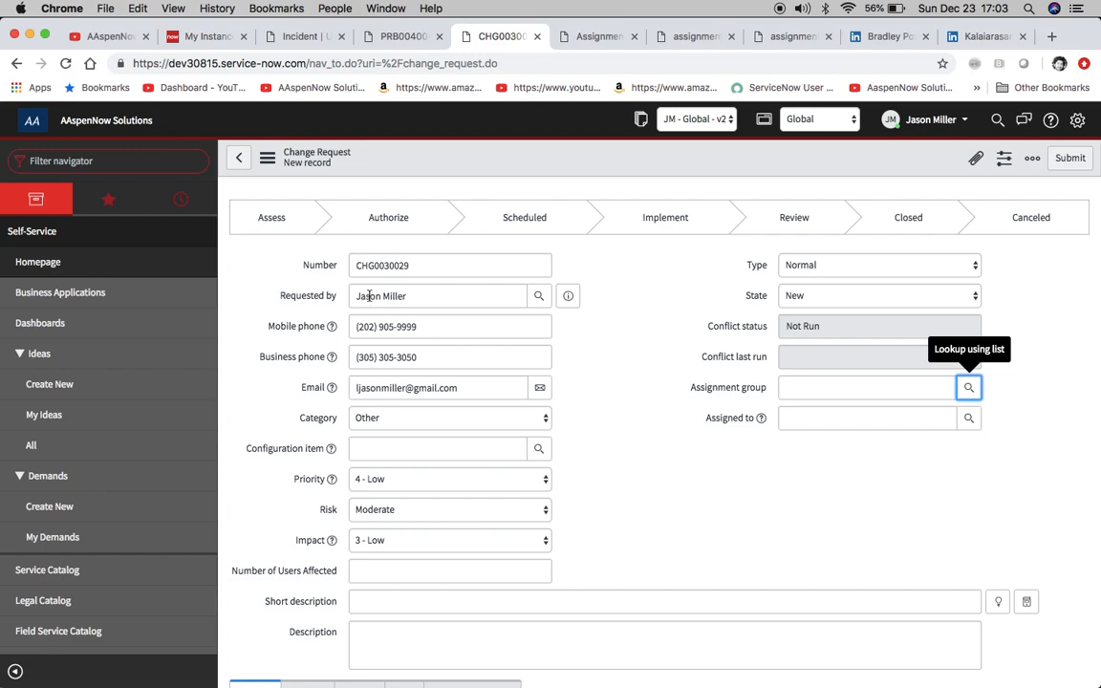
On incident INC0012614, browse the Assignment group lookup list sorted by time zone, then close it.
click(302, 36)
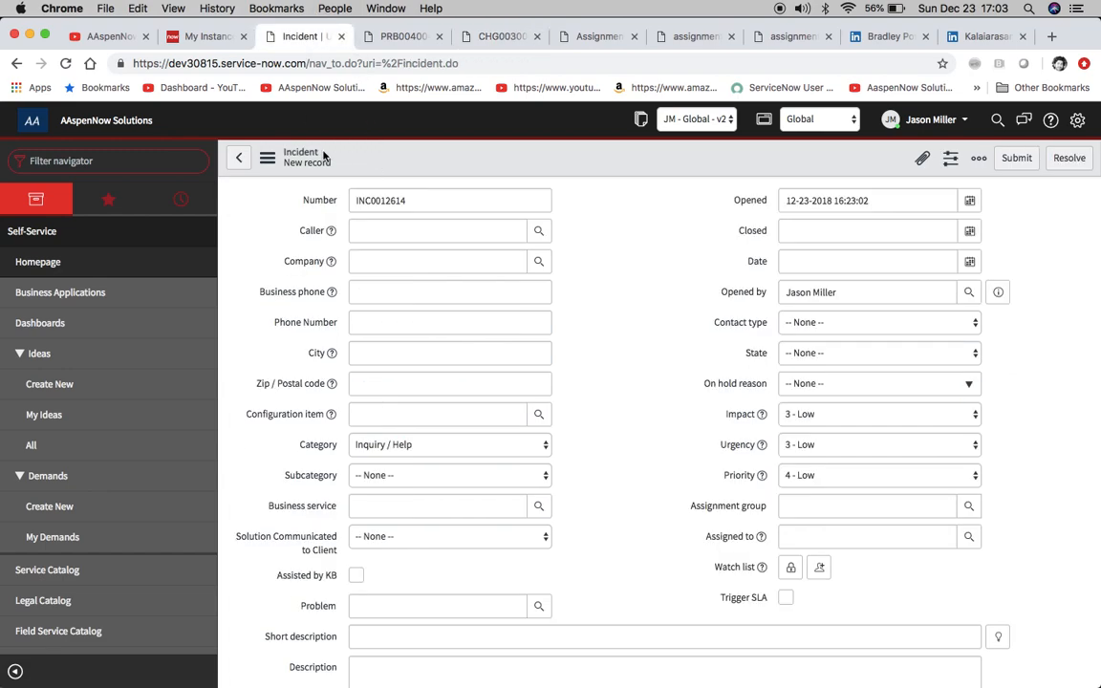
click(967, 505)
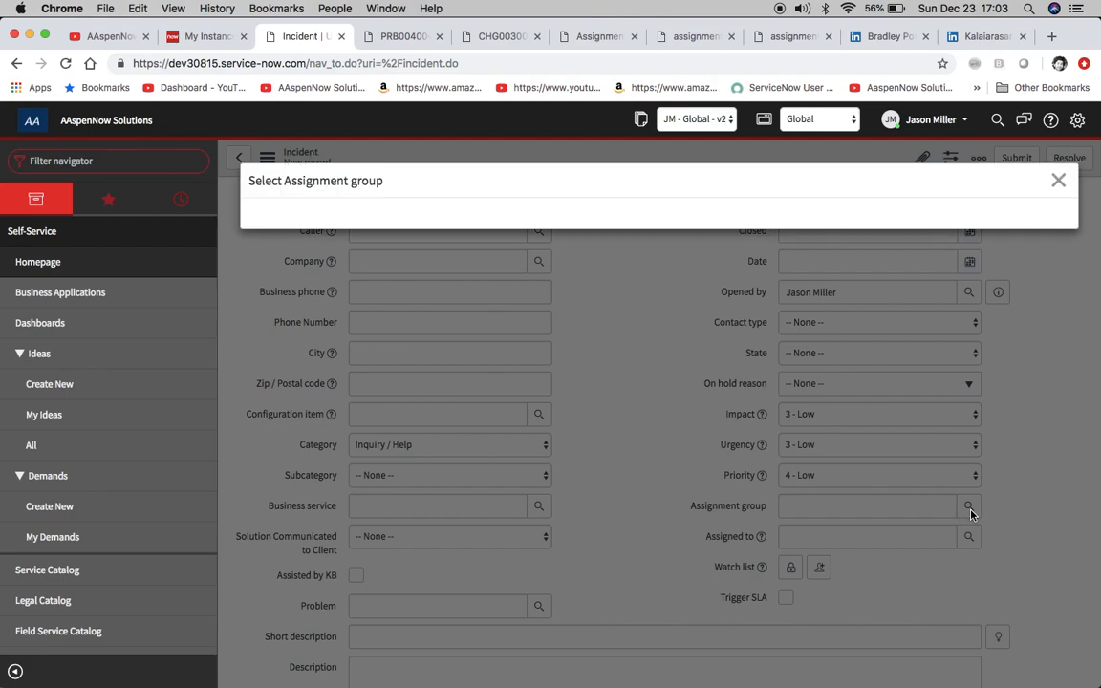
click(969, 505)
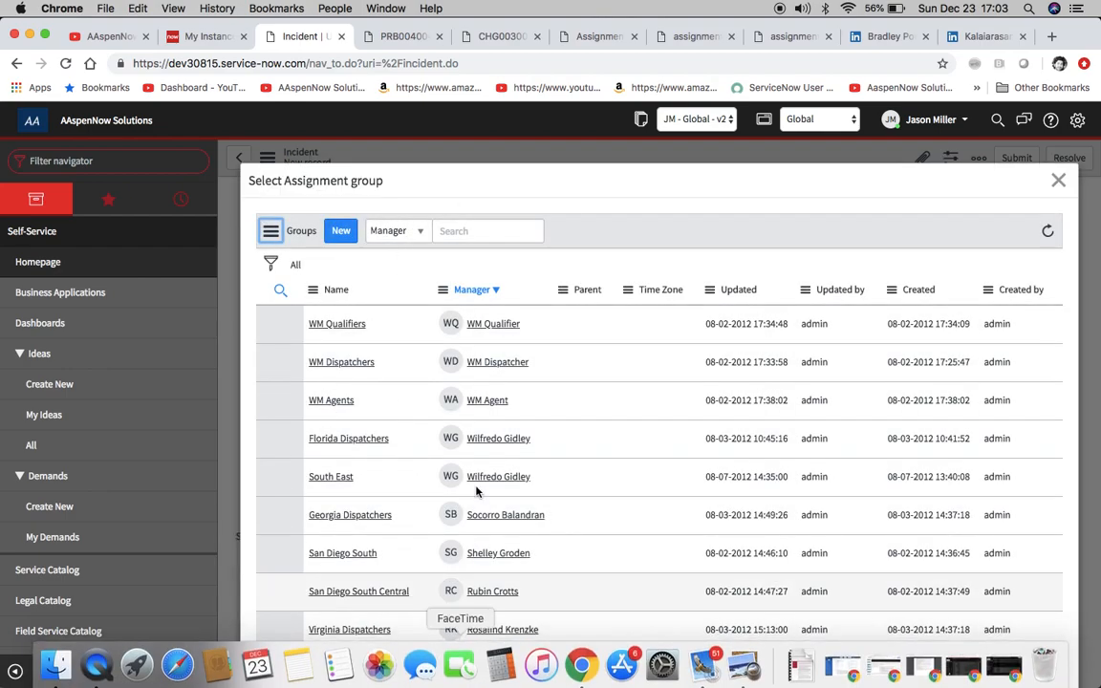
scroll(down, 3)
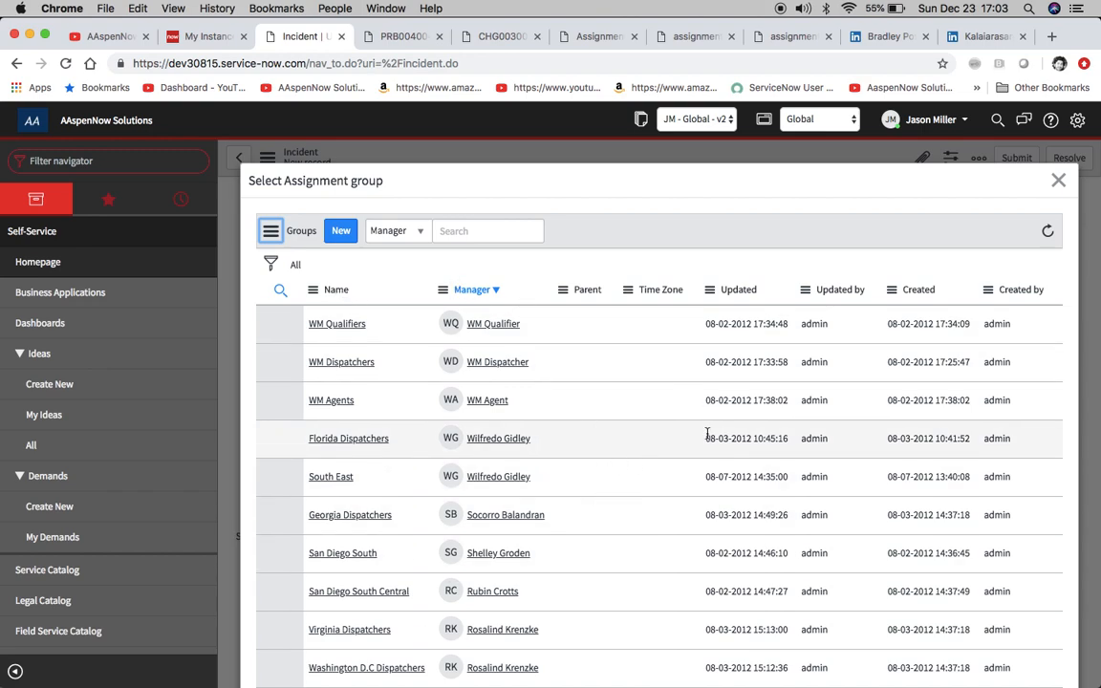
mouse_move(696, 514)
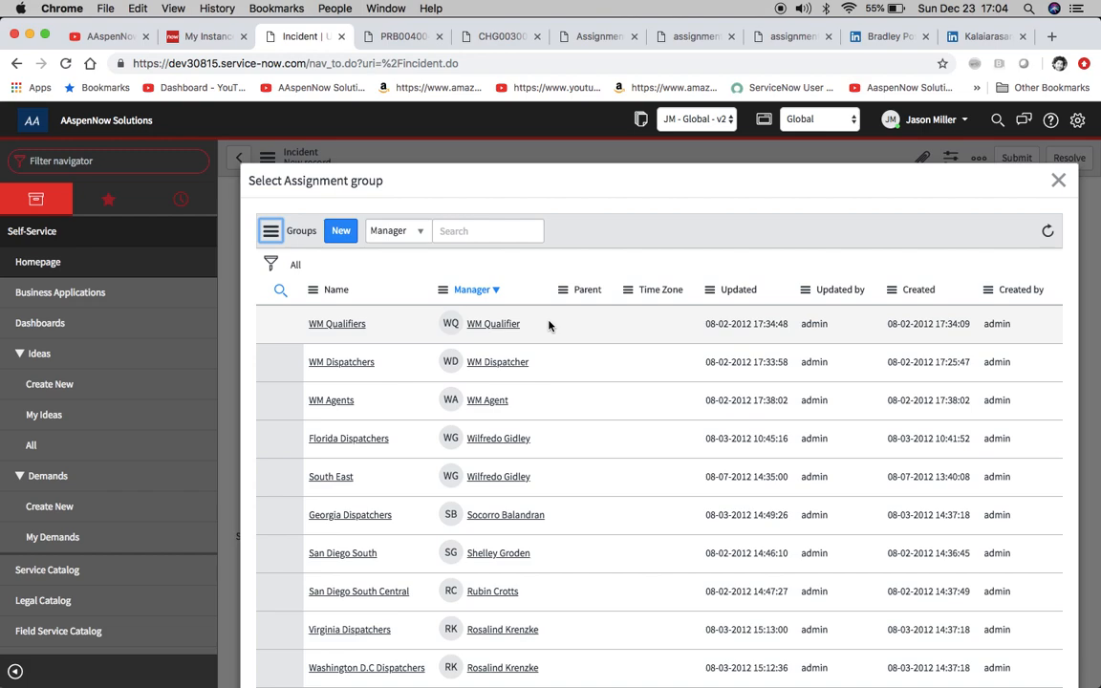
mouse_move(493, 323)
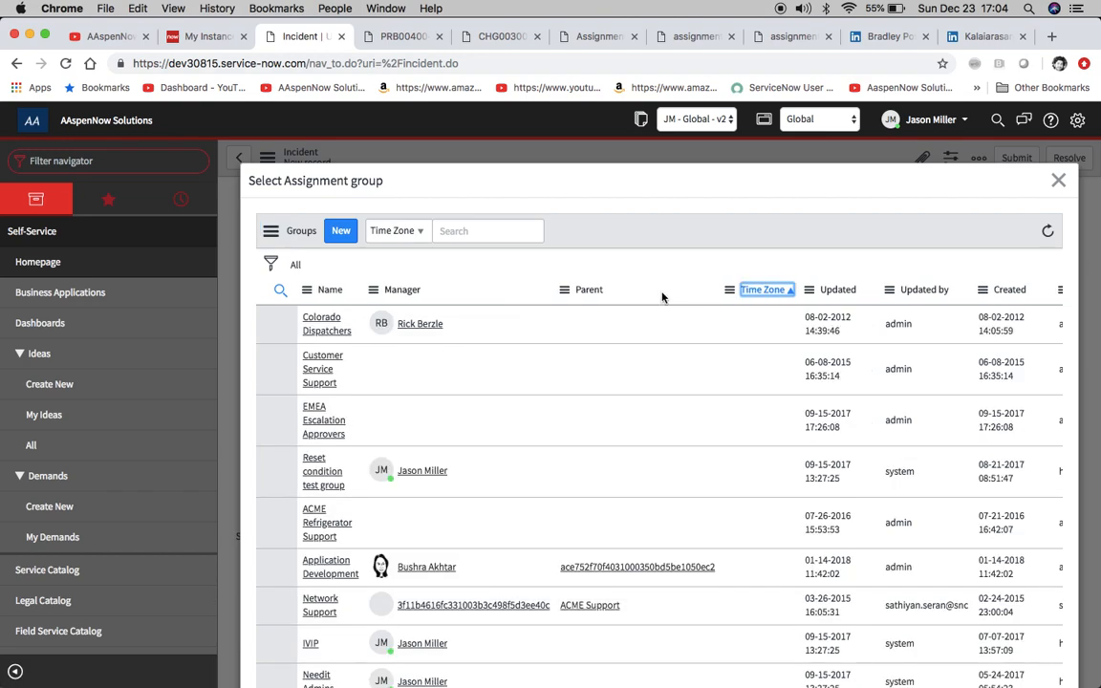
click(761, 290)
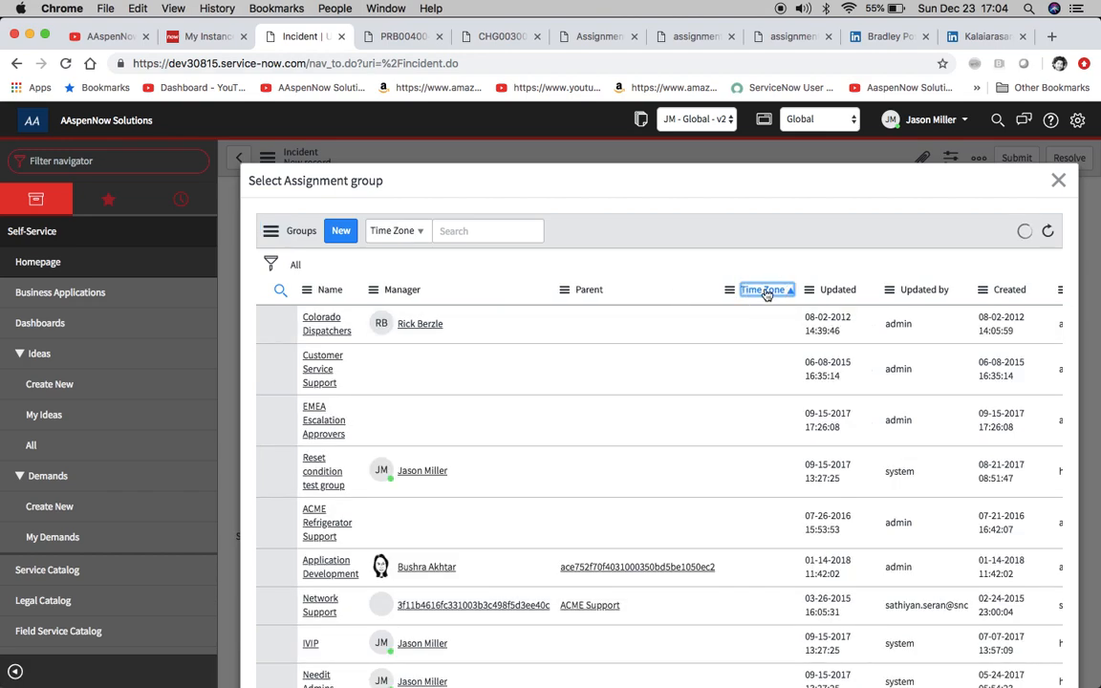
click(761, 290)
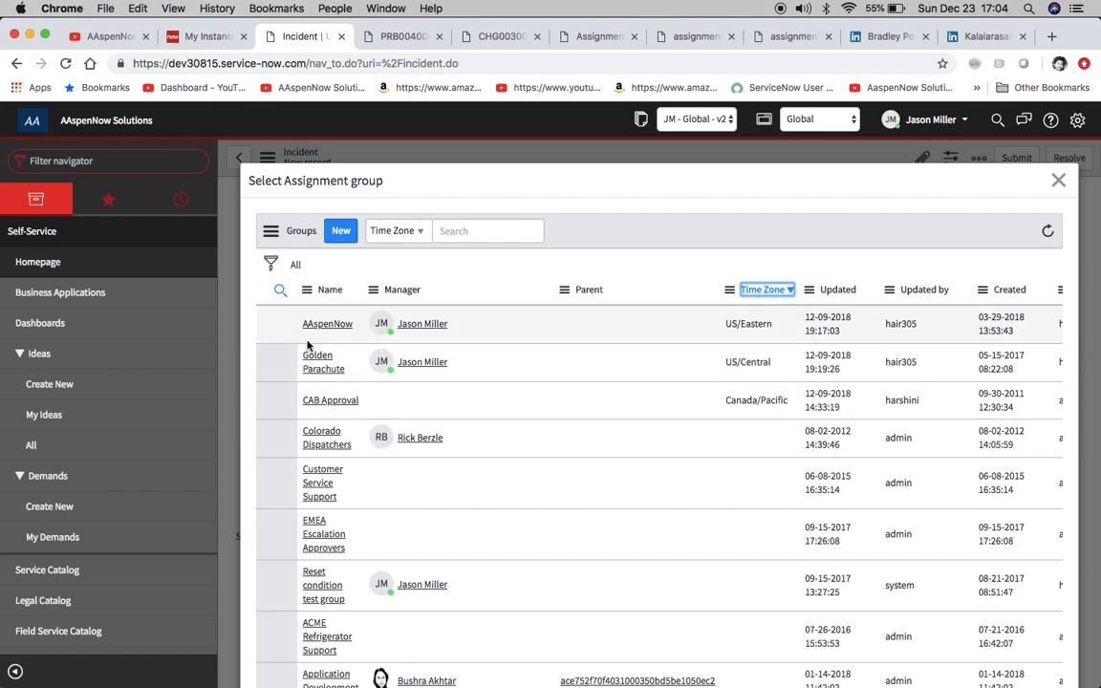
click(1059, 179)
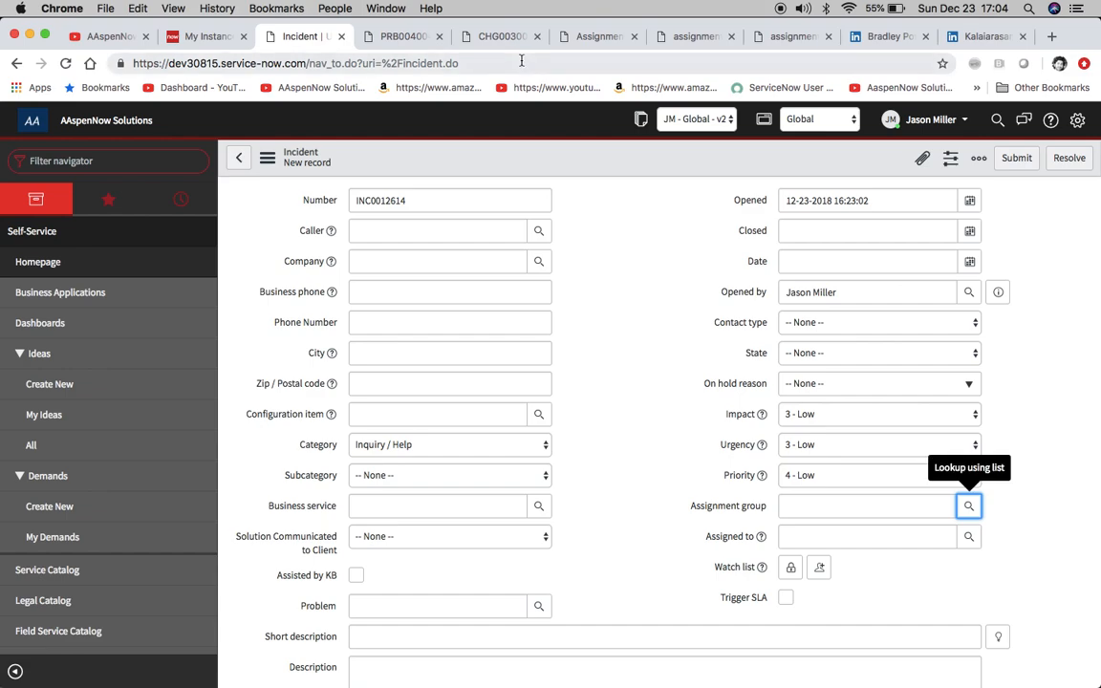
mouse_move(649, 302)
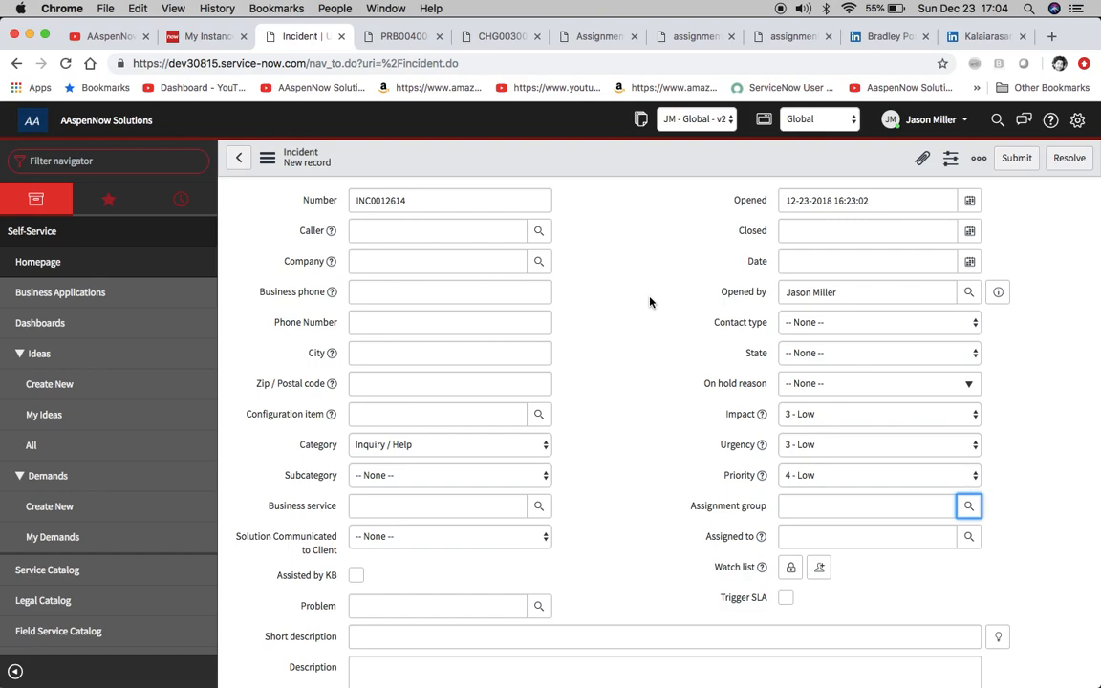
mouse_move(526, 222)
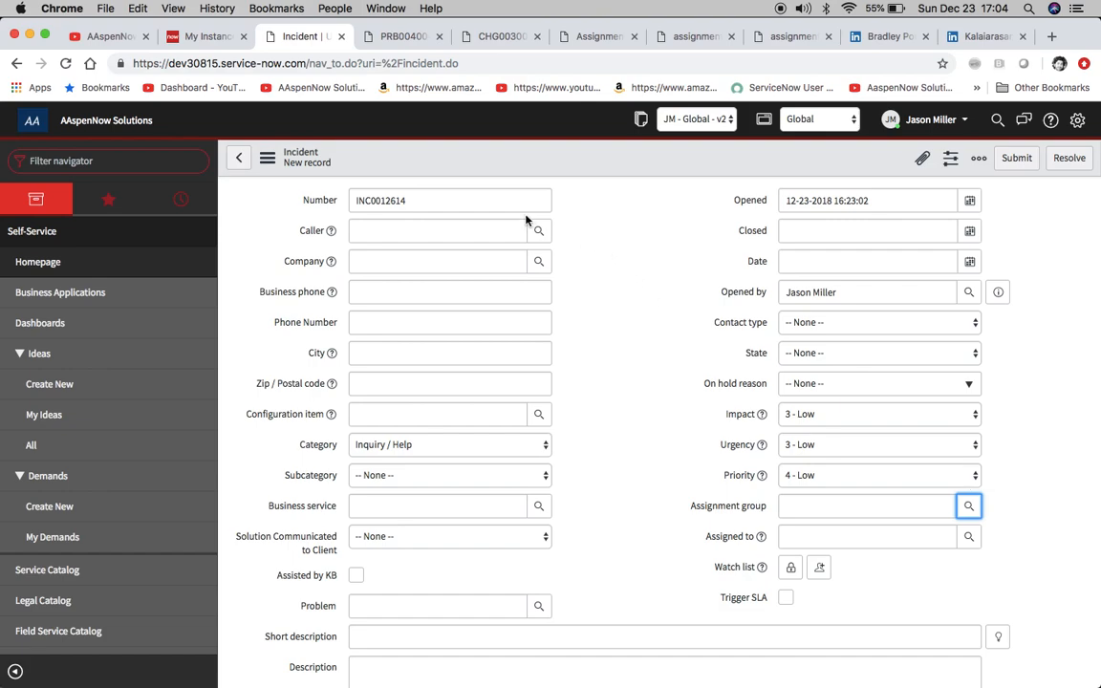
mouse_move(675, 509)
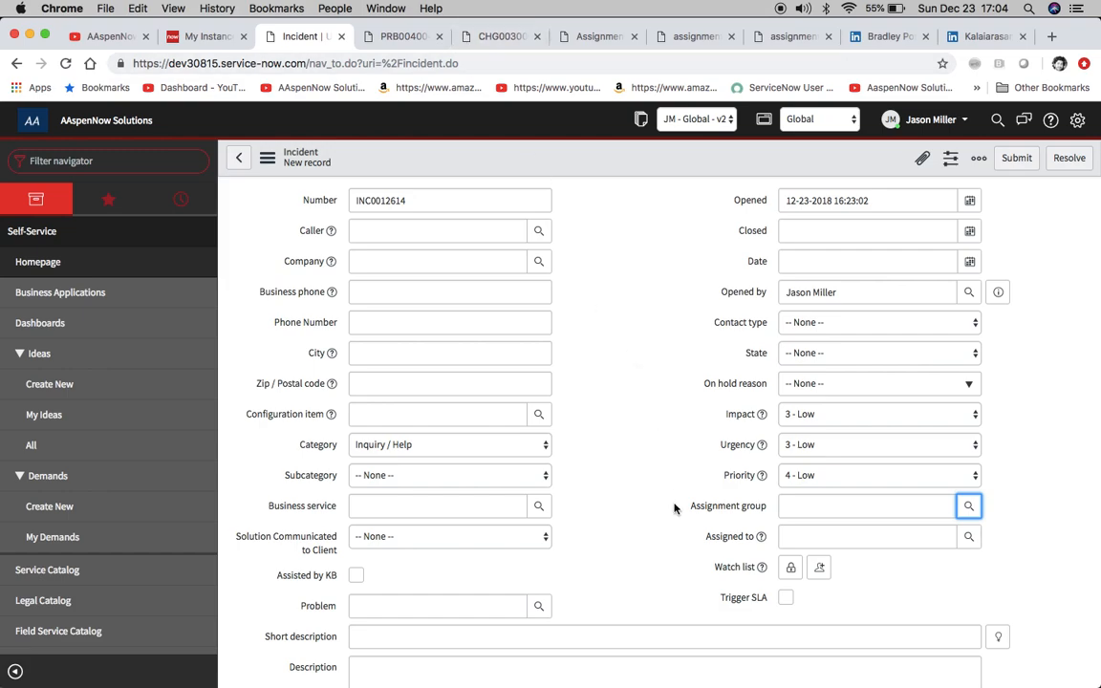
mouse_move(711, 508)
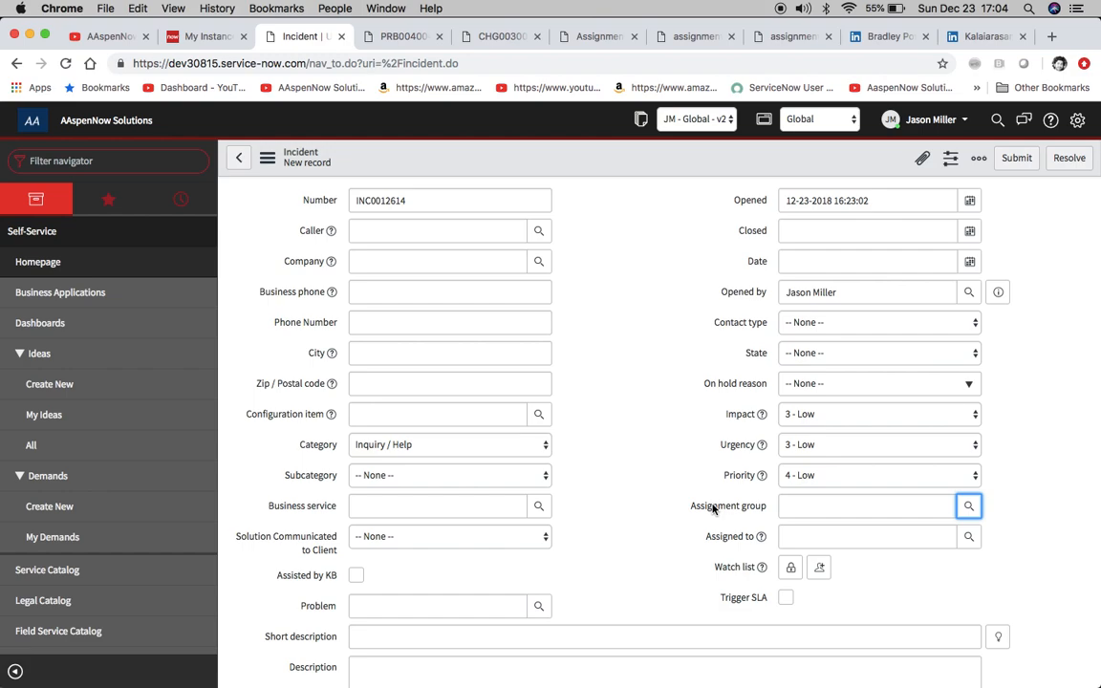
mouse_move(673, 493)
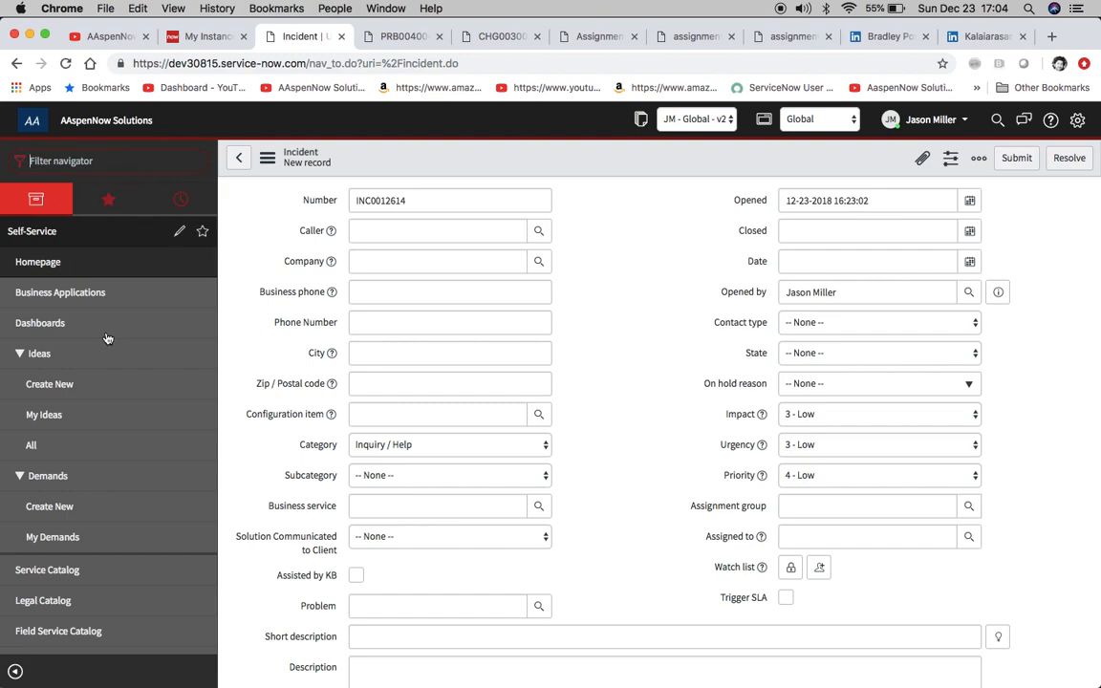
mouse_move(726, 508)
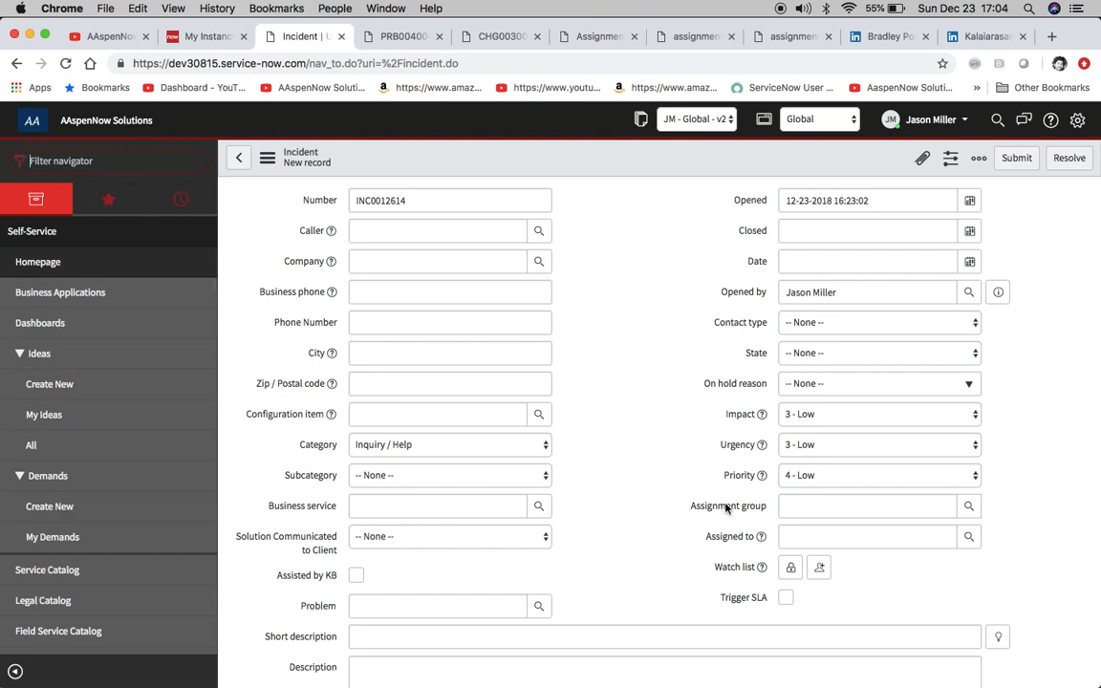
Configure Dictionary on Assignment group to reach the Task assignment_group entry and its 11 overrides.
right_click(726, 505)
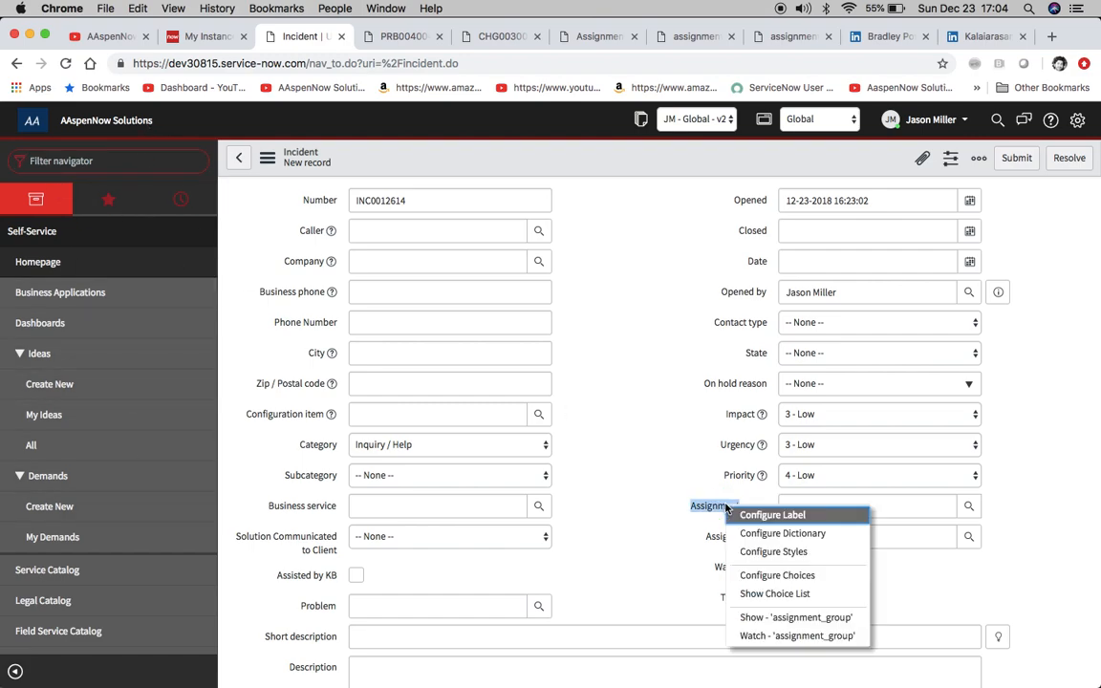
mouse_move(773, 550)
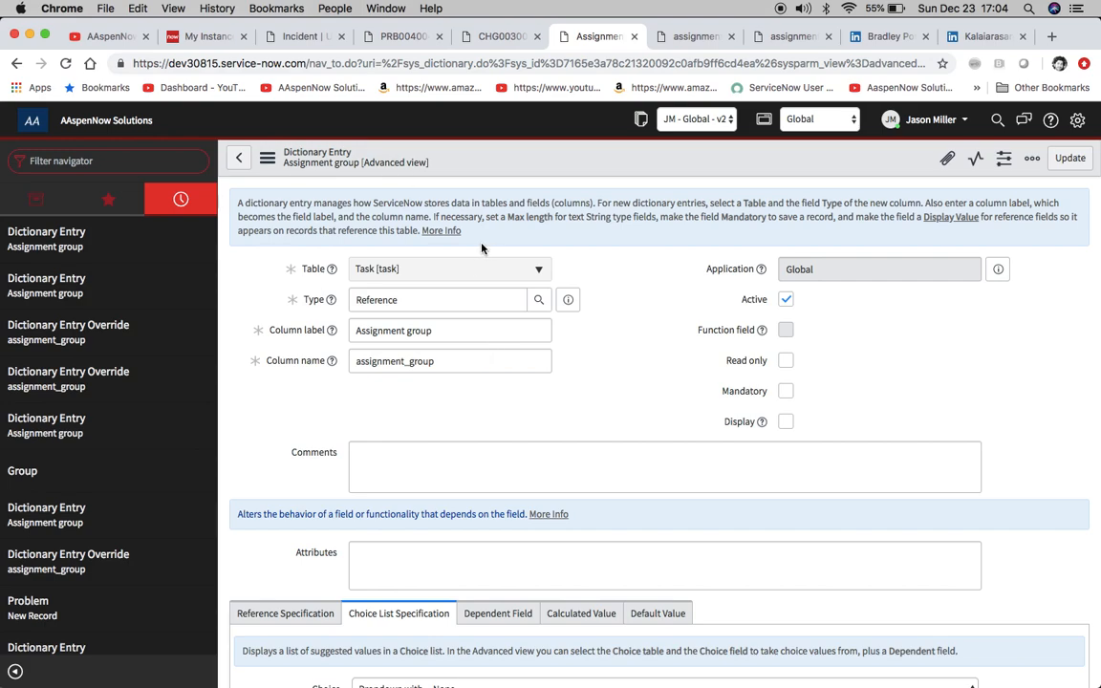
mouse_move(318, 249)
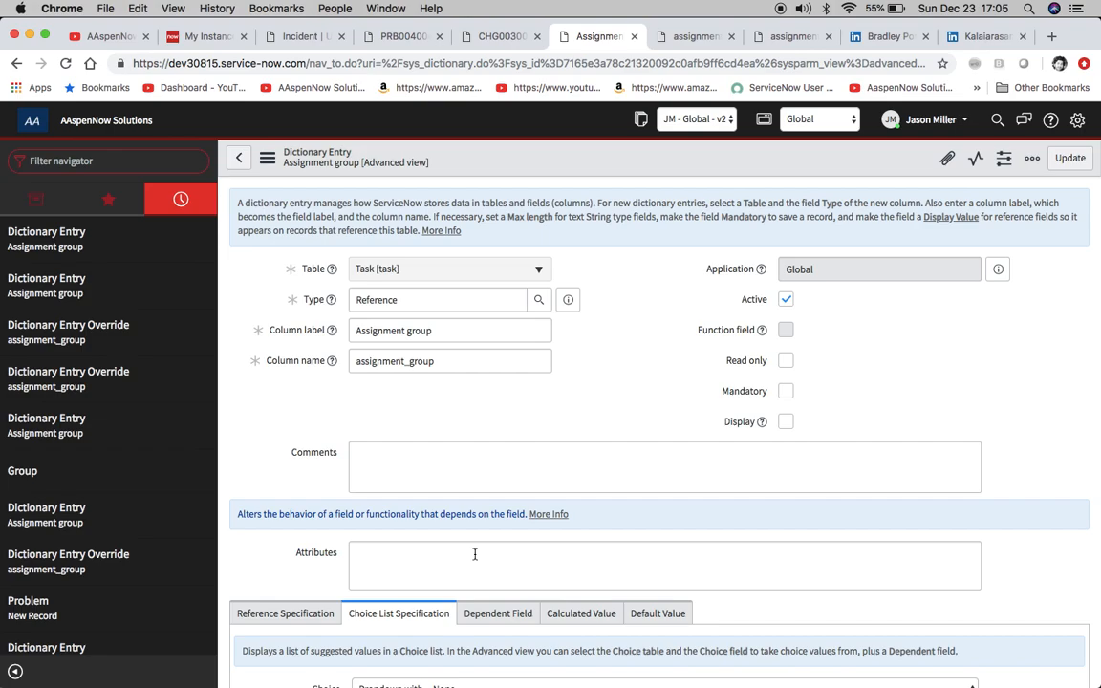
scroll(down, 3)
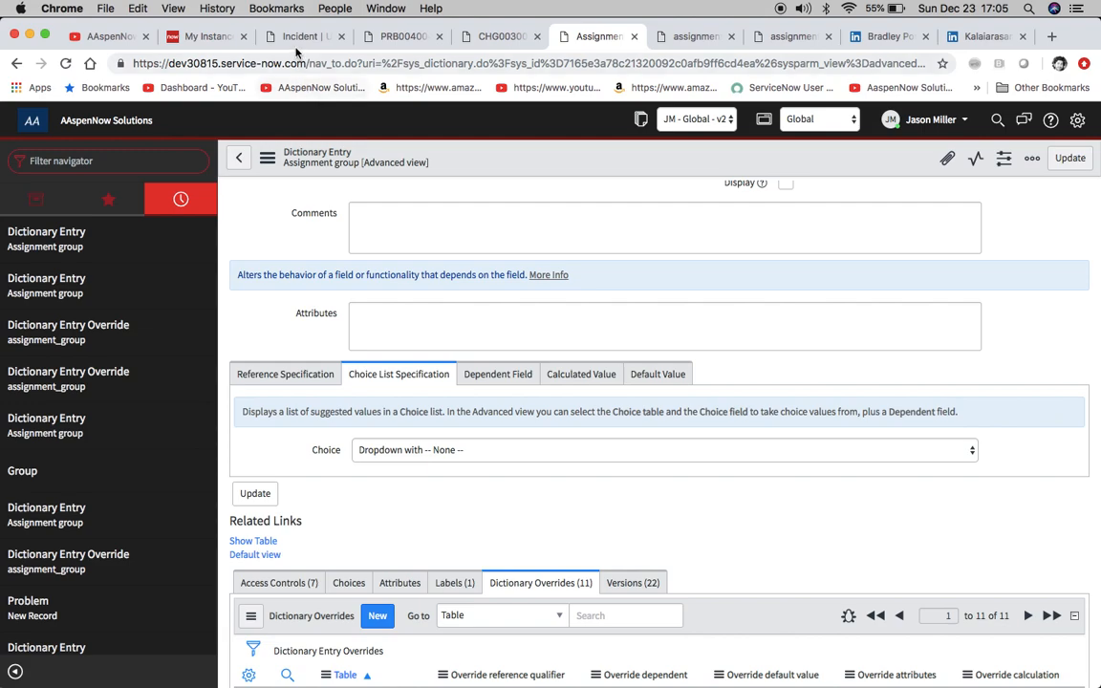
click(302, 37)
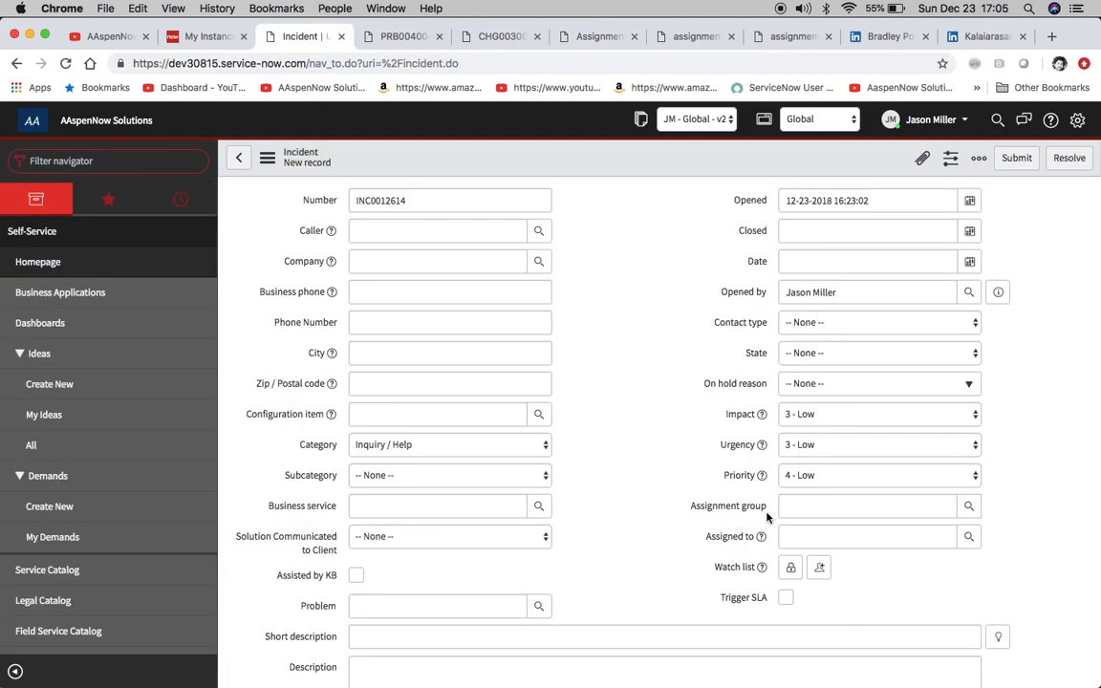
click(868, 505)
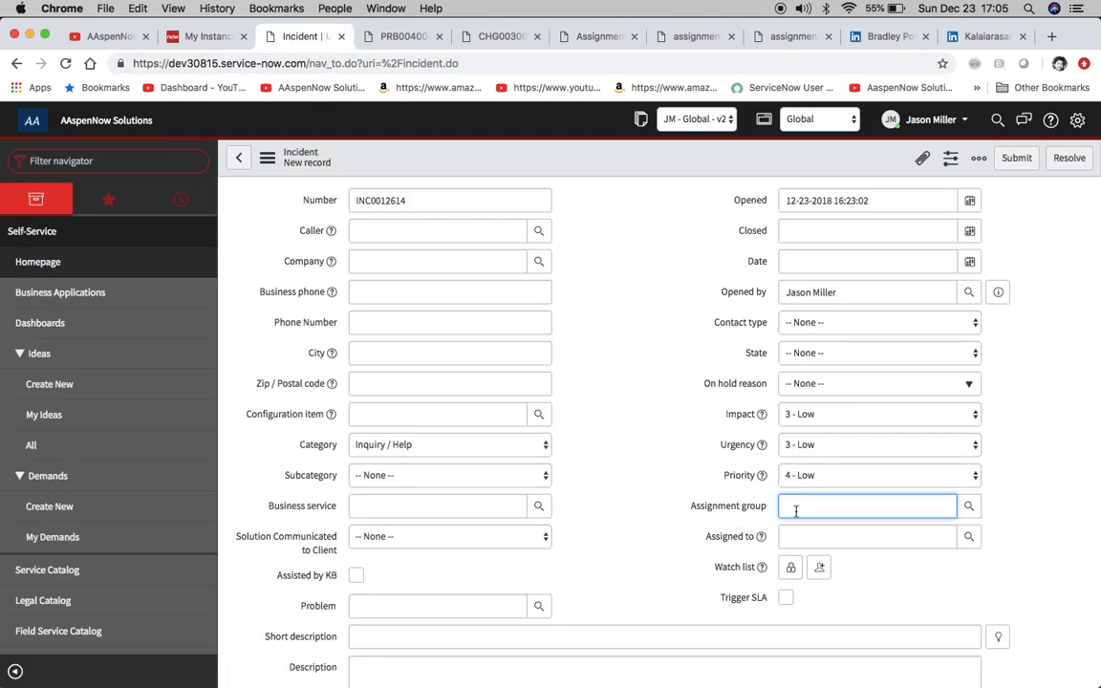
click(875, 413)
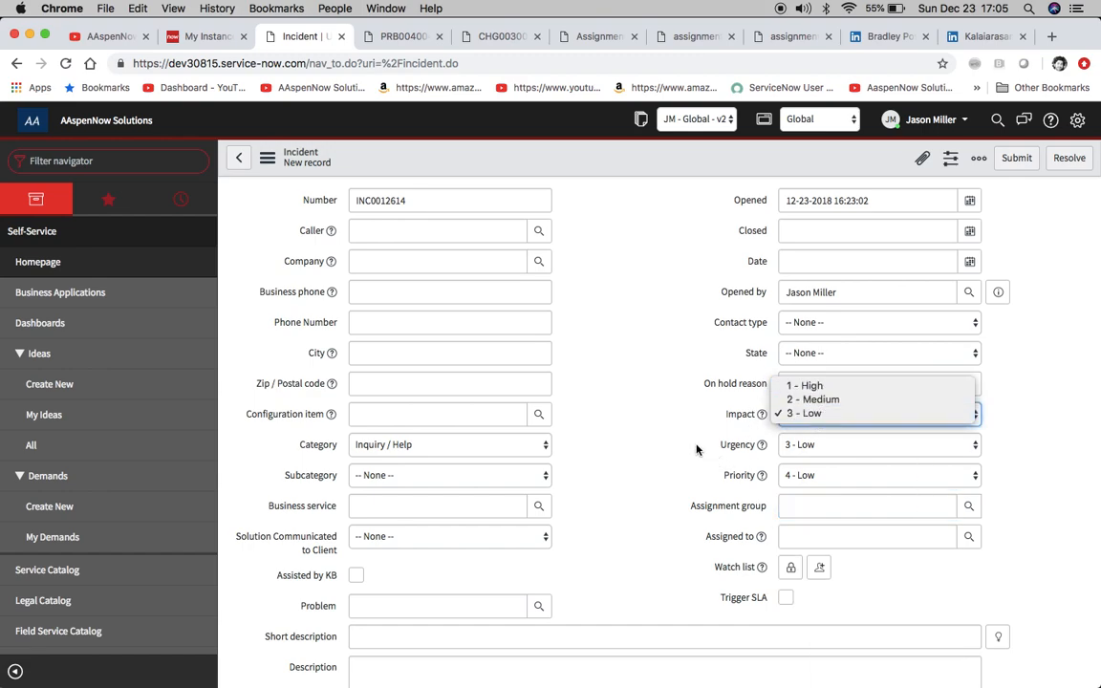
click(811, 413)
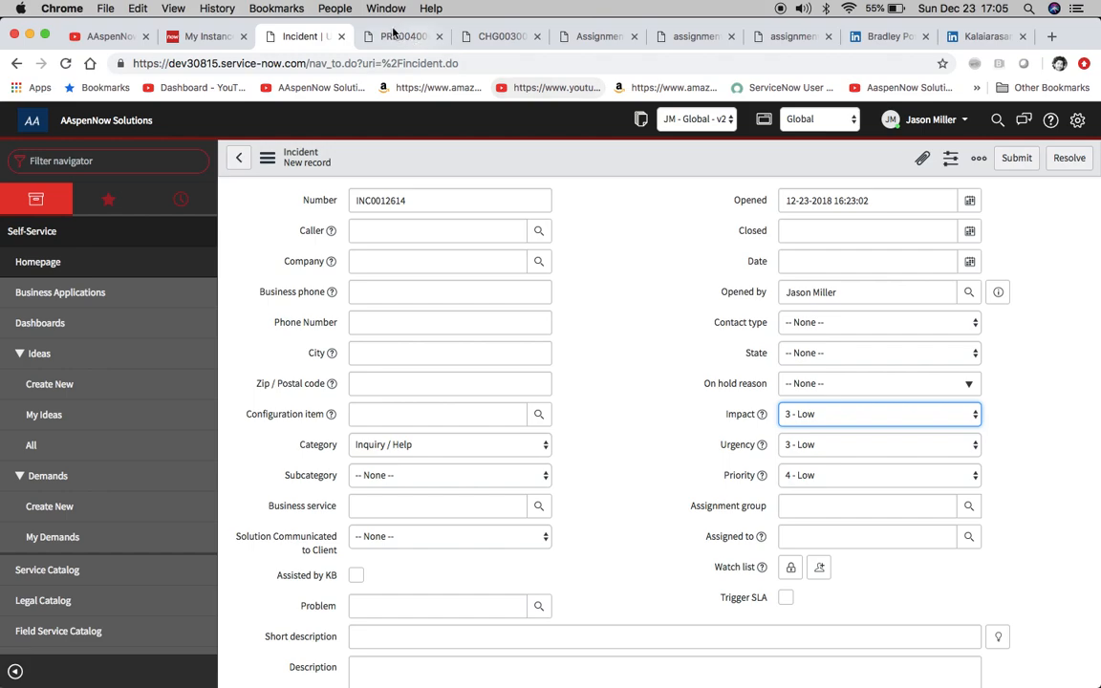
click(402, 37)
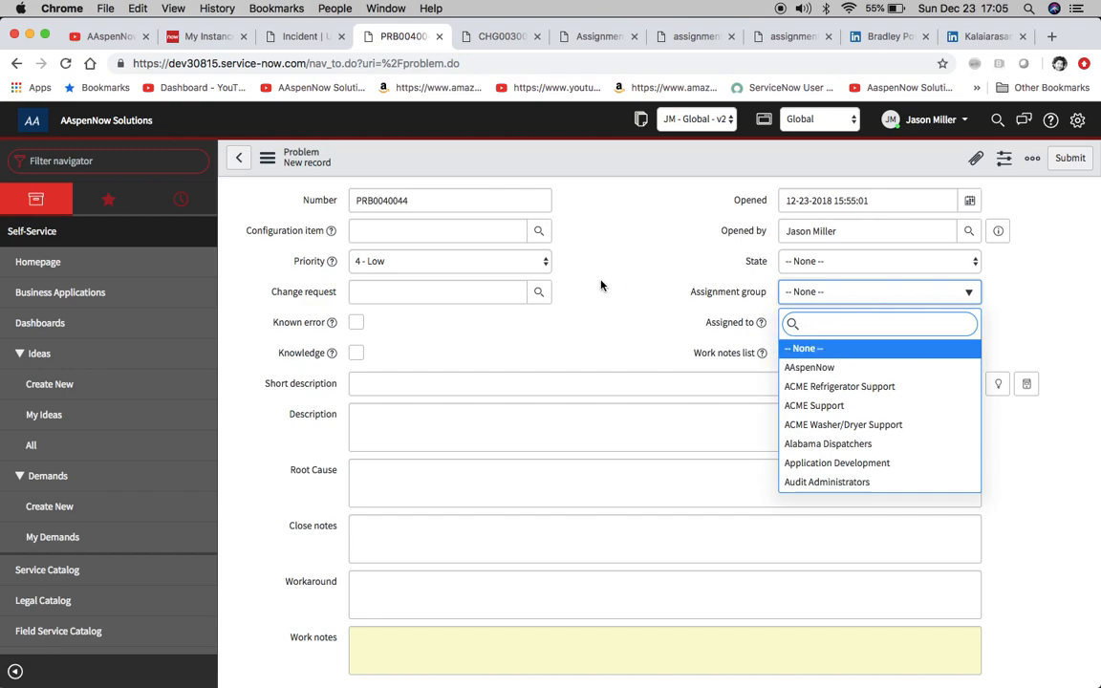
click(596, 37)
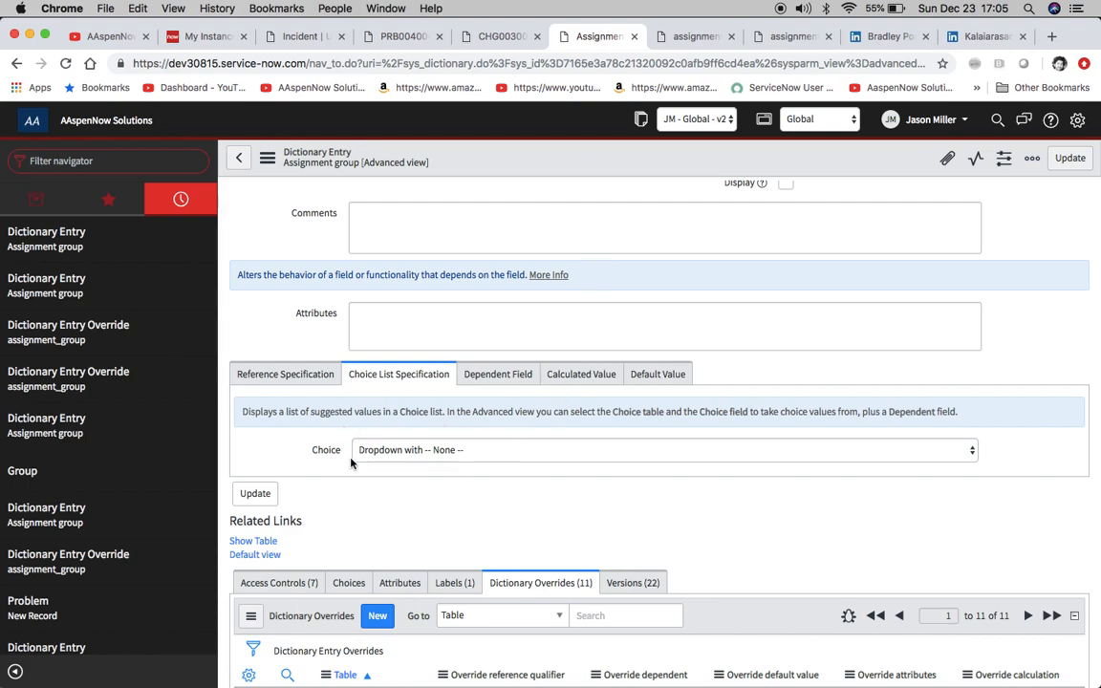
mouse_move(365, 360)
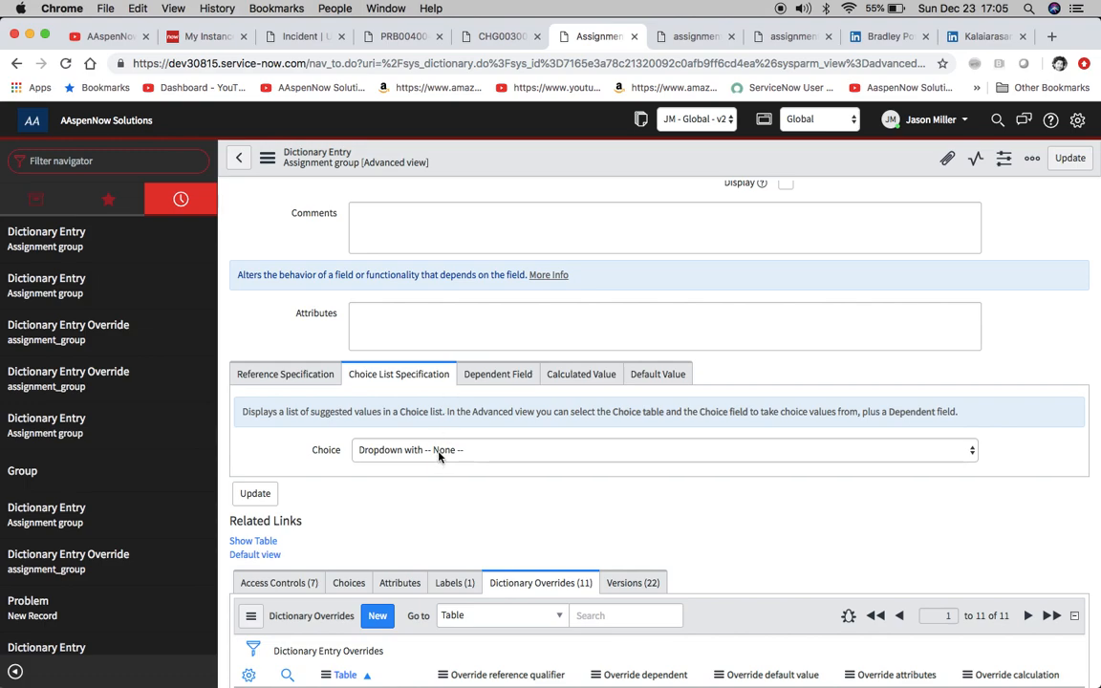
Set the assignment_group entry's Choice to -- None --, update it, and show problem PRB0040044's form actions.
click(665, 449)
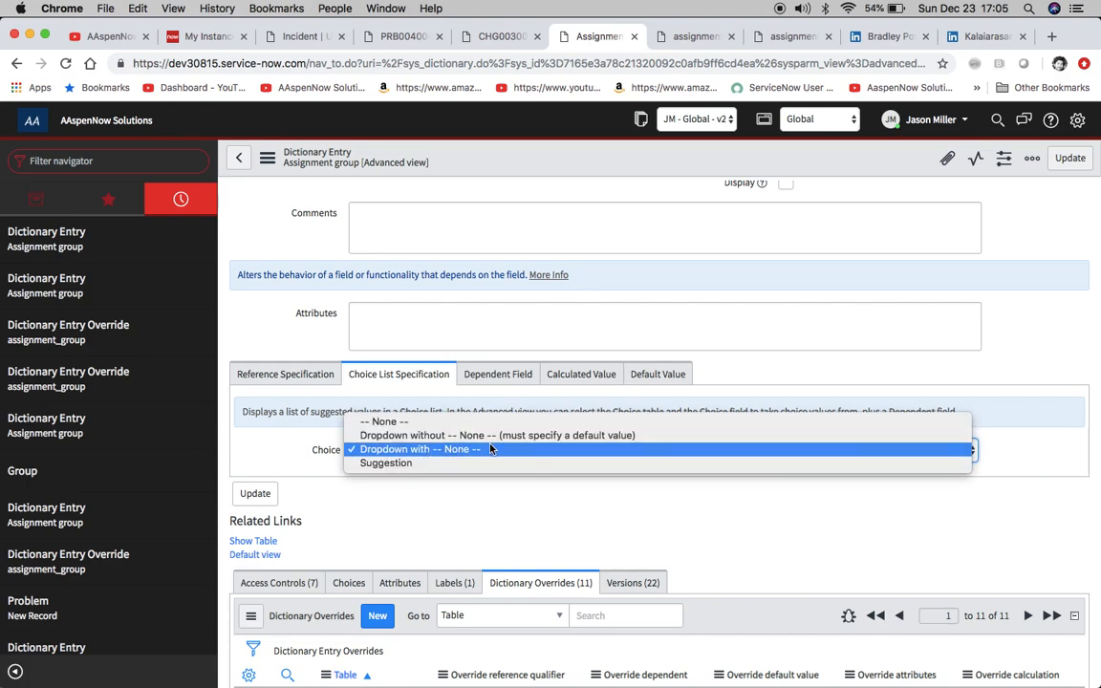
mouse_move(382, 457)
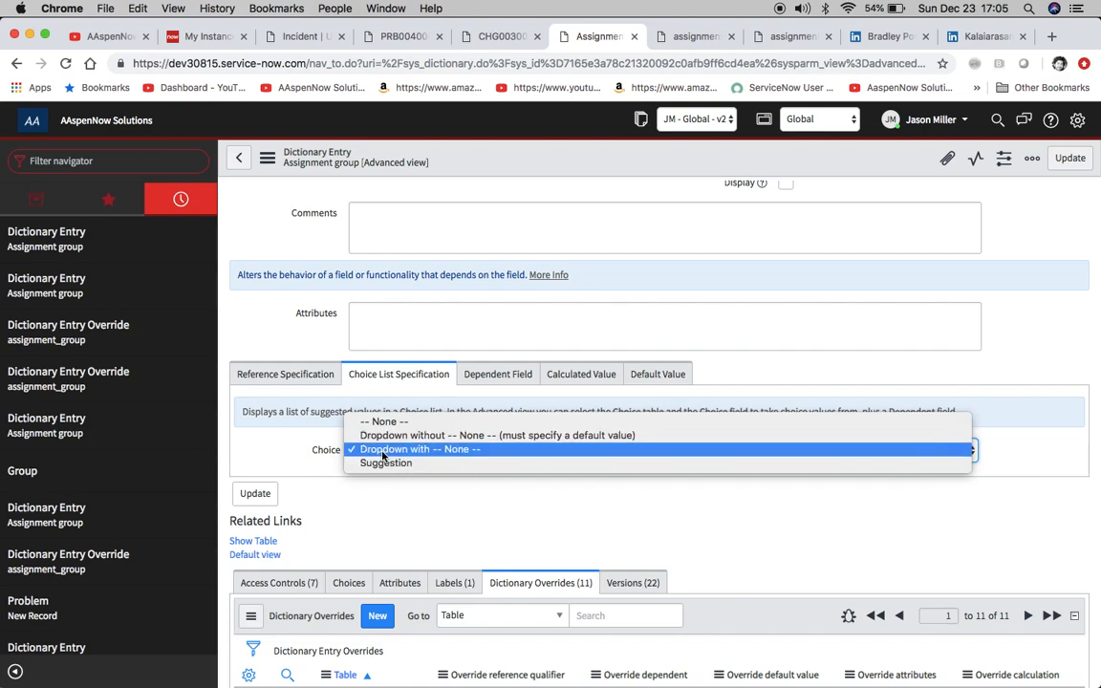
click(421, 450)
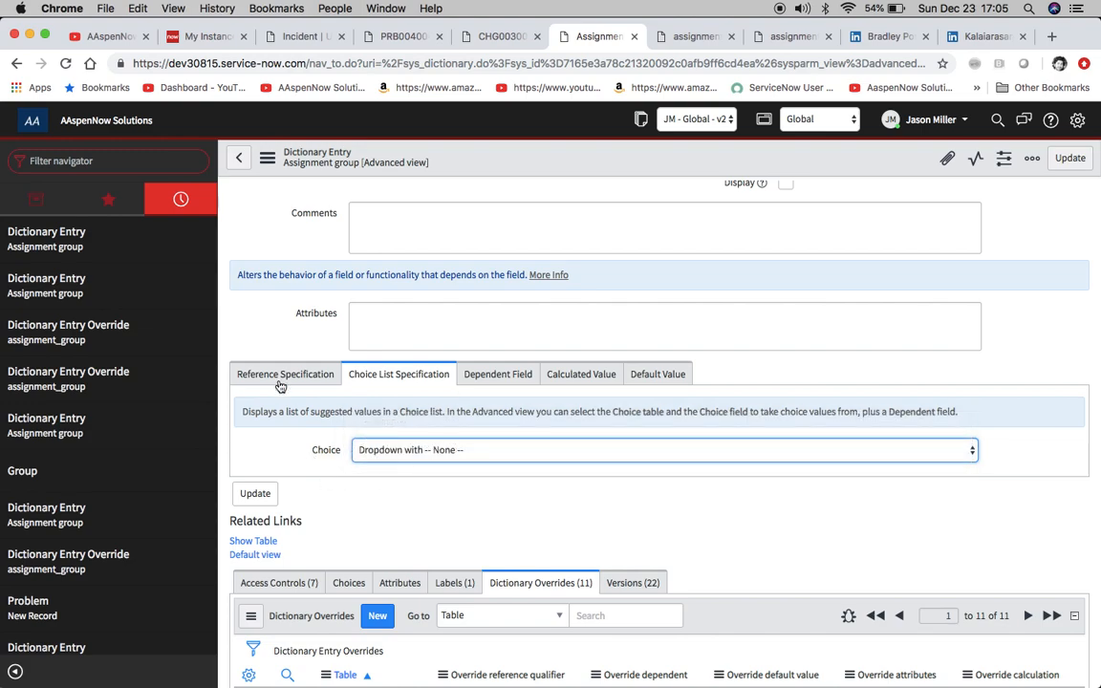
click(662, 450)
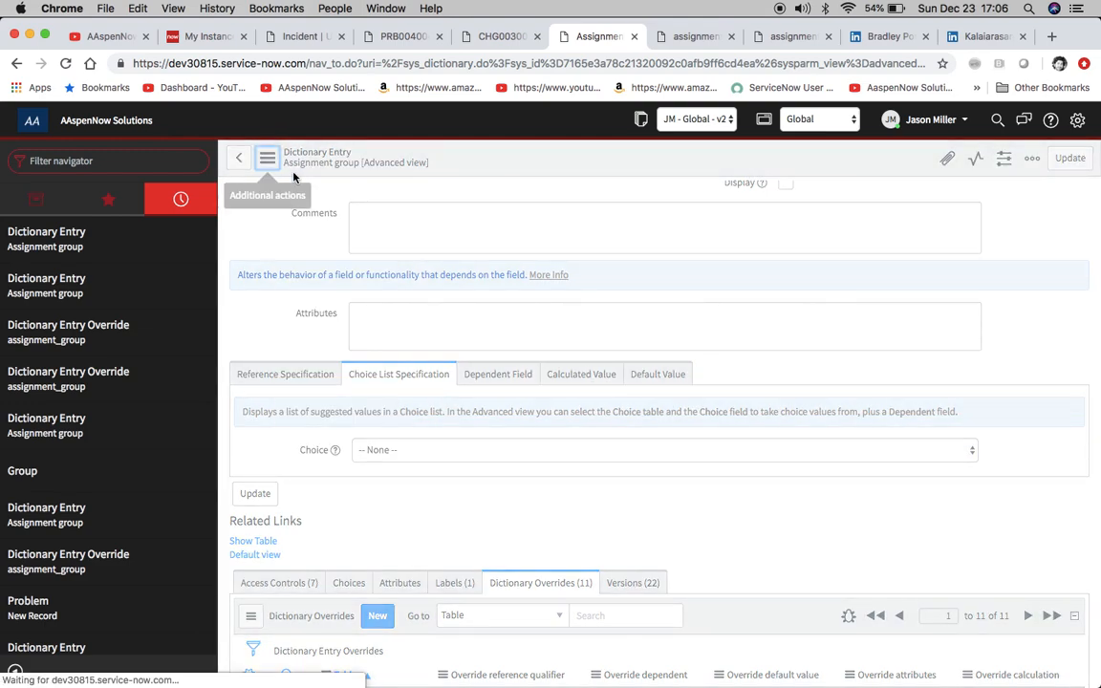
click(402, 36)
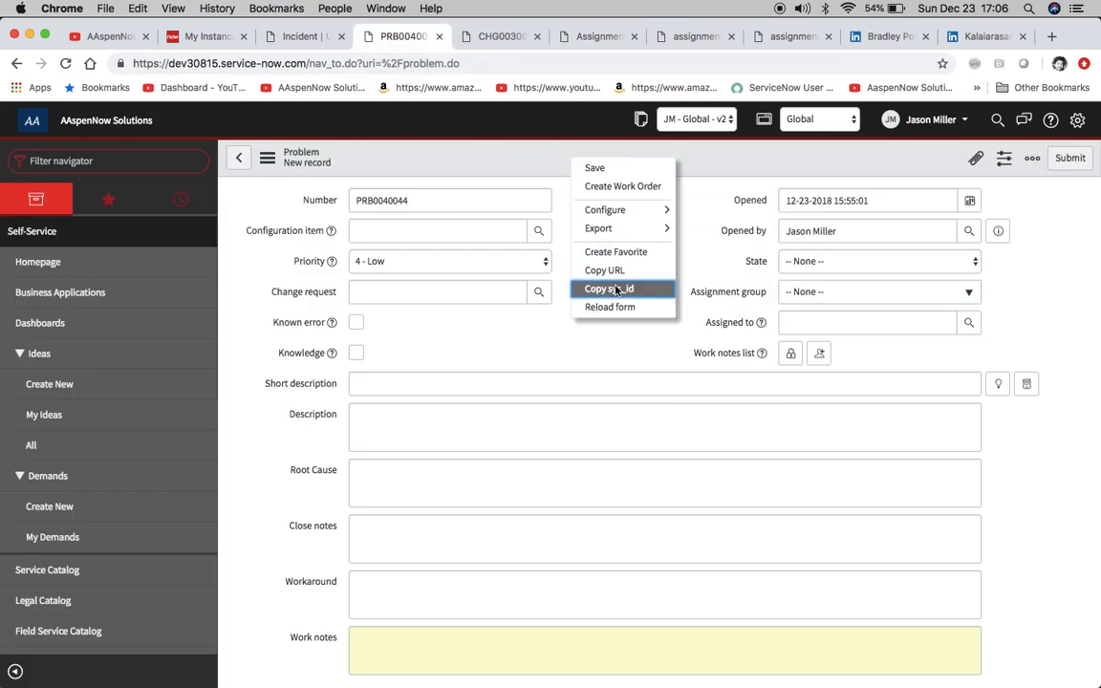
Reload the Problem form as PRB0040045 so Assignment group shows as a plain lookup field.
click(610, 289)
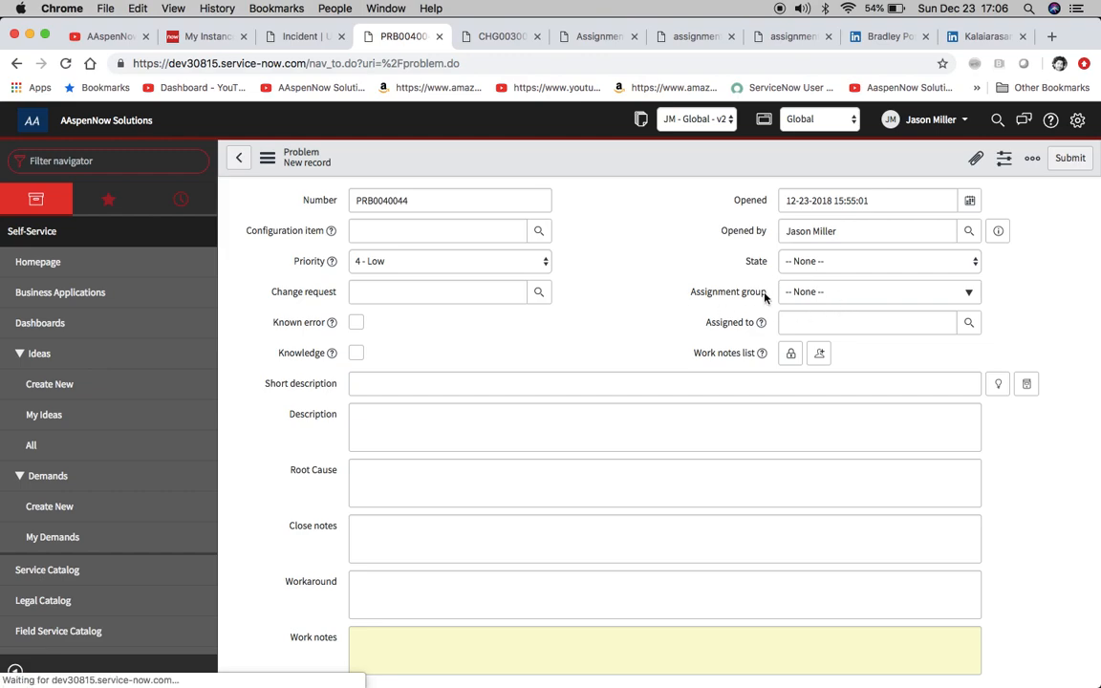
mouse_move(860, 302)
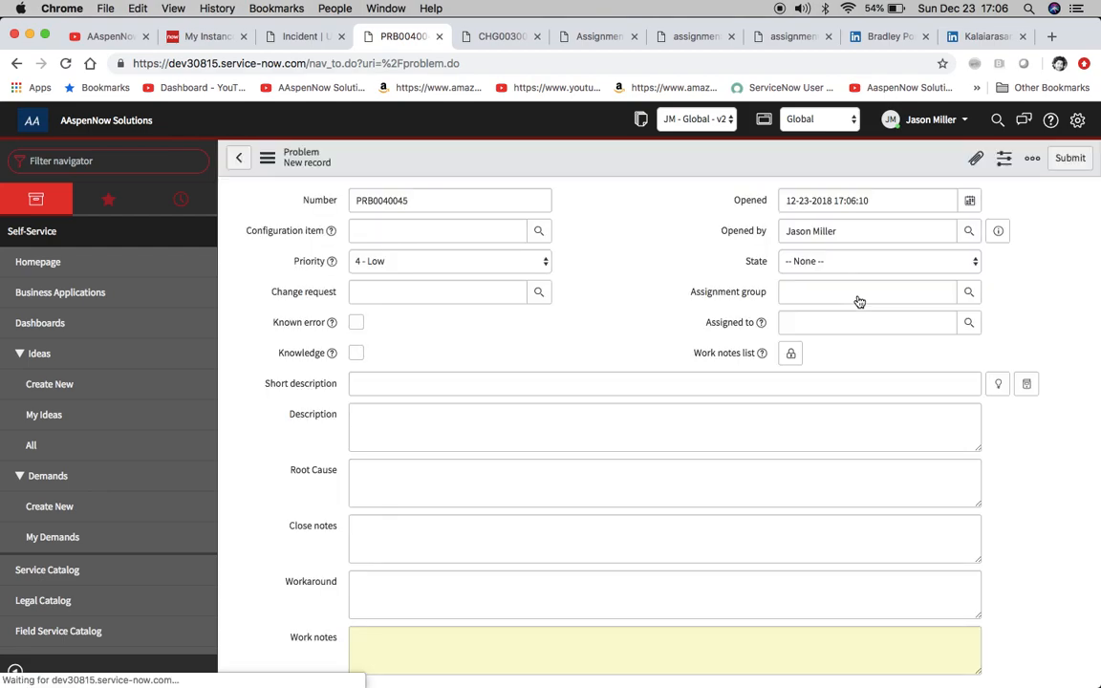
click(449, 200)
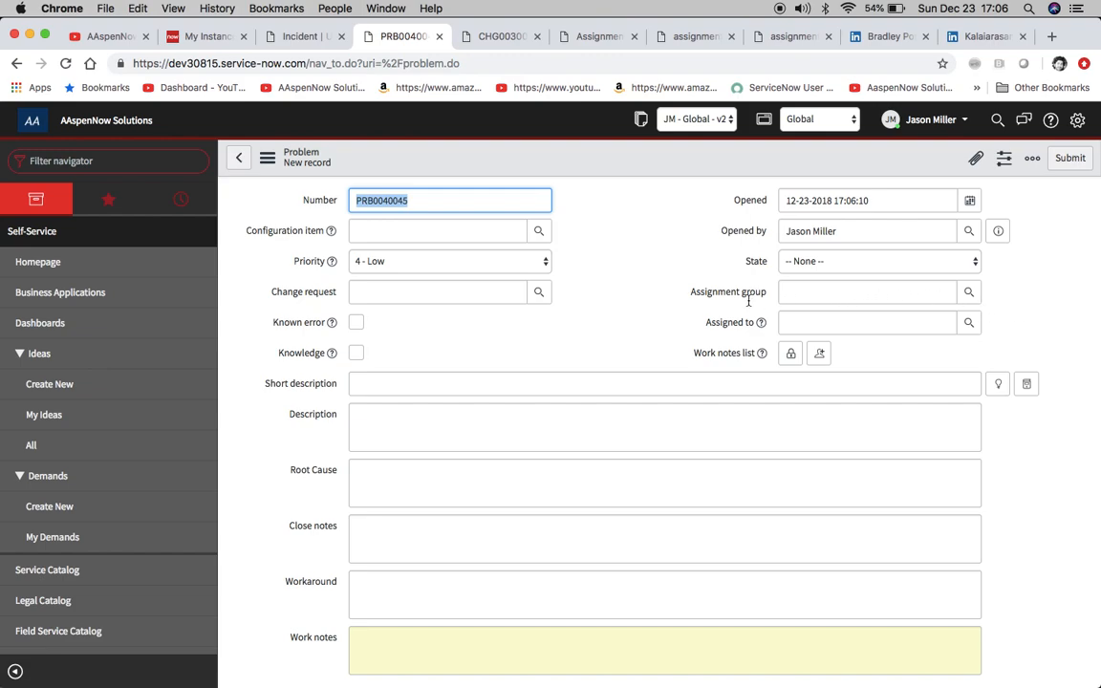
mouse_move(793, 298)
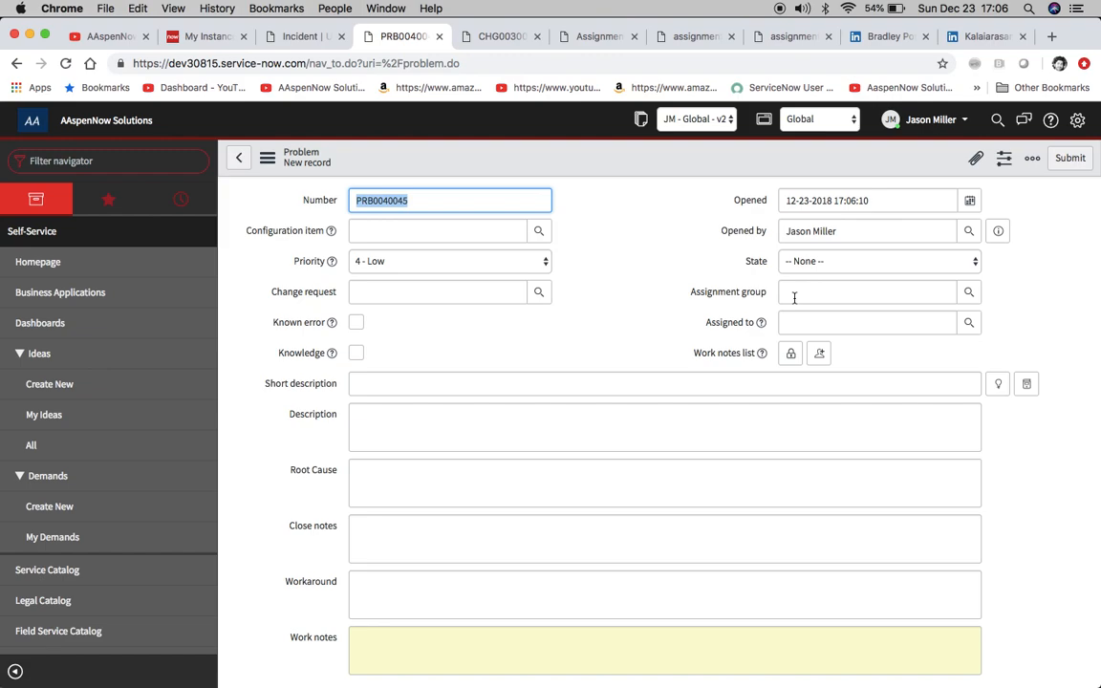
mouse_move(679, 279)
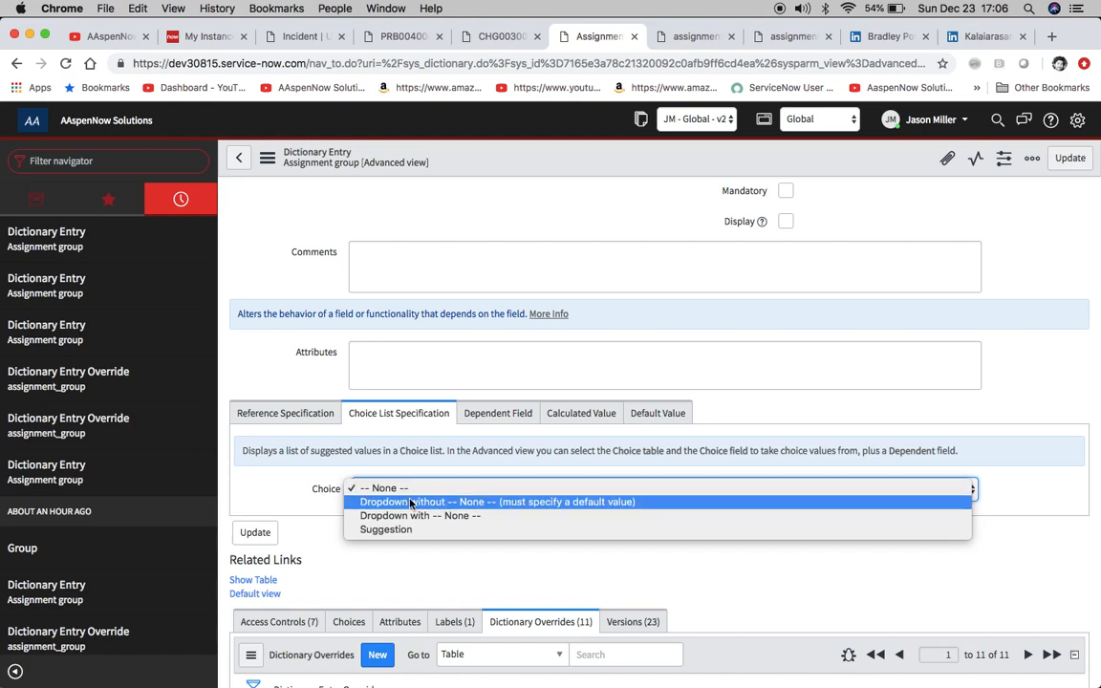
Reload the Problem form again, check incident INC0012614, and return to the assignment_group dictionary entry.
click(421, 516)
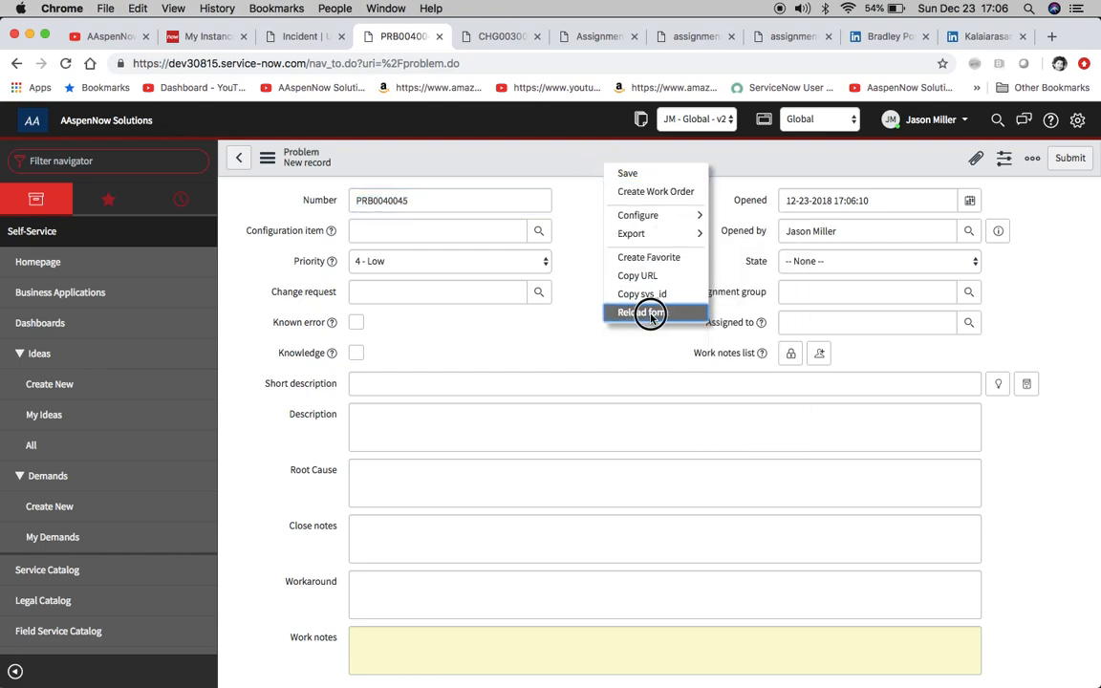
click(642, 314)
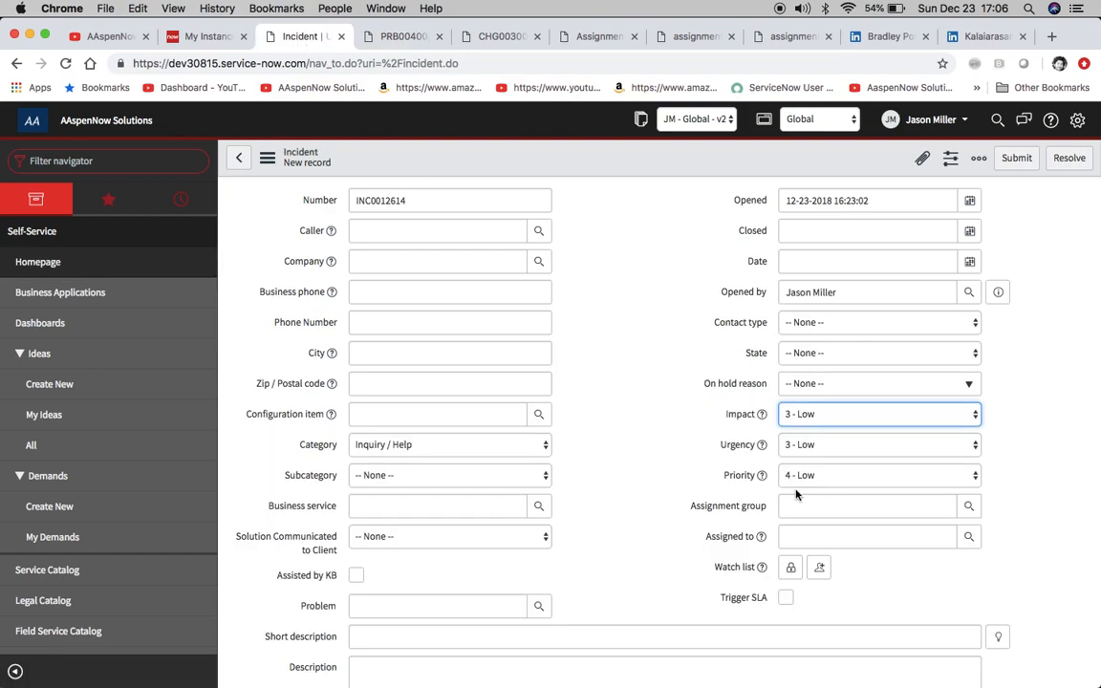
mouse_move(730, 535)
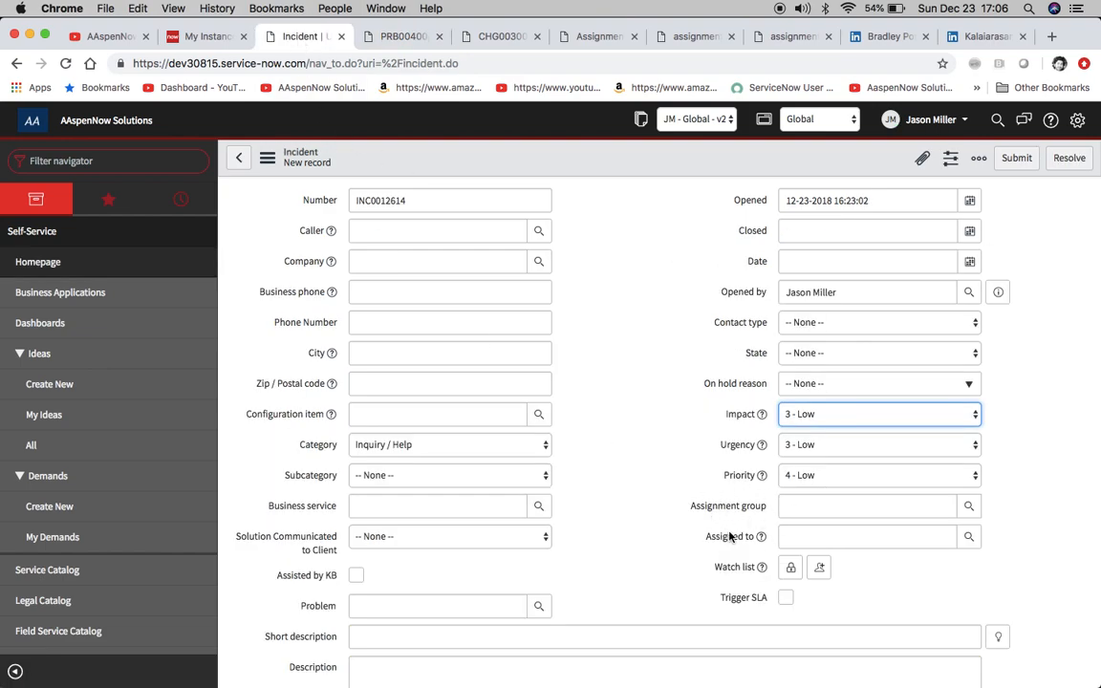
click(497, 36)
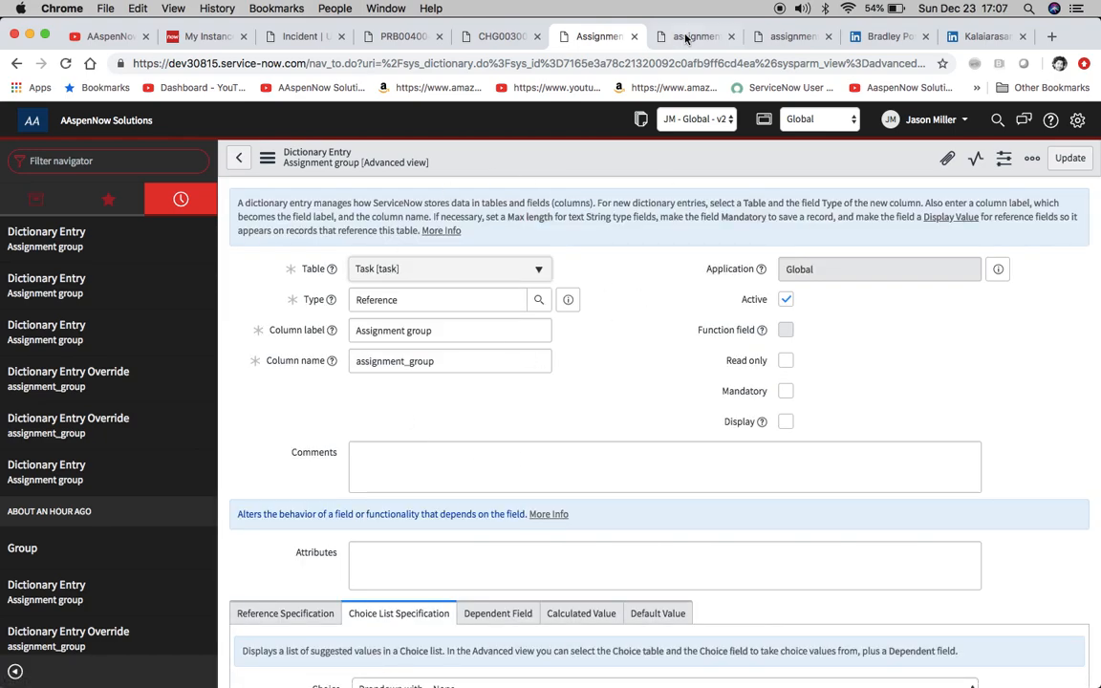
mouse_move(692, 36)
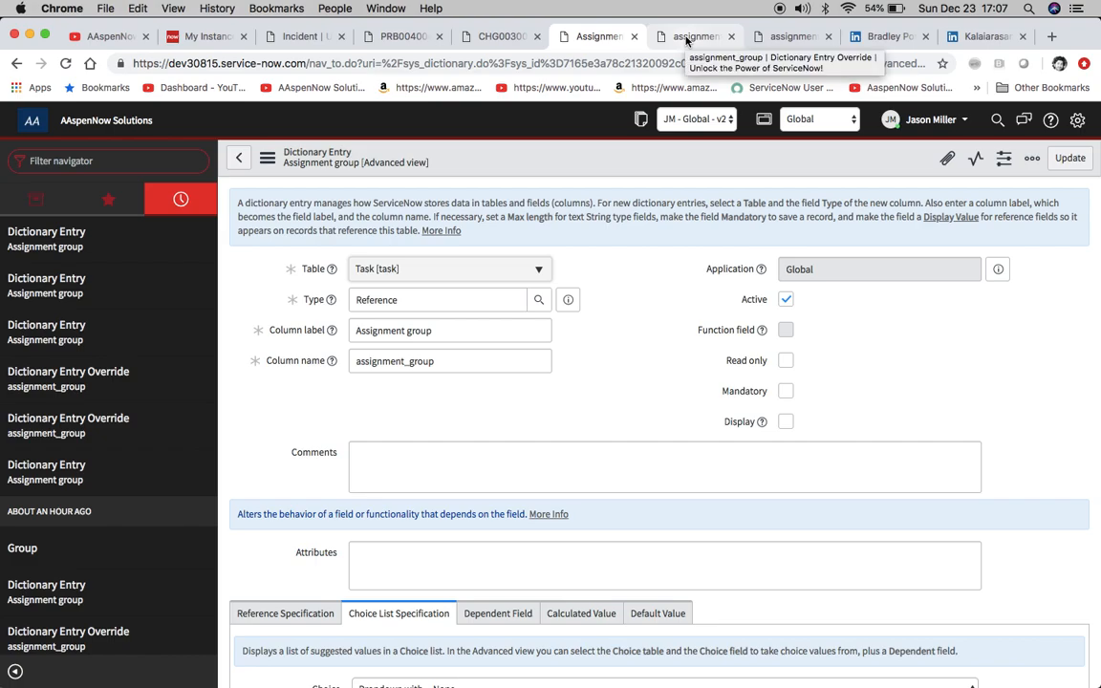
On the Problem assignment_group override, toggle Override attributes off and back on.
click(691, 36)
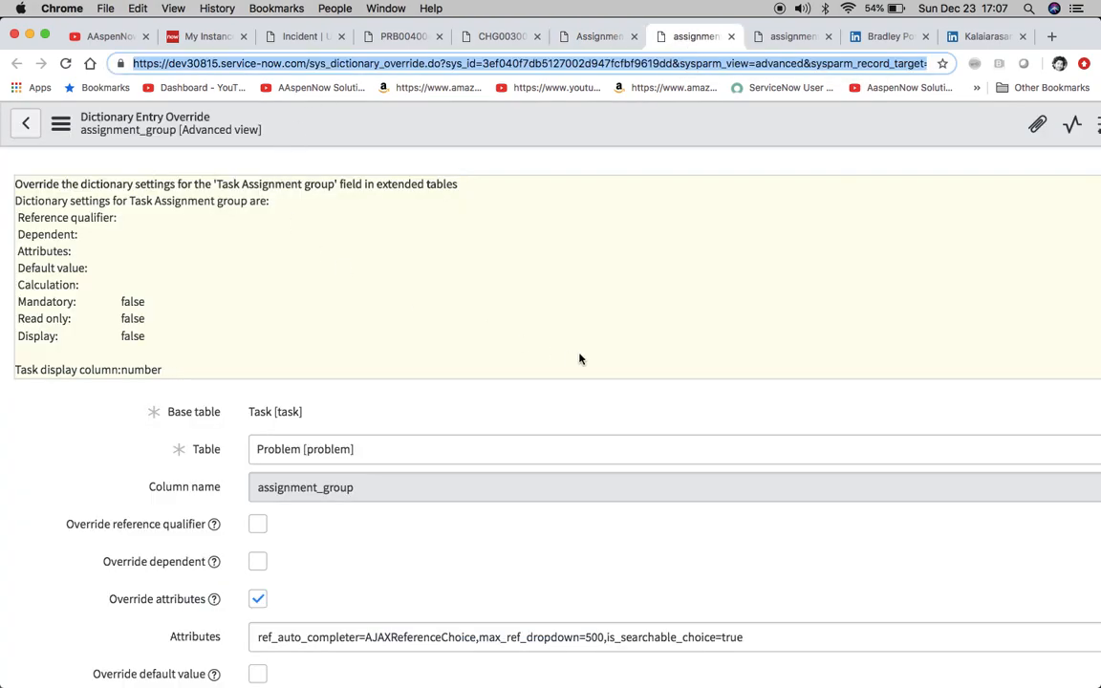
mouse_move(585, 248)
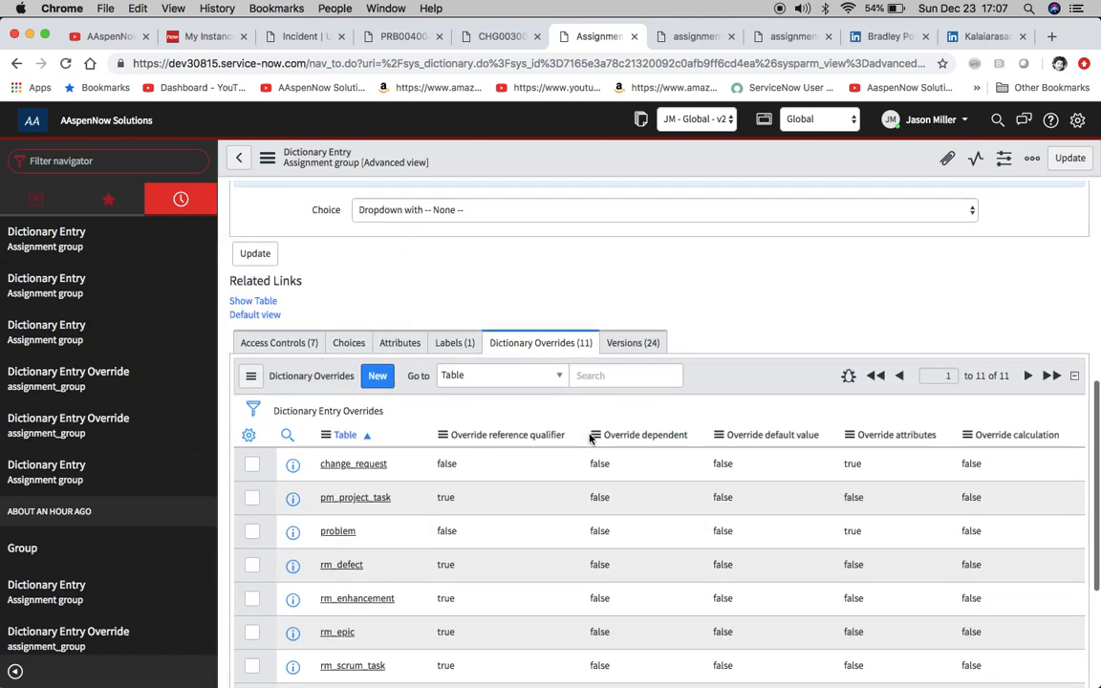
scroll(down, 3)
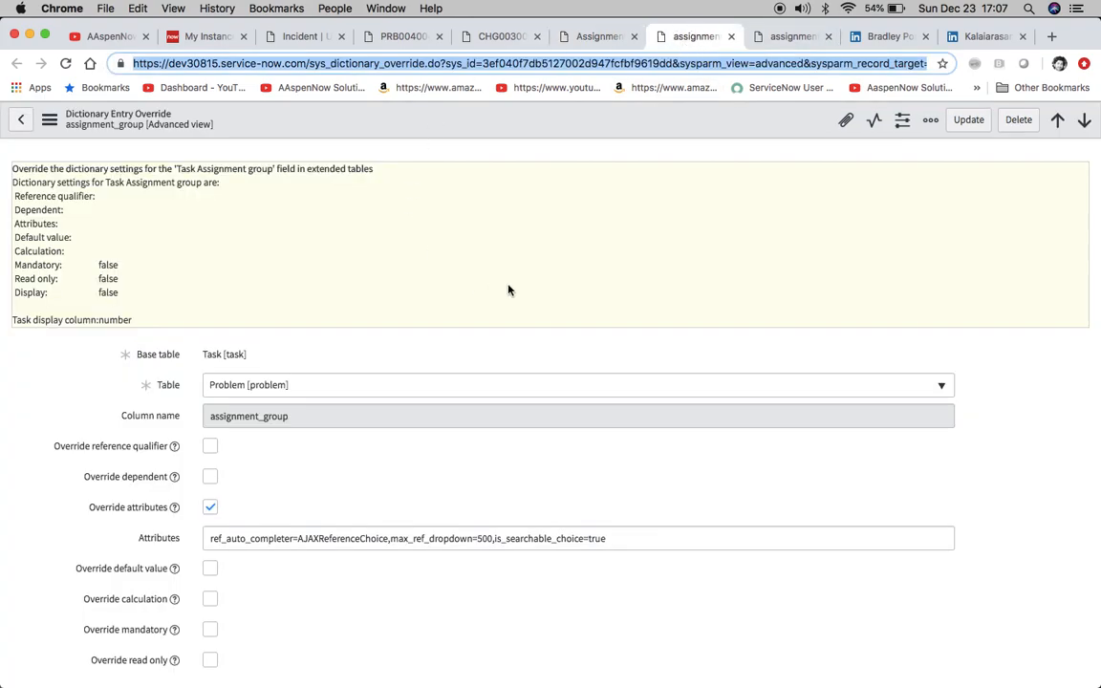
scroll(down, 3)
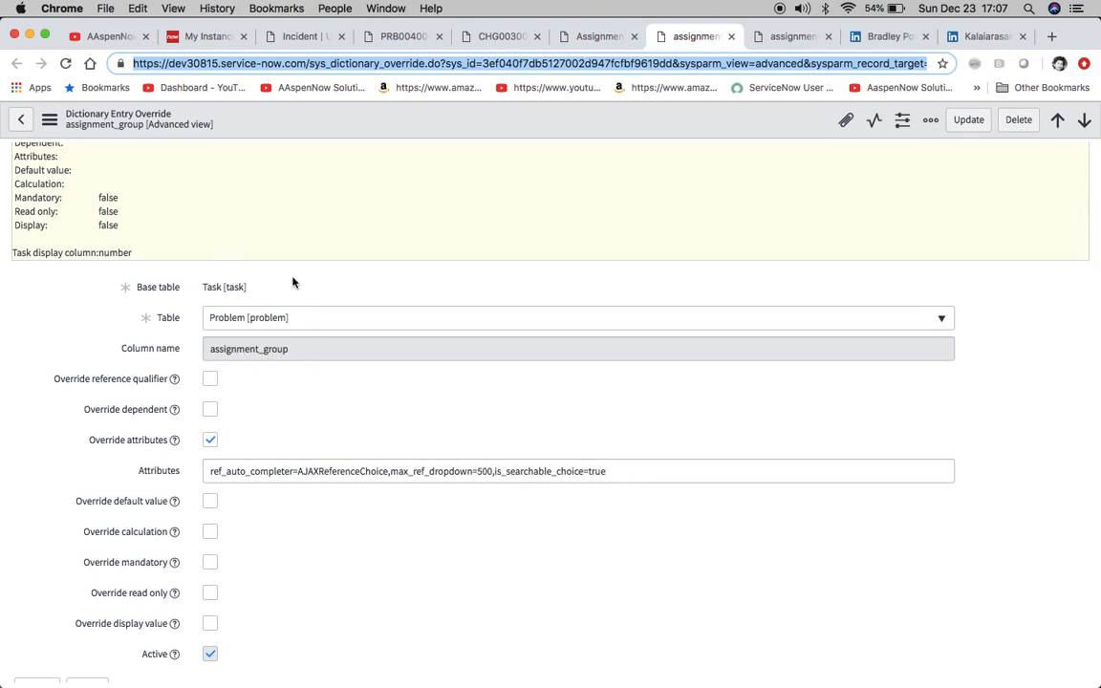
scroll(down, 3)
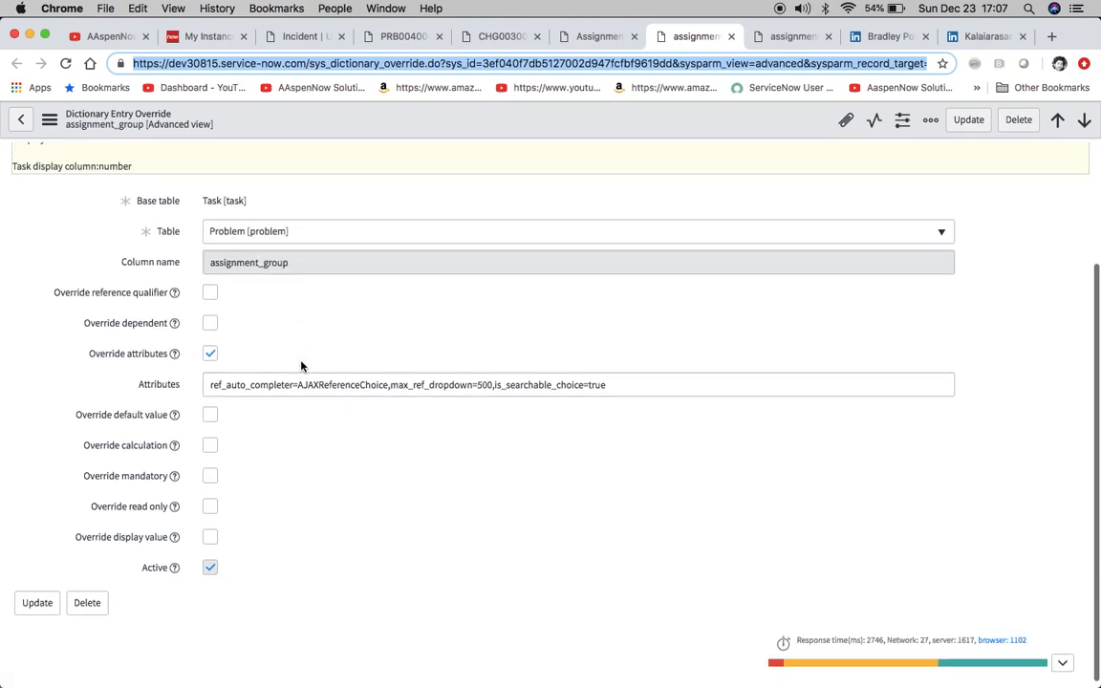
click(210, 352)
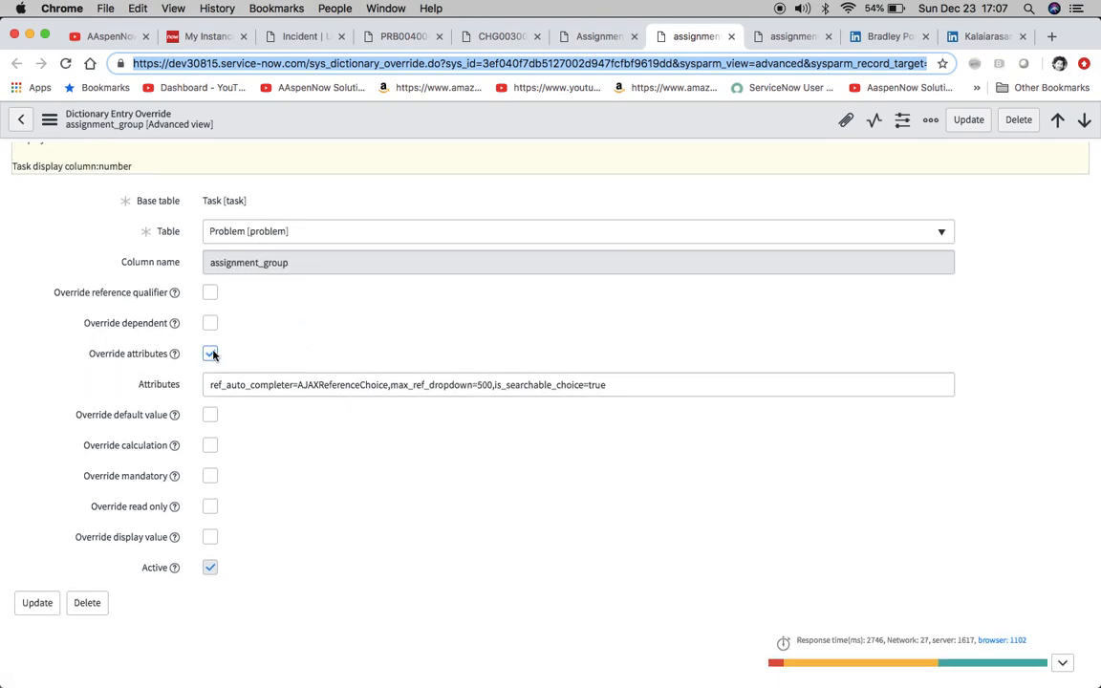
click(210, 354)
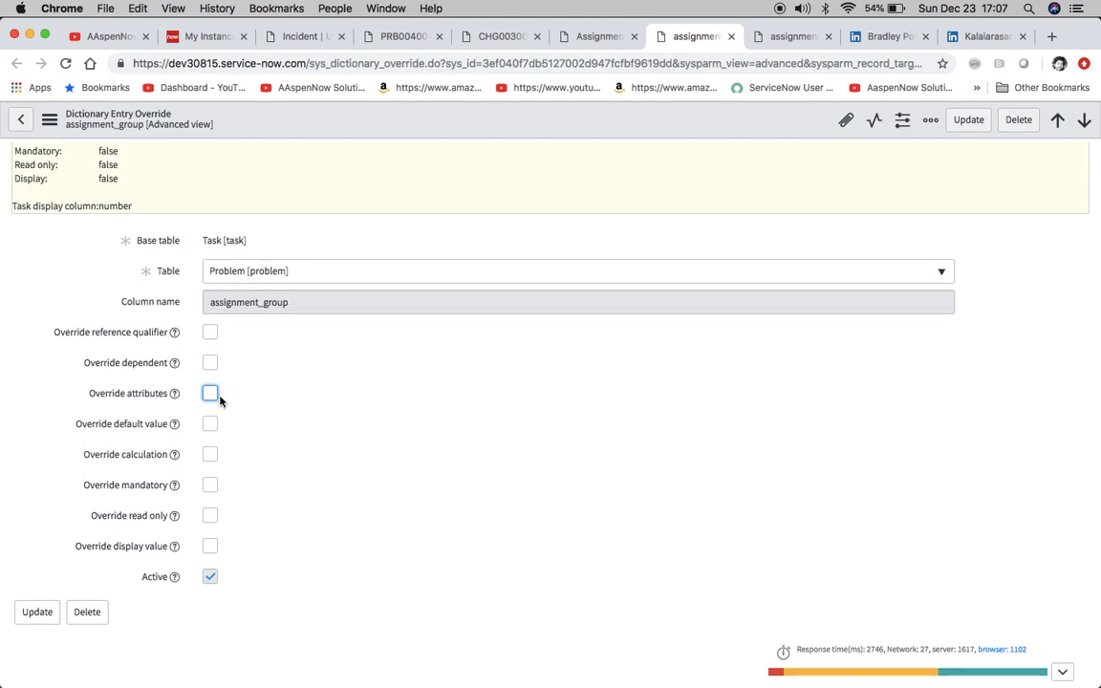
click(211, 394)
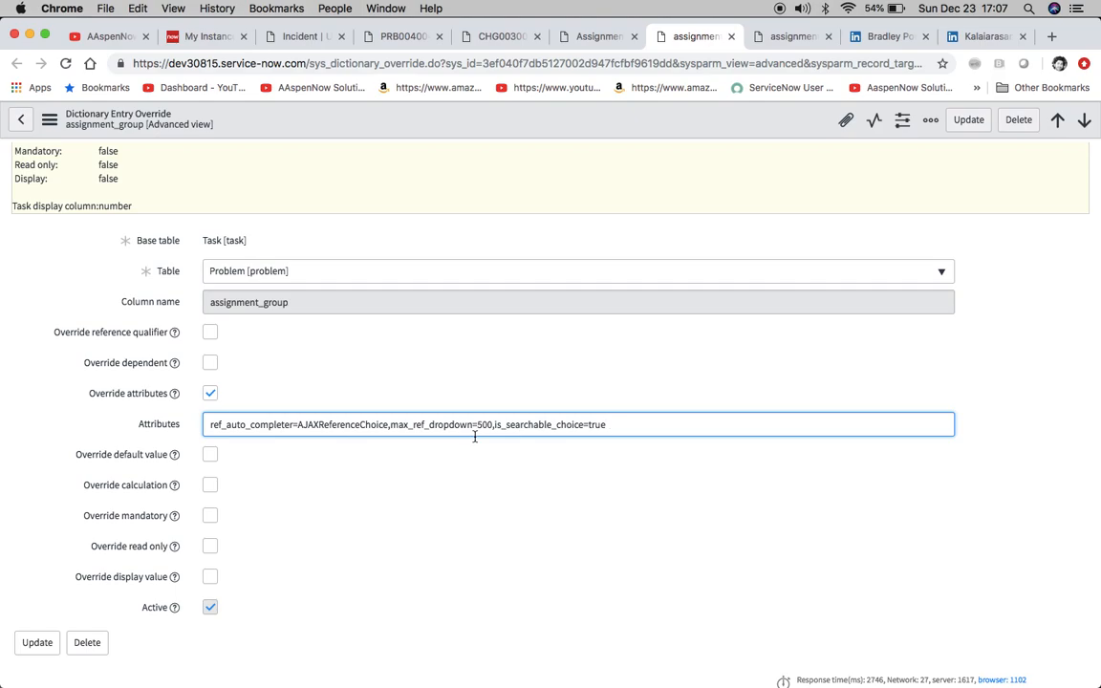
mouse_move(692, 415)
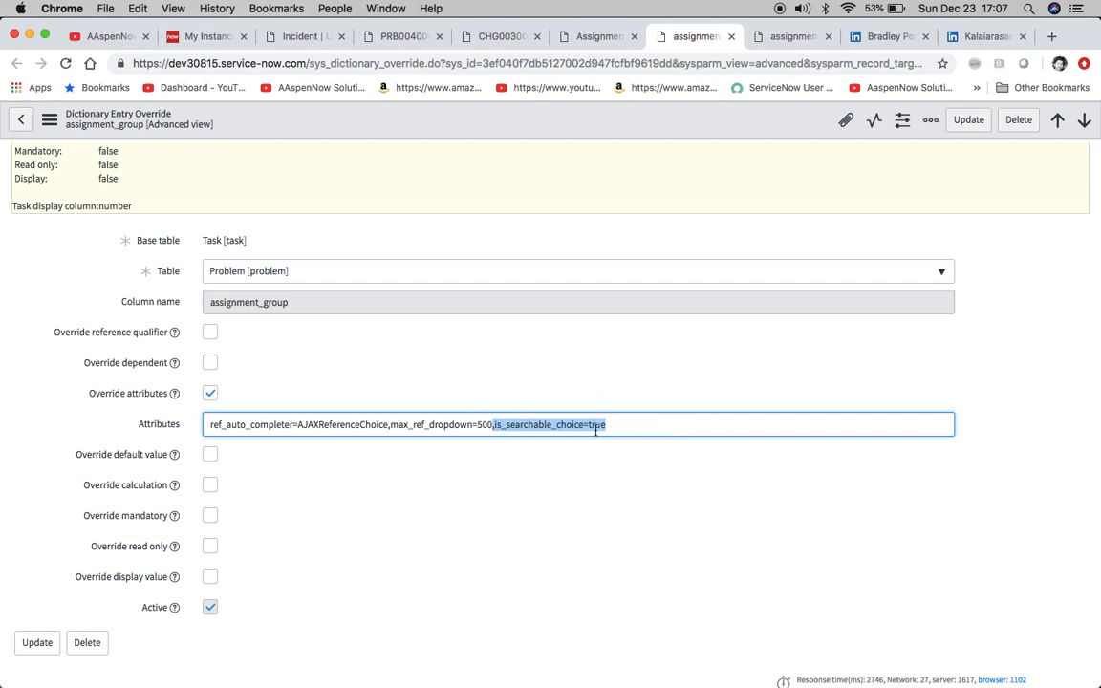
mouse_move(367, 424)
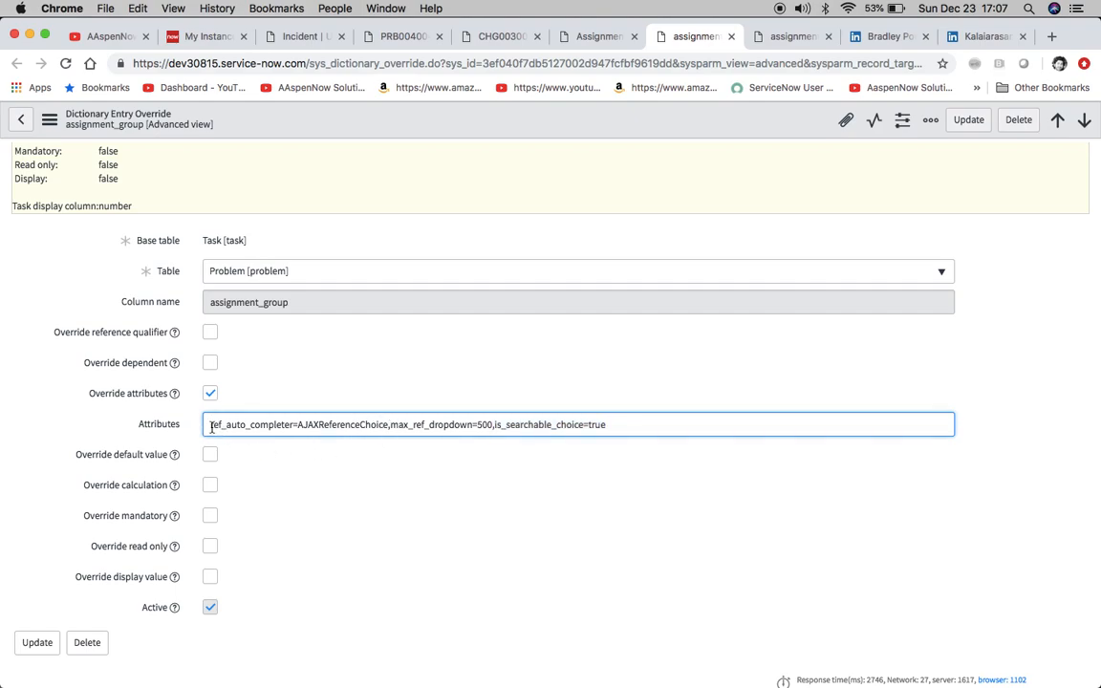
Highlight the ref_auto_completer=AJAXReferenceChoice attribute in the override's Attributes string.
drag(206, 425, 390, 424)
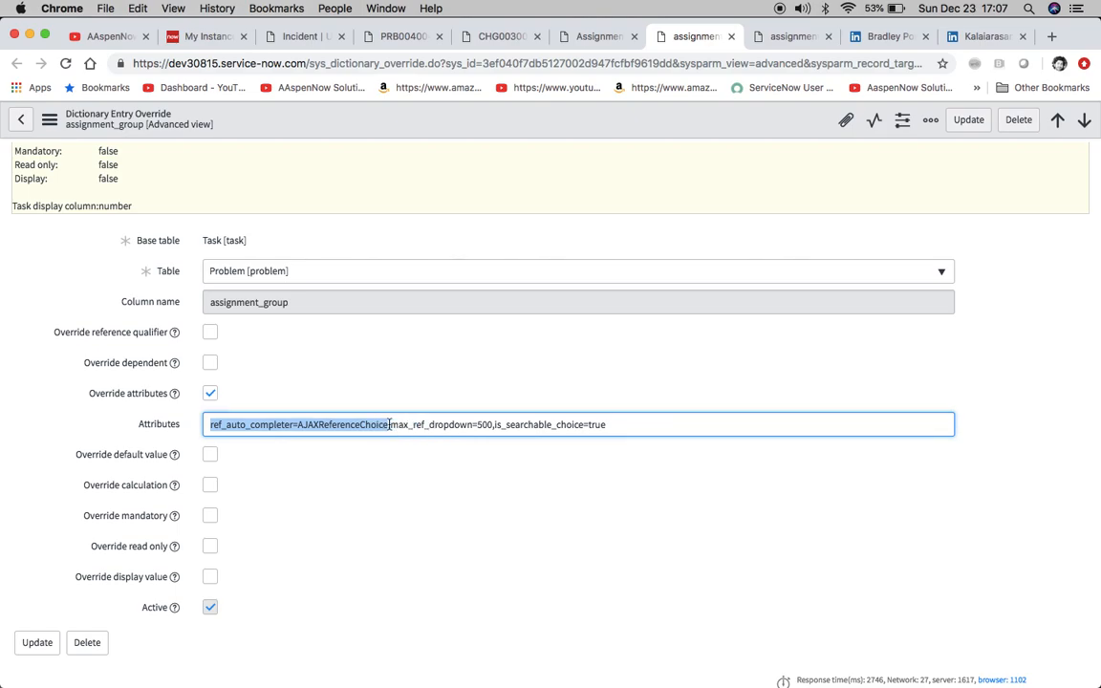
click(386, 425)
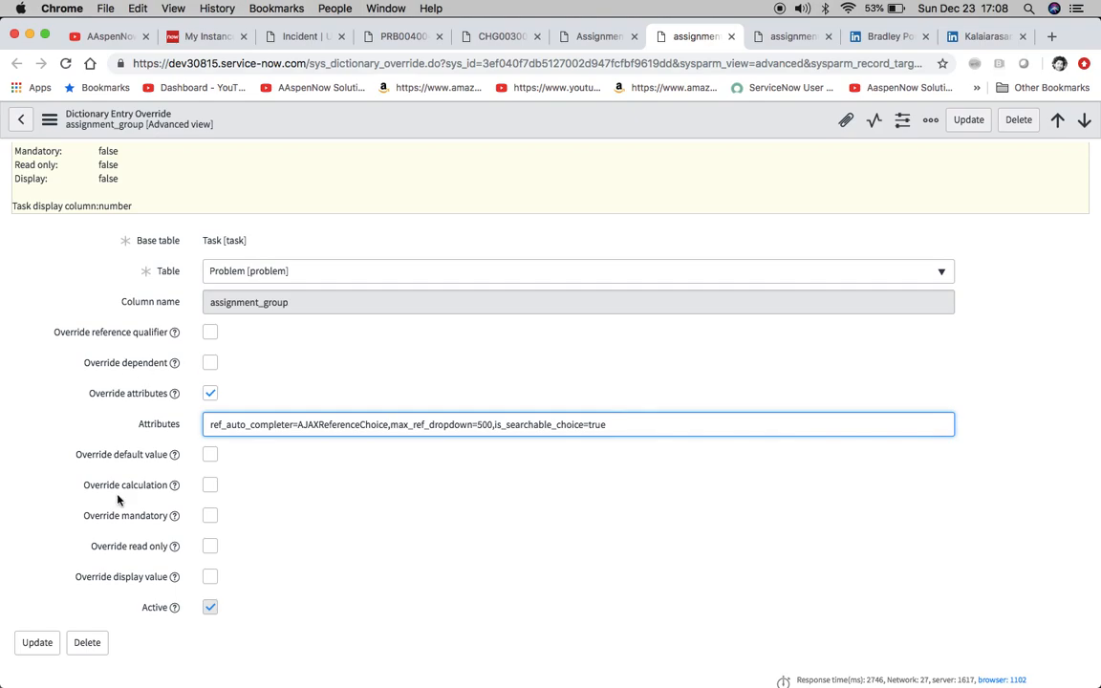
scroll(down, 3)
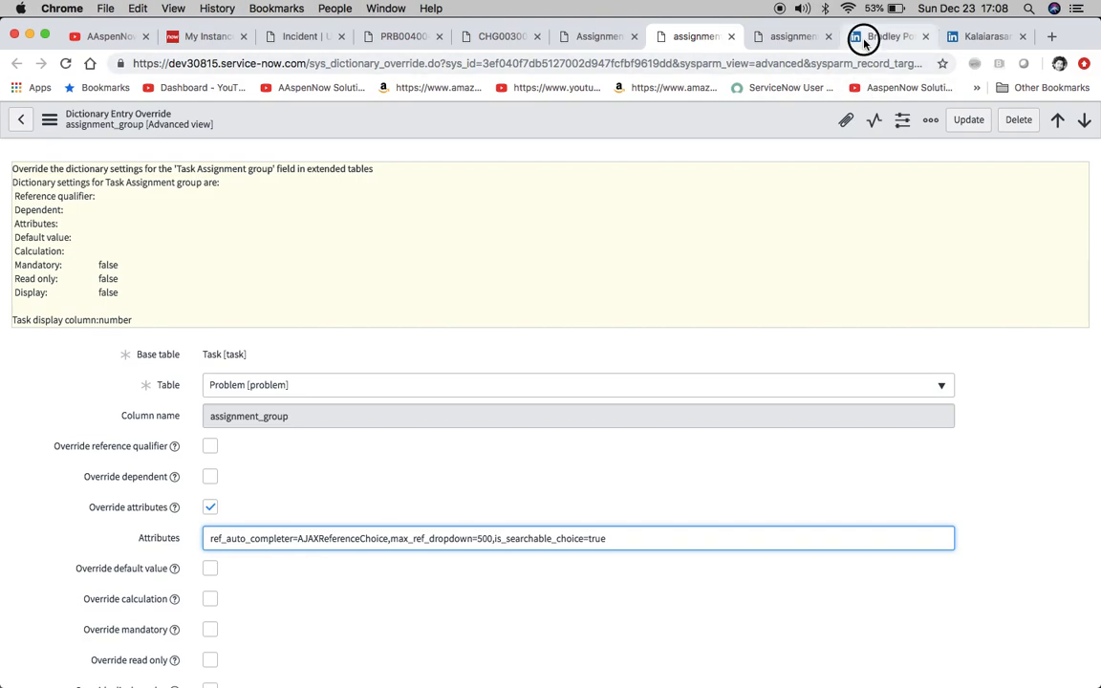
click(883, 36)
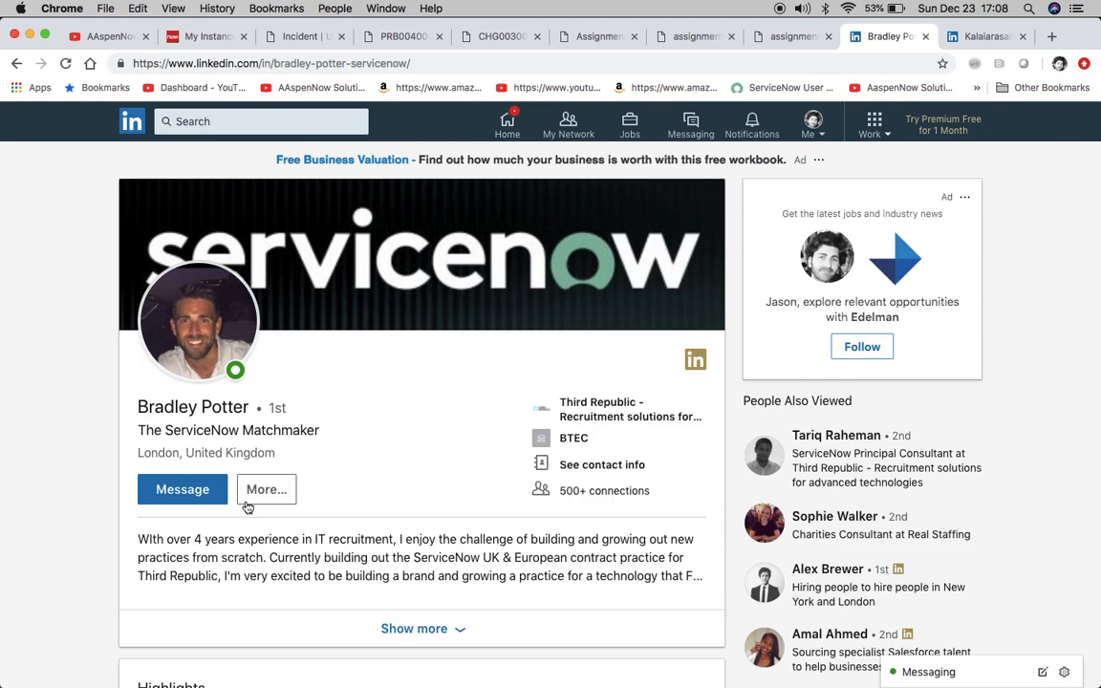
mouse_move(434, 464)
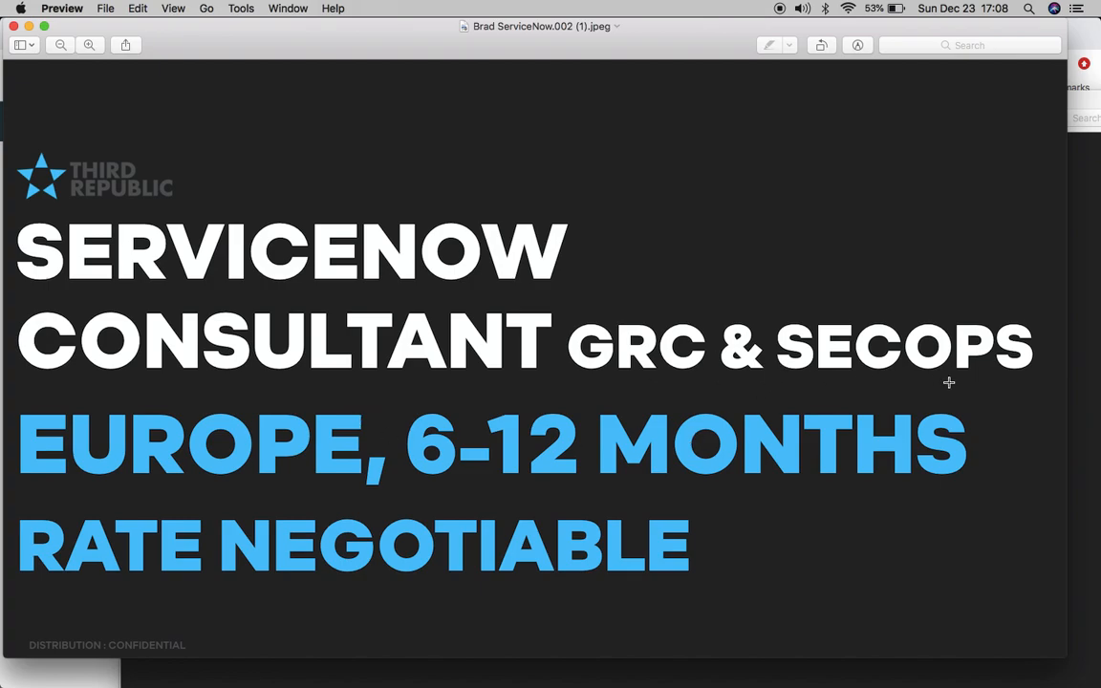
mouse_move(812, 394)
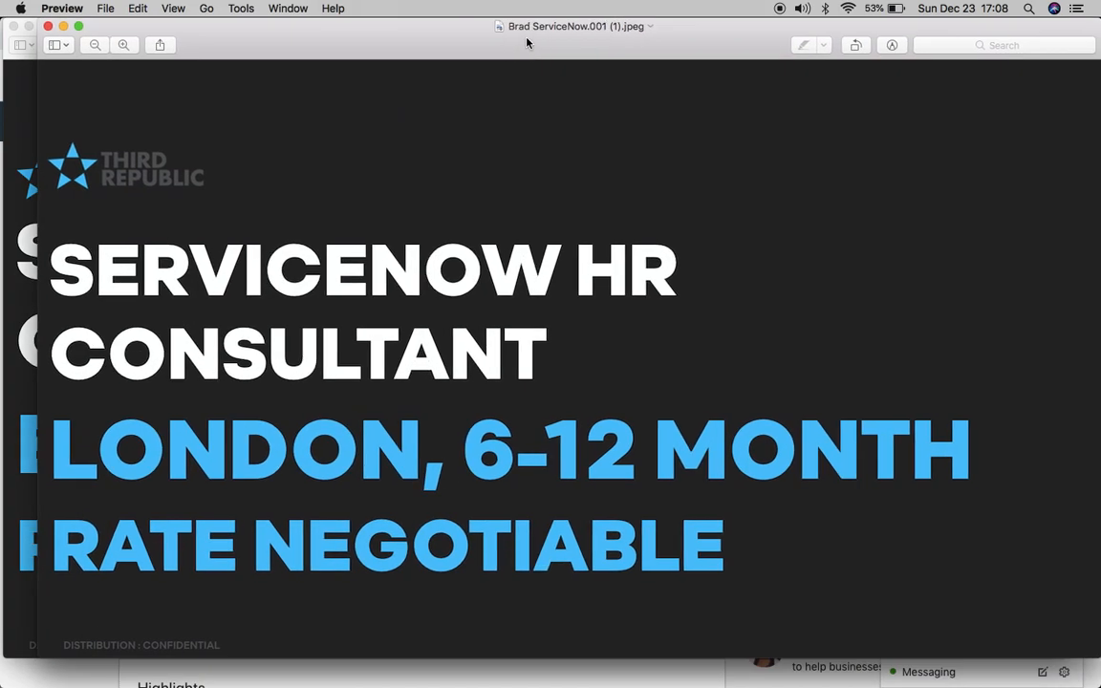
mouse_move(592, 298)
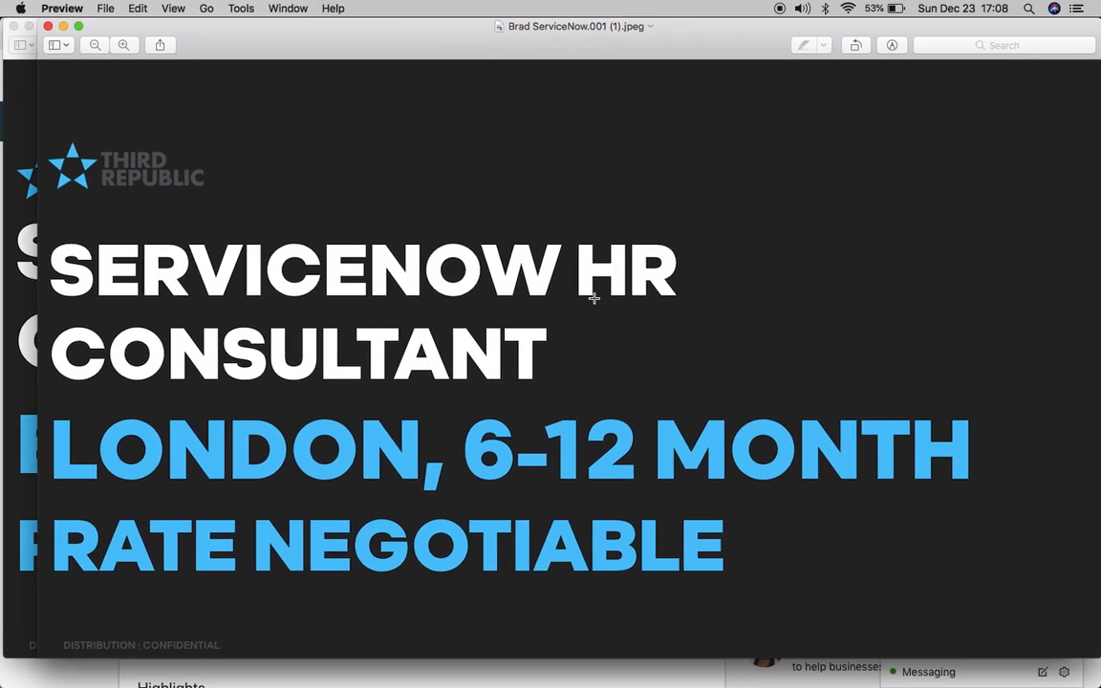
mouse_move(373, 41)
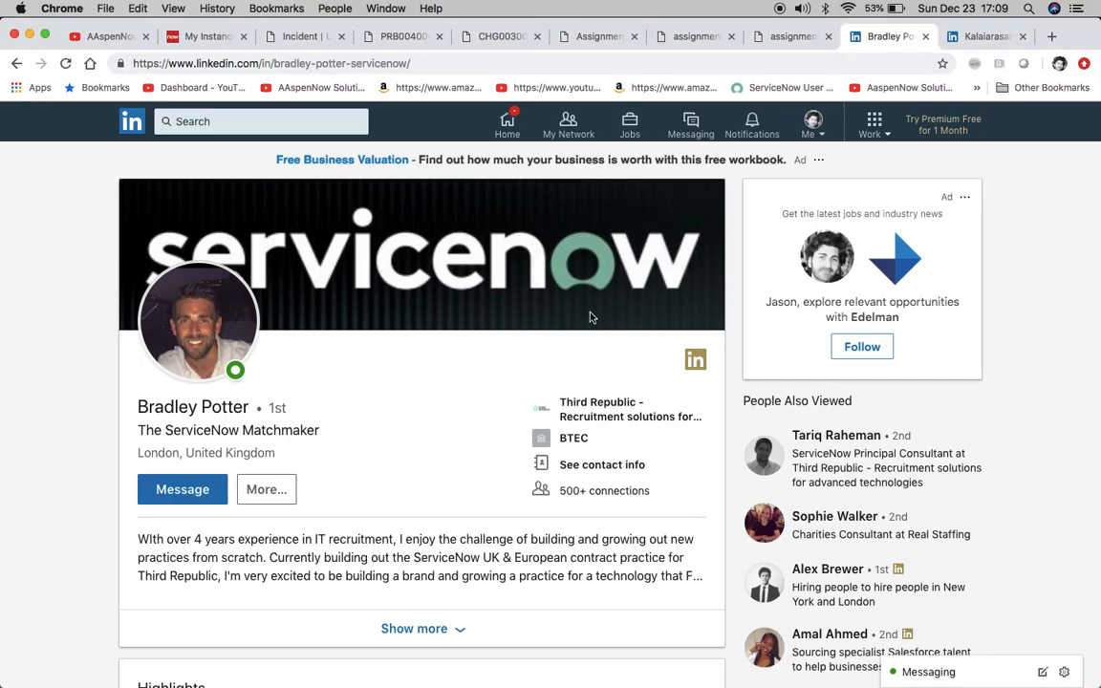
mouse_move(602, 464)
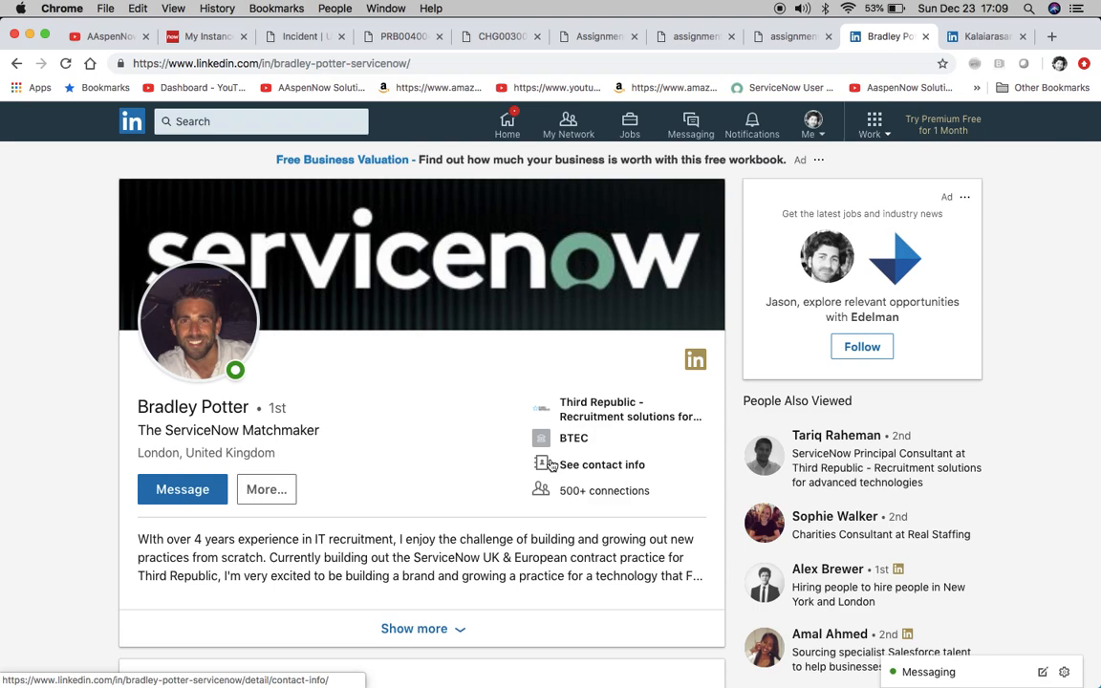
Review the Change Request assignment_group override's tree_picker=true attribute, then return to CHG0030029's form actions.
click(789, 37)
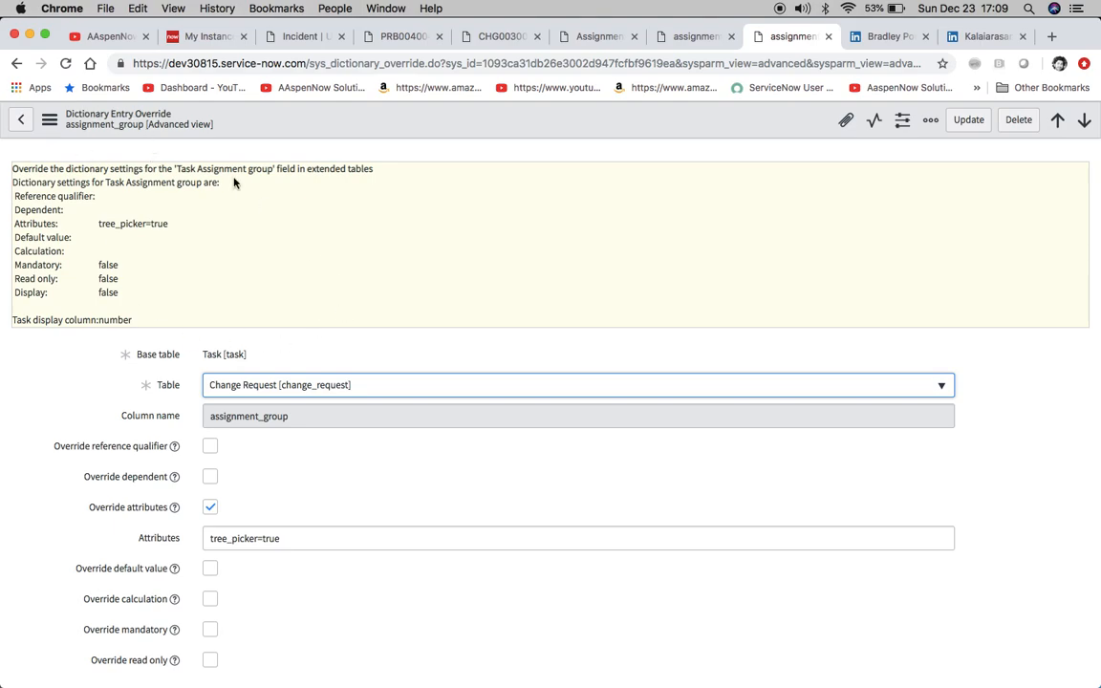
scroll(down, 3)
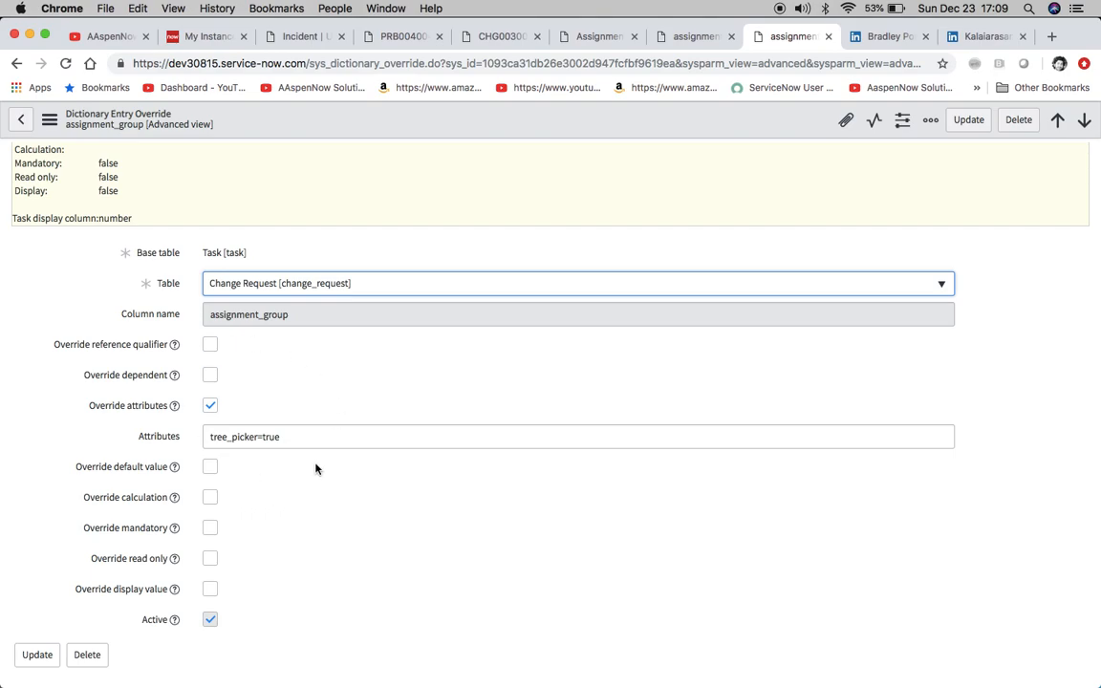
mouse_move(344, 295)
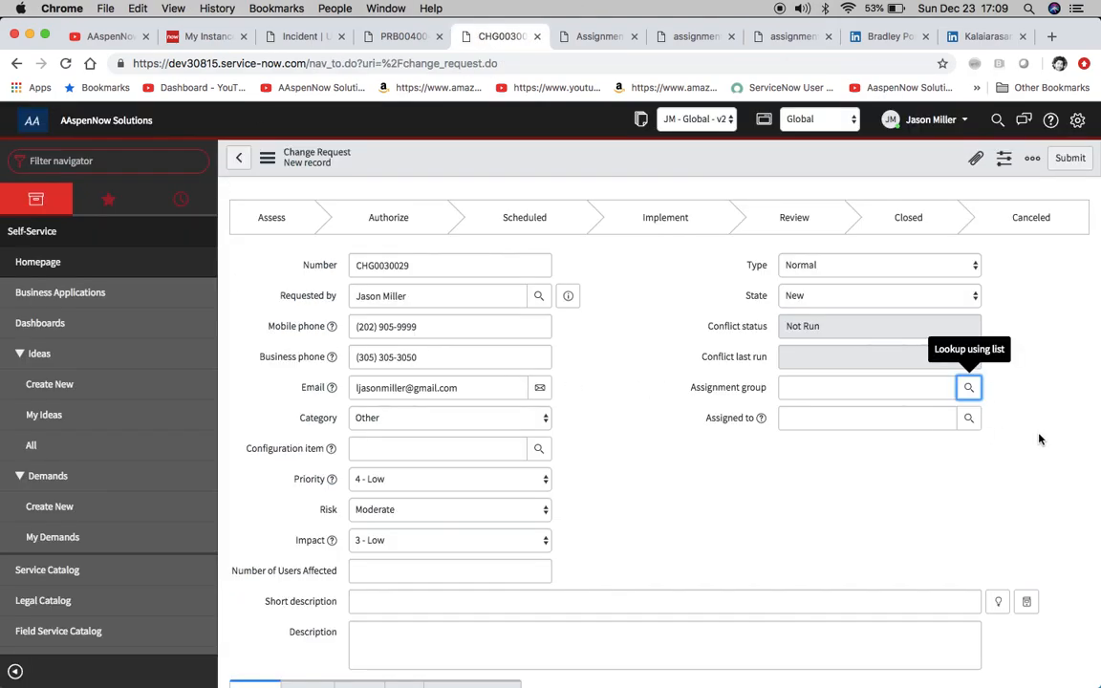
click(967, 386)
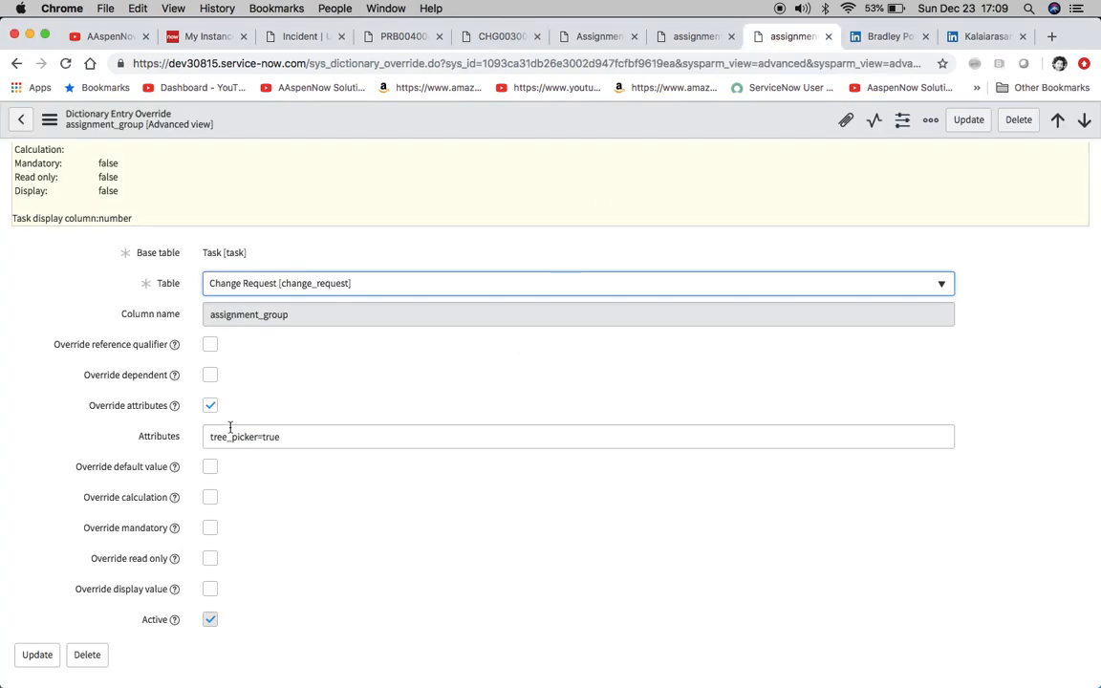
click(210, 405)
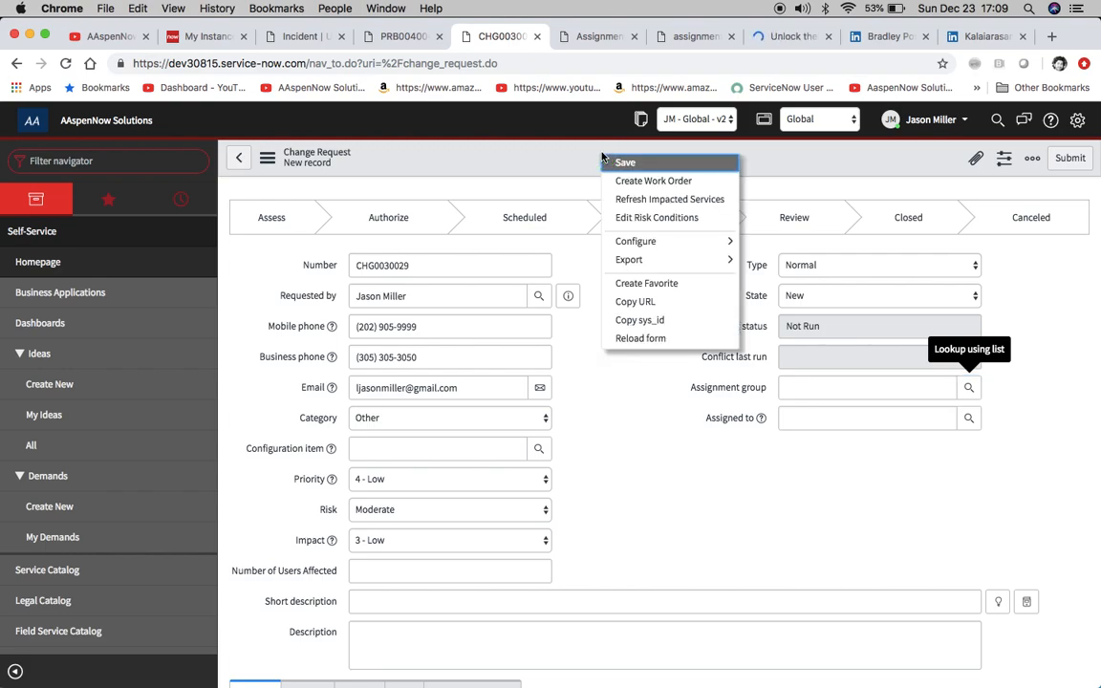
Reload the change request form, discarding unsaved changes.
click(640, 338)
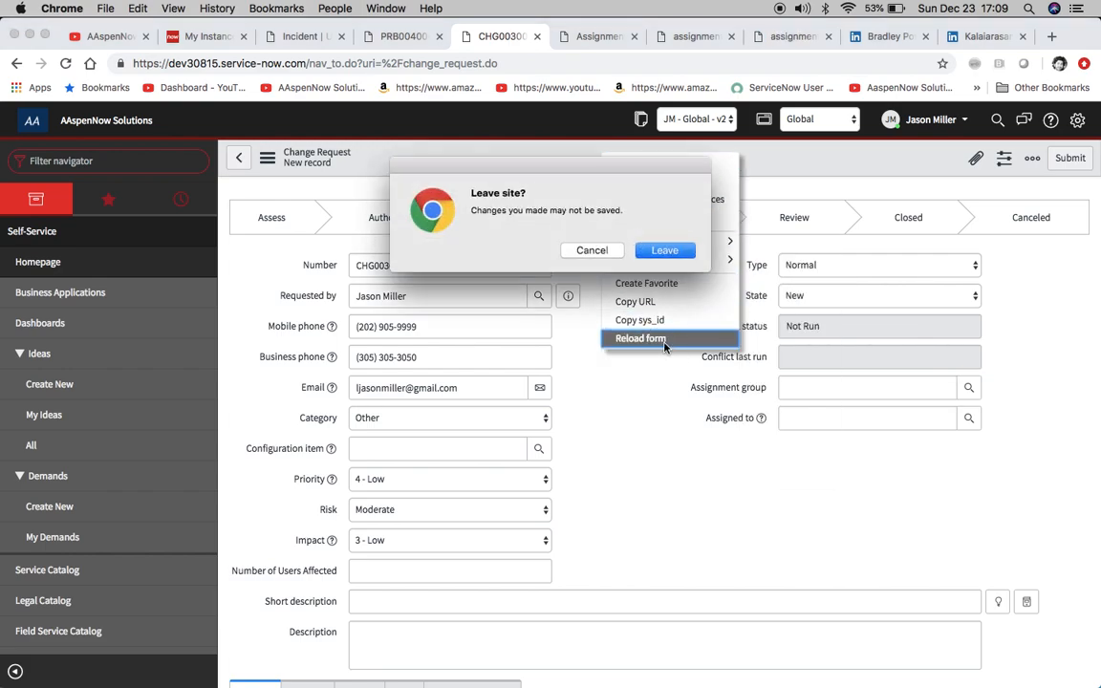
click(665, 248)
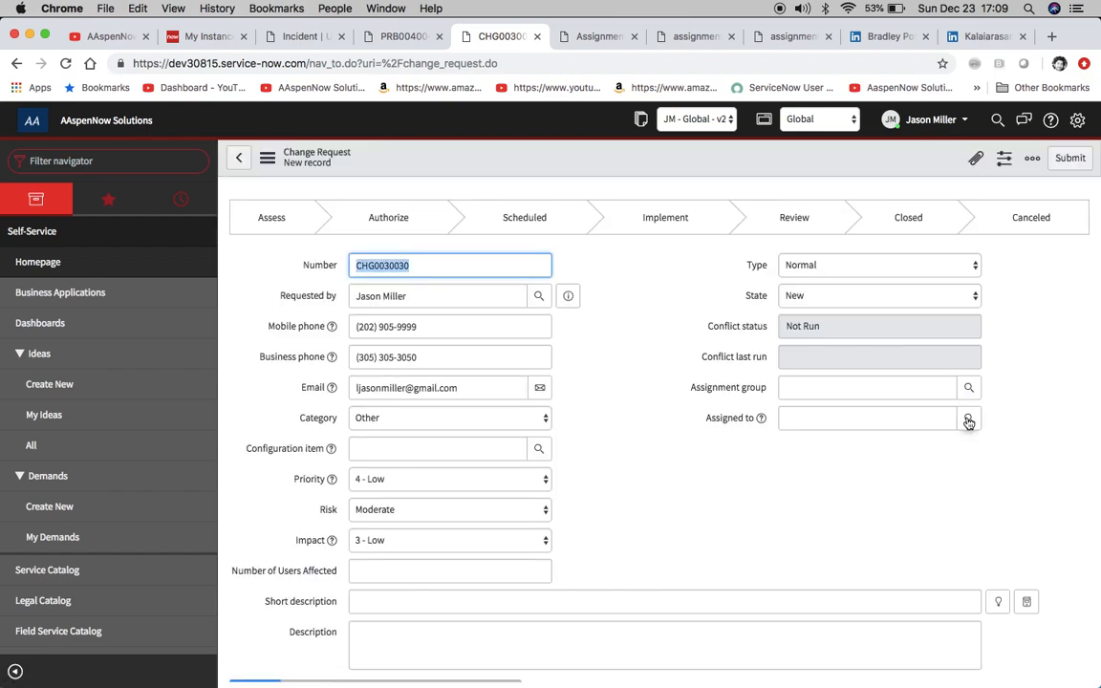
Check the Assignment group lookup shows a plain group list, then return to the override record.
click(967, 386)
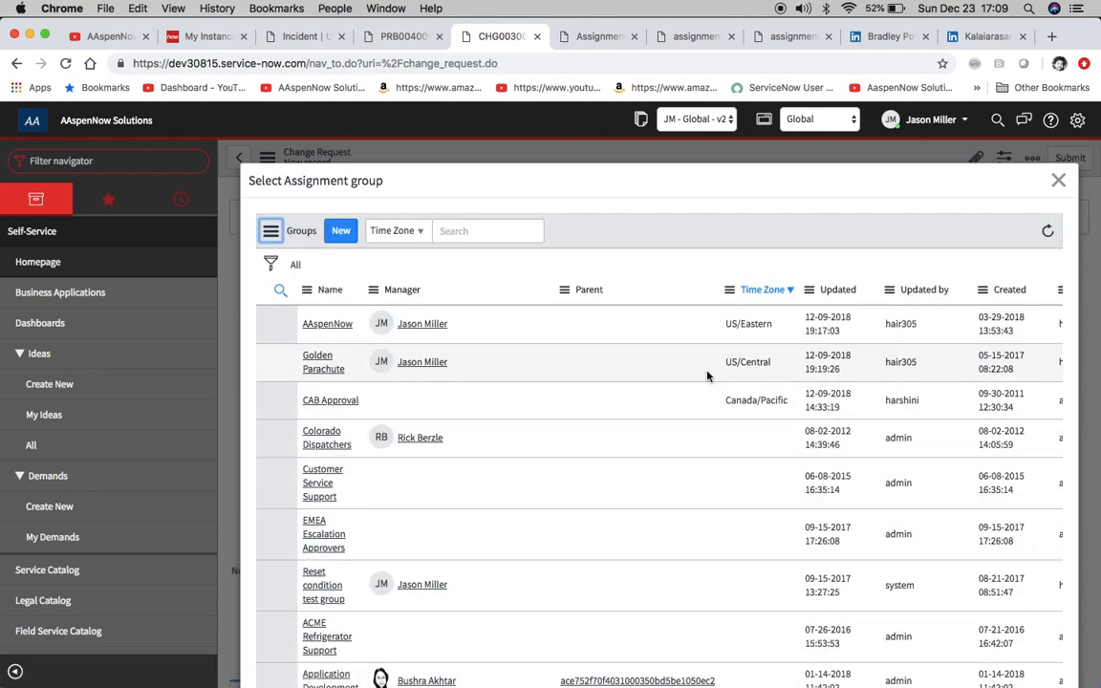
click(1059, 180)
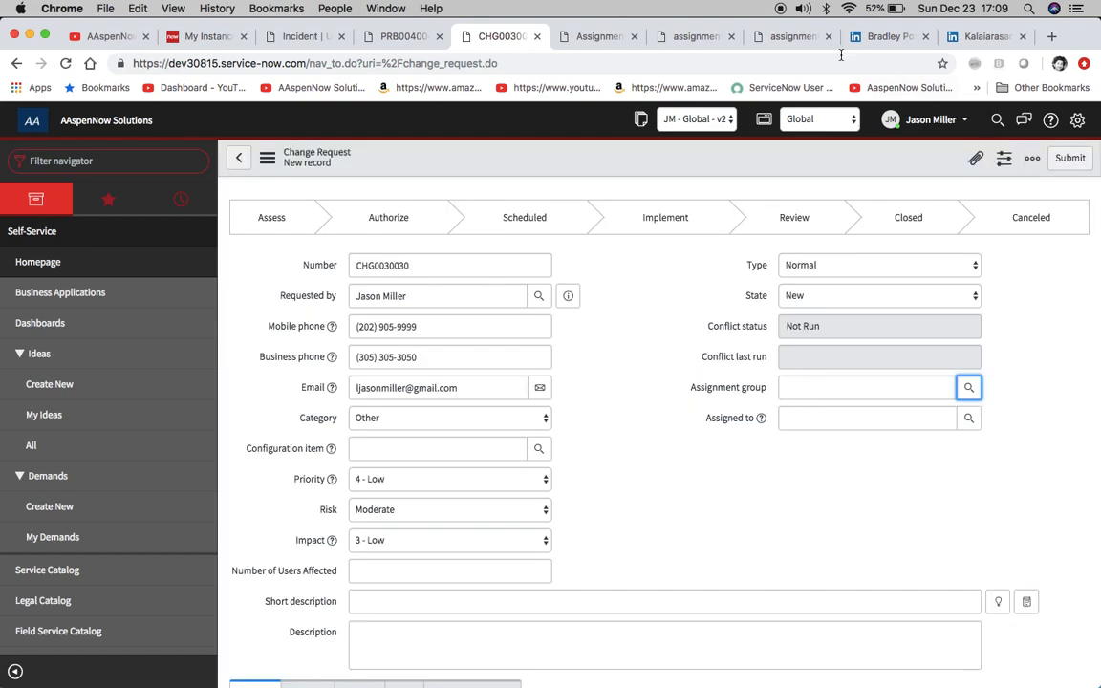
click(787, 36)
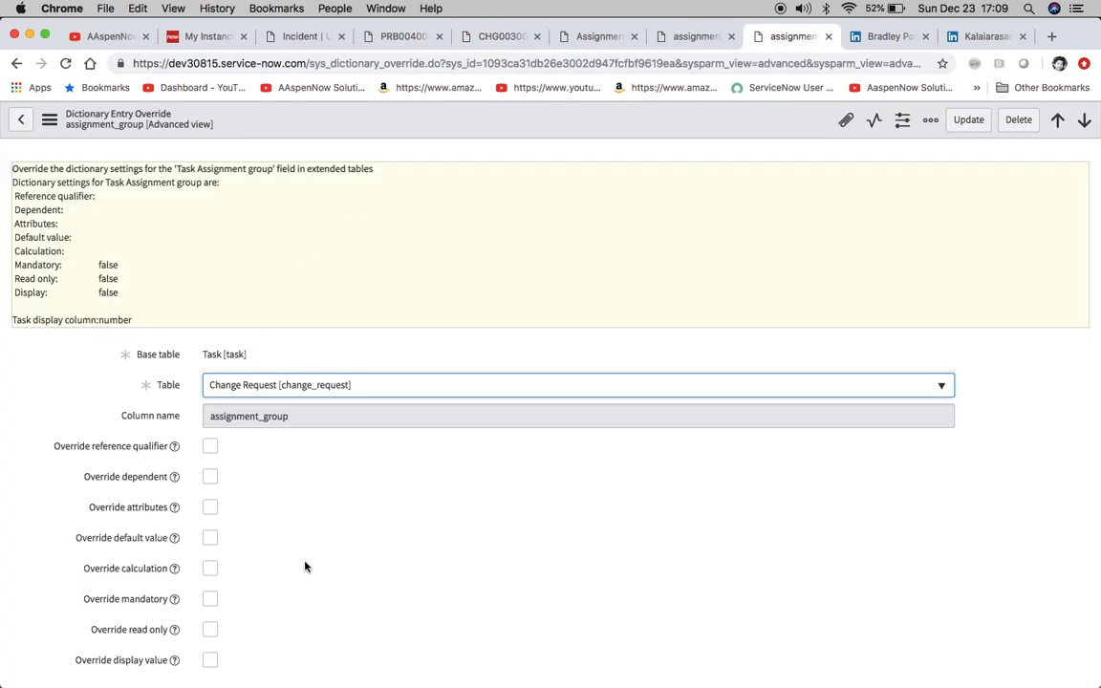
Enable Override read only and Override mandatory on the Change Request assignment group override.
scroll(down, 3)
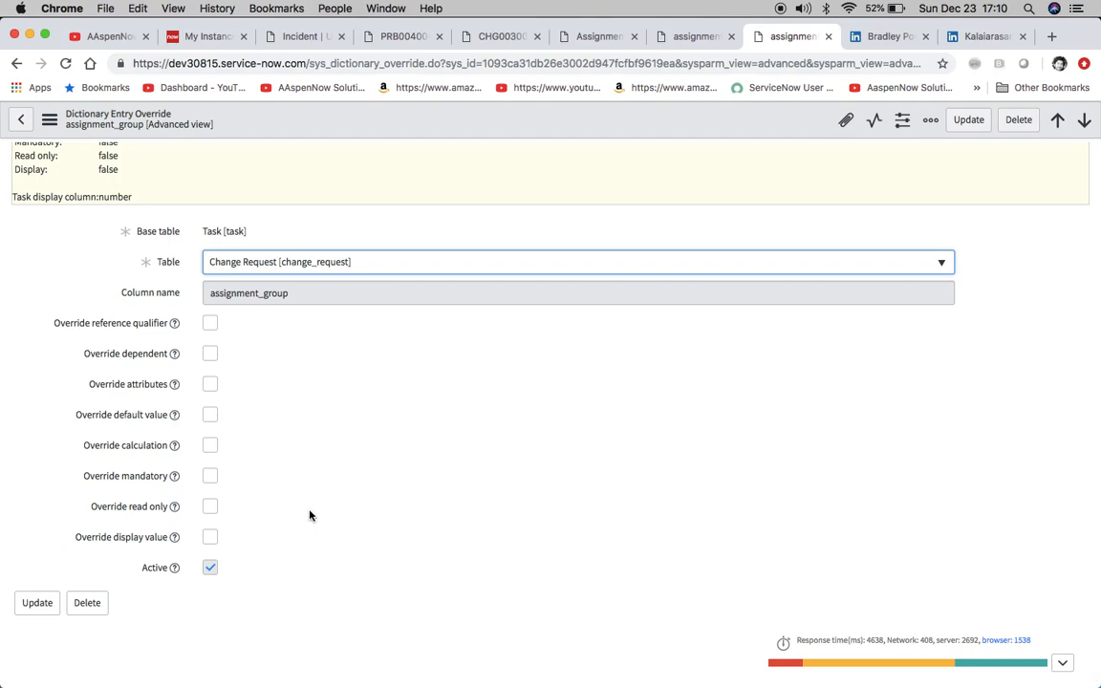
click(210, 506)
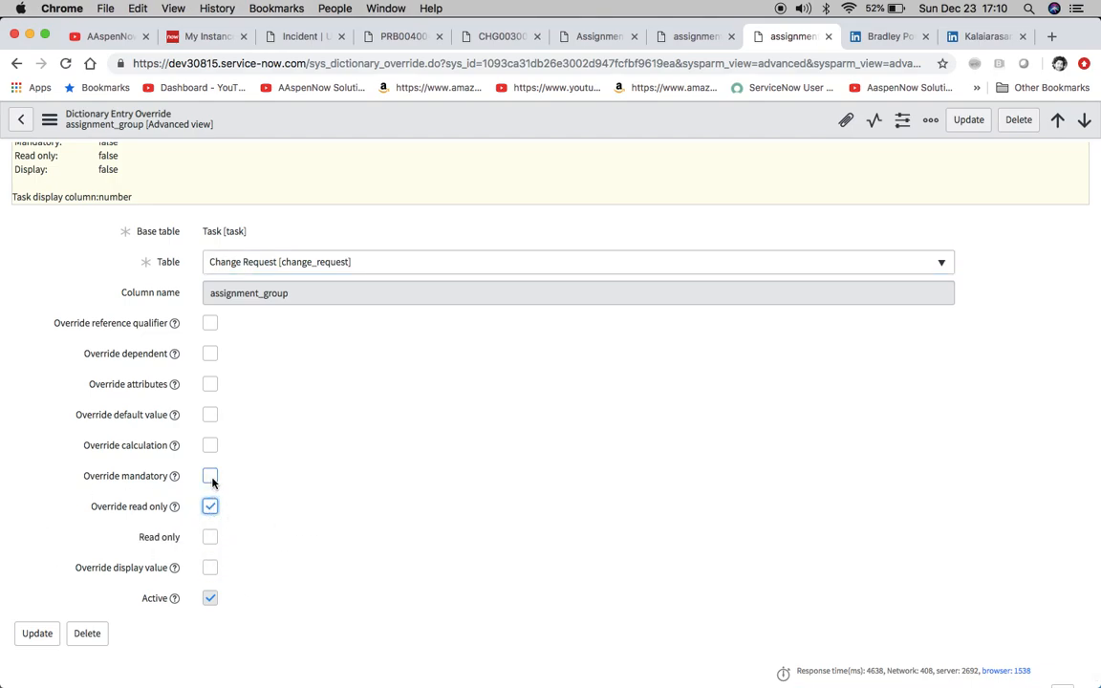
click(210, 476)
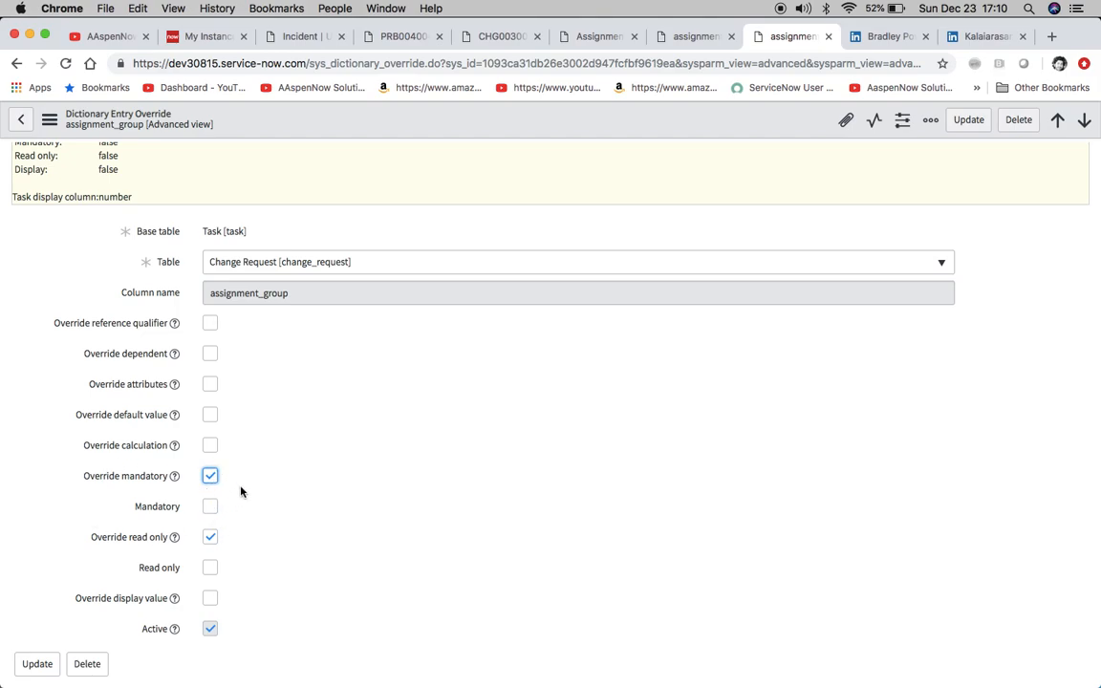
click(210, 474)
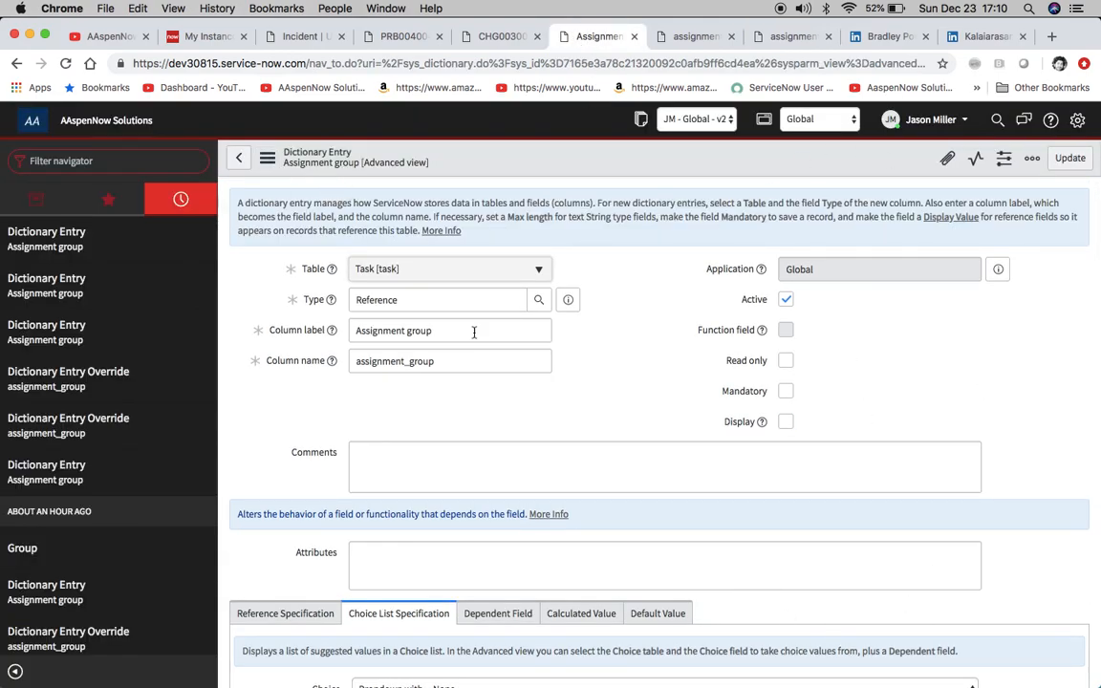
mouse_move(800, 374)
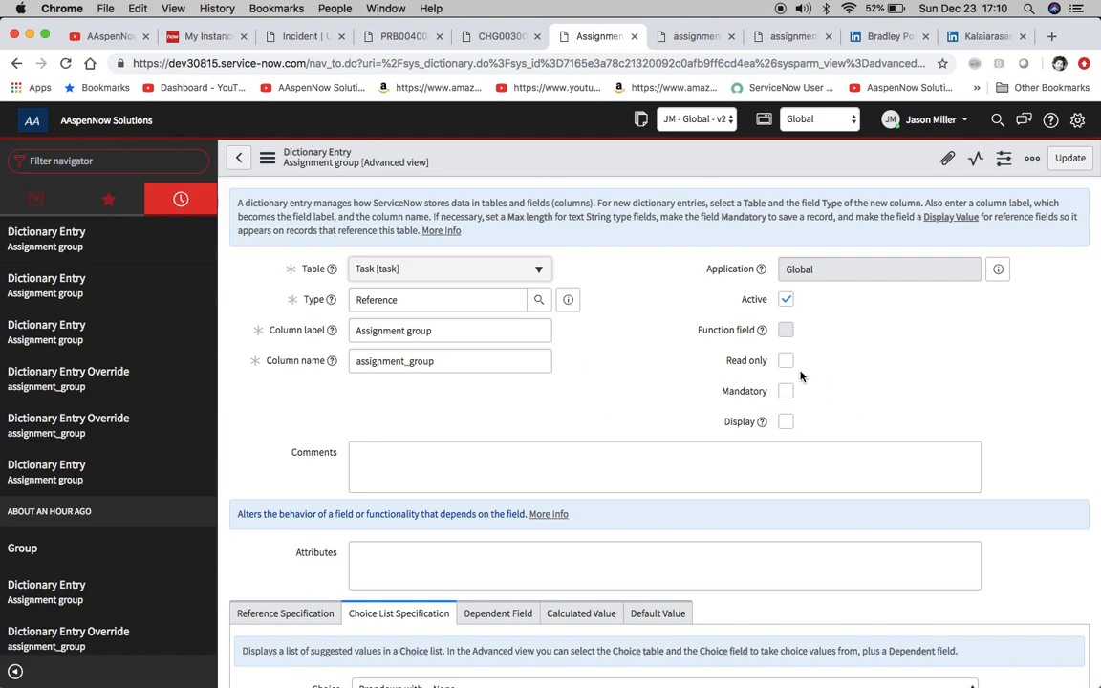
mouse_move(880, 402)
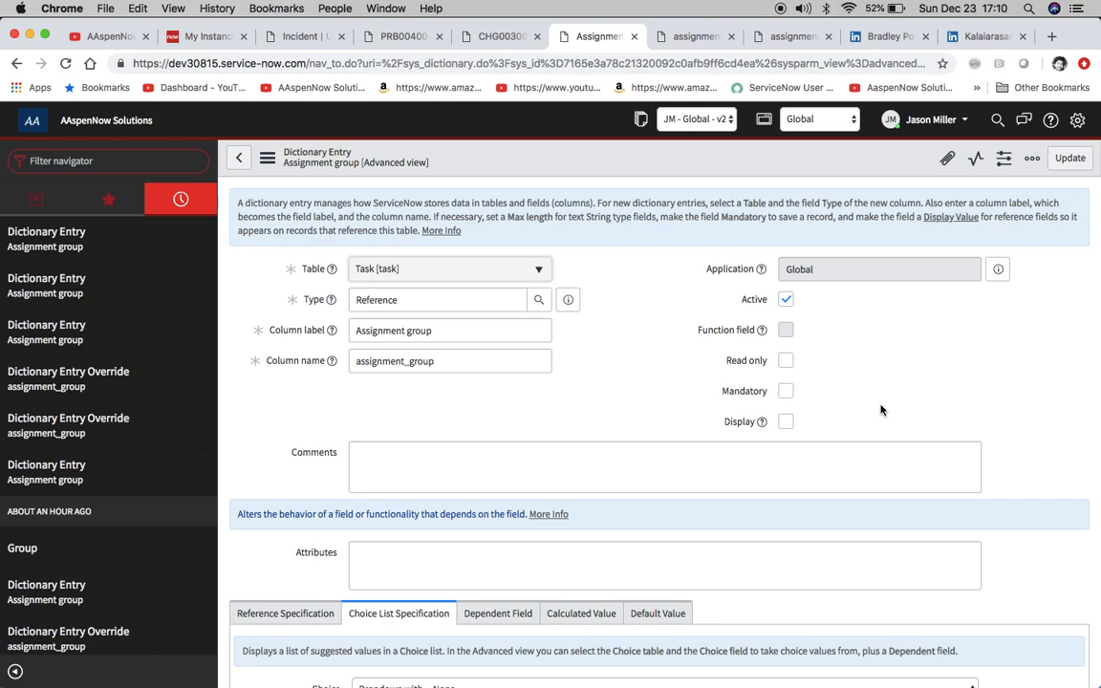
mouse_move(872, 407)
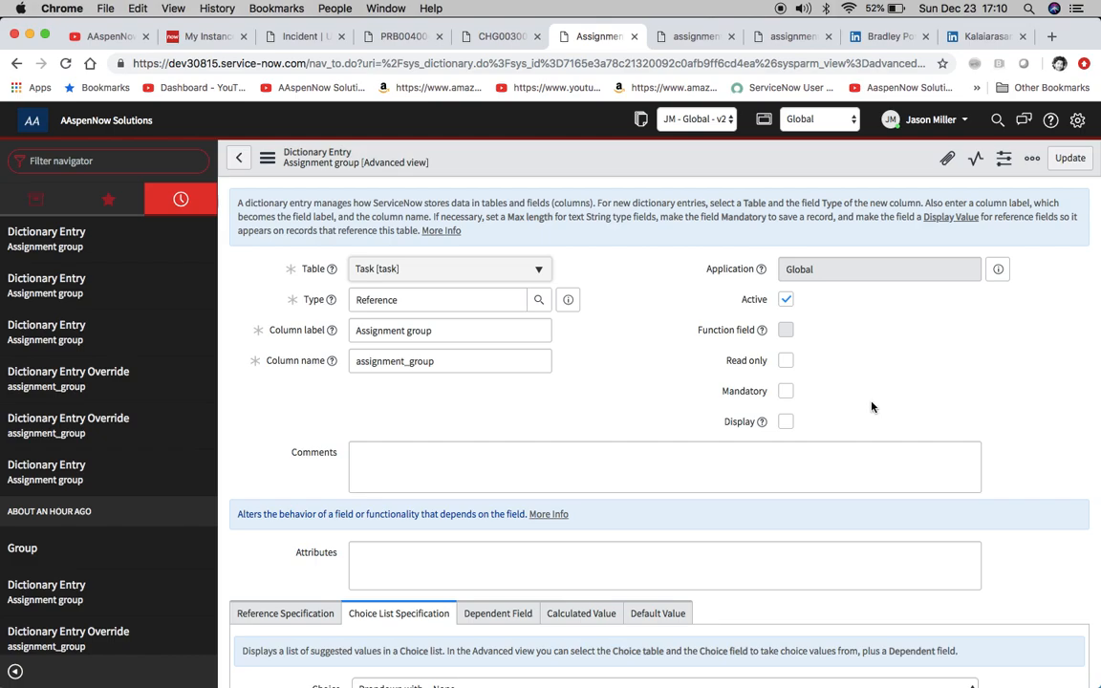
Review the new problem PRB0040046, then return to the new incident INC0012614 form.
click(401, 37)
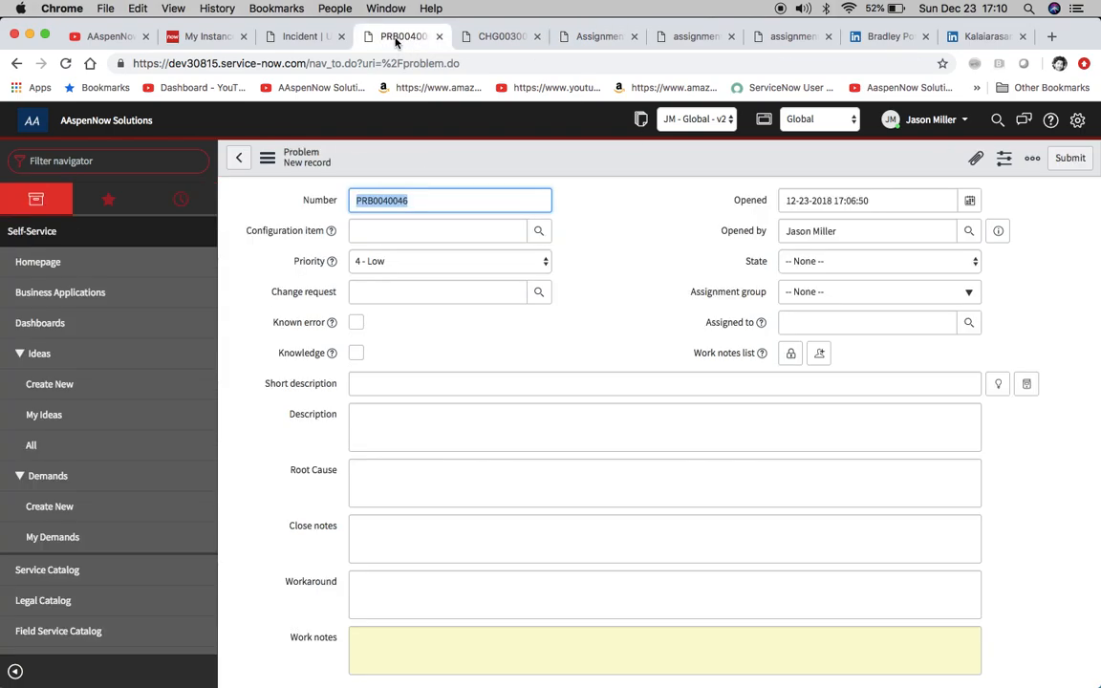
click(302, 36)
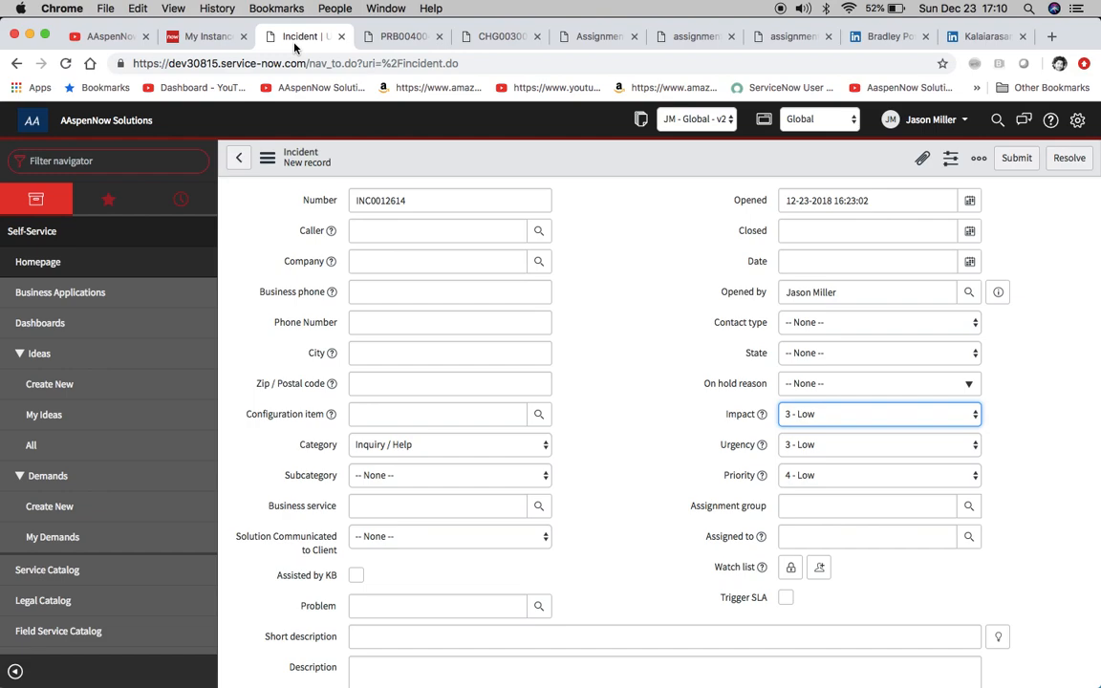